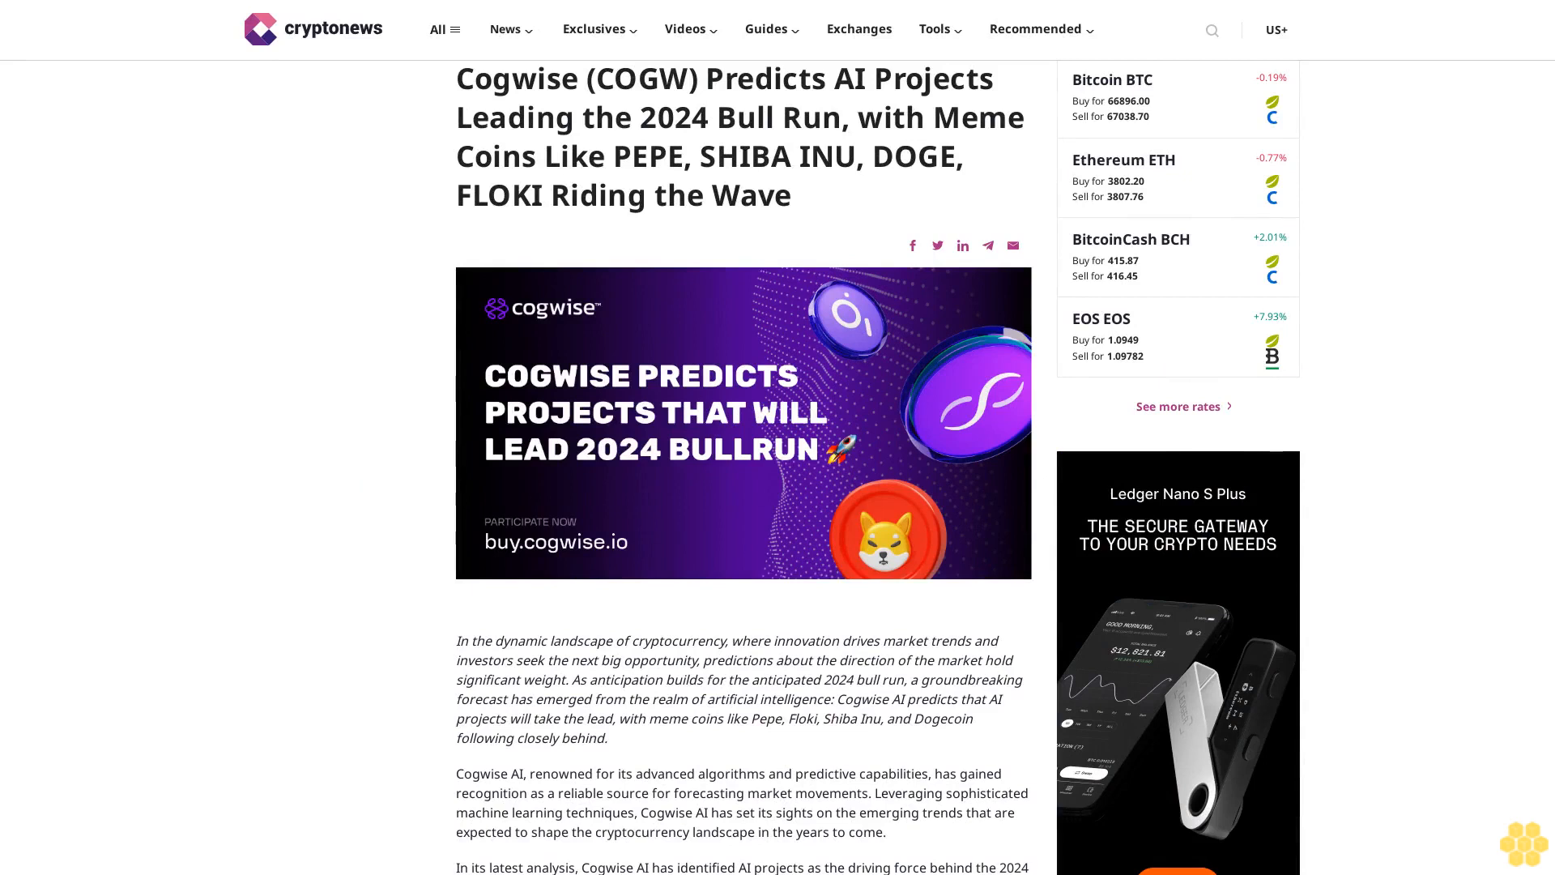
scroll(down, 3)
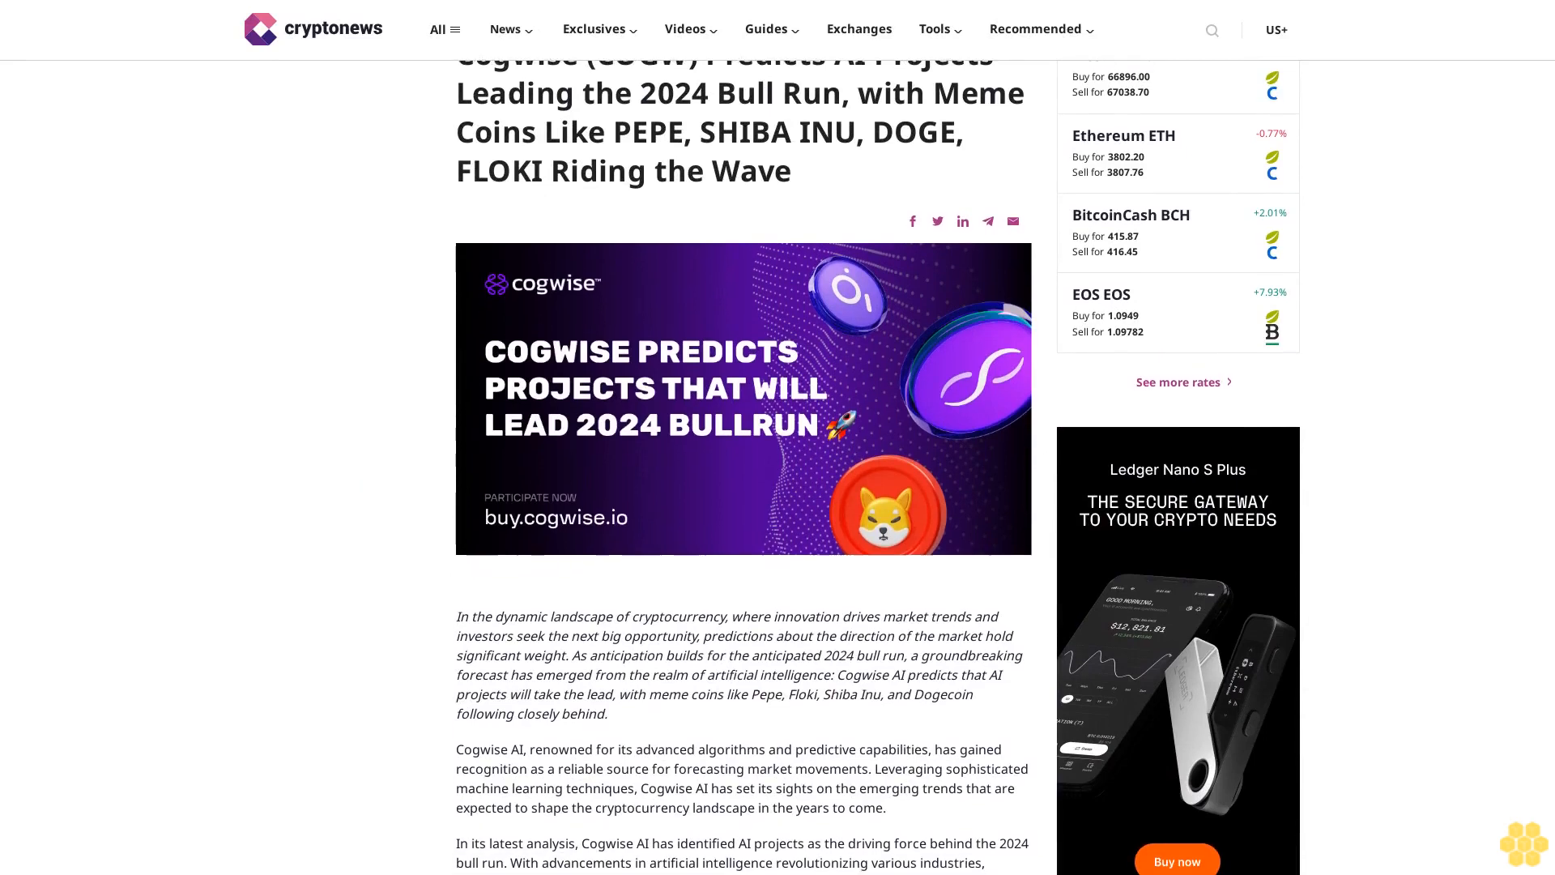
scroll(down, 3)
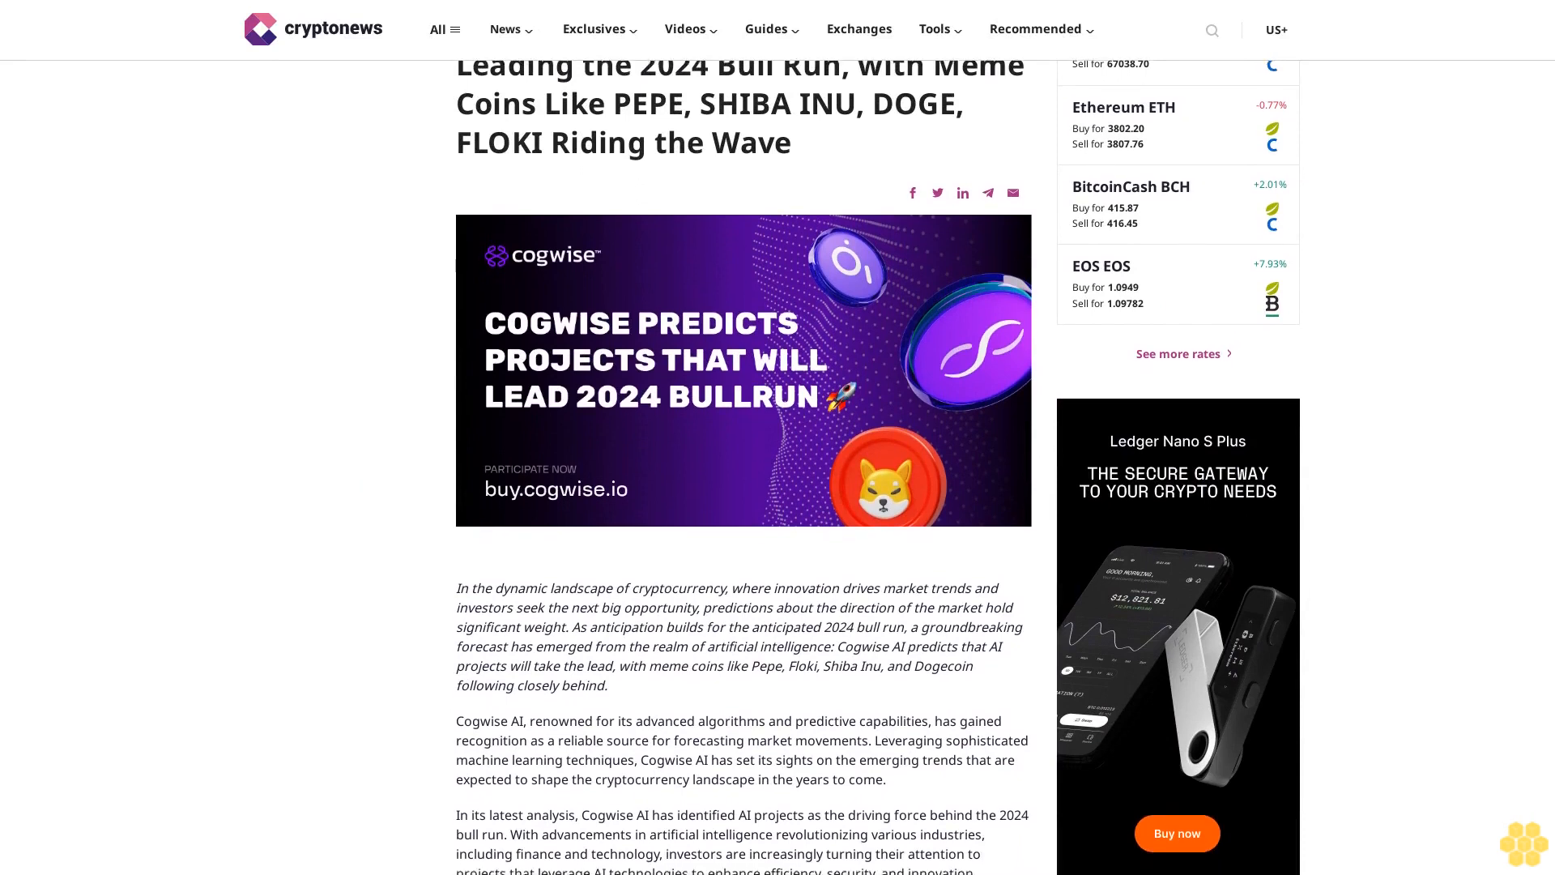
scroll(down, 3)
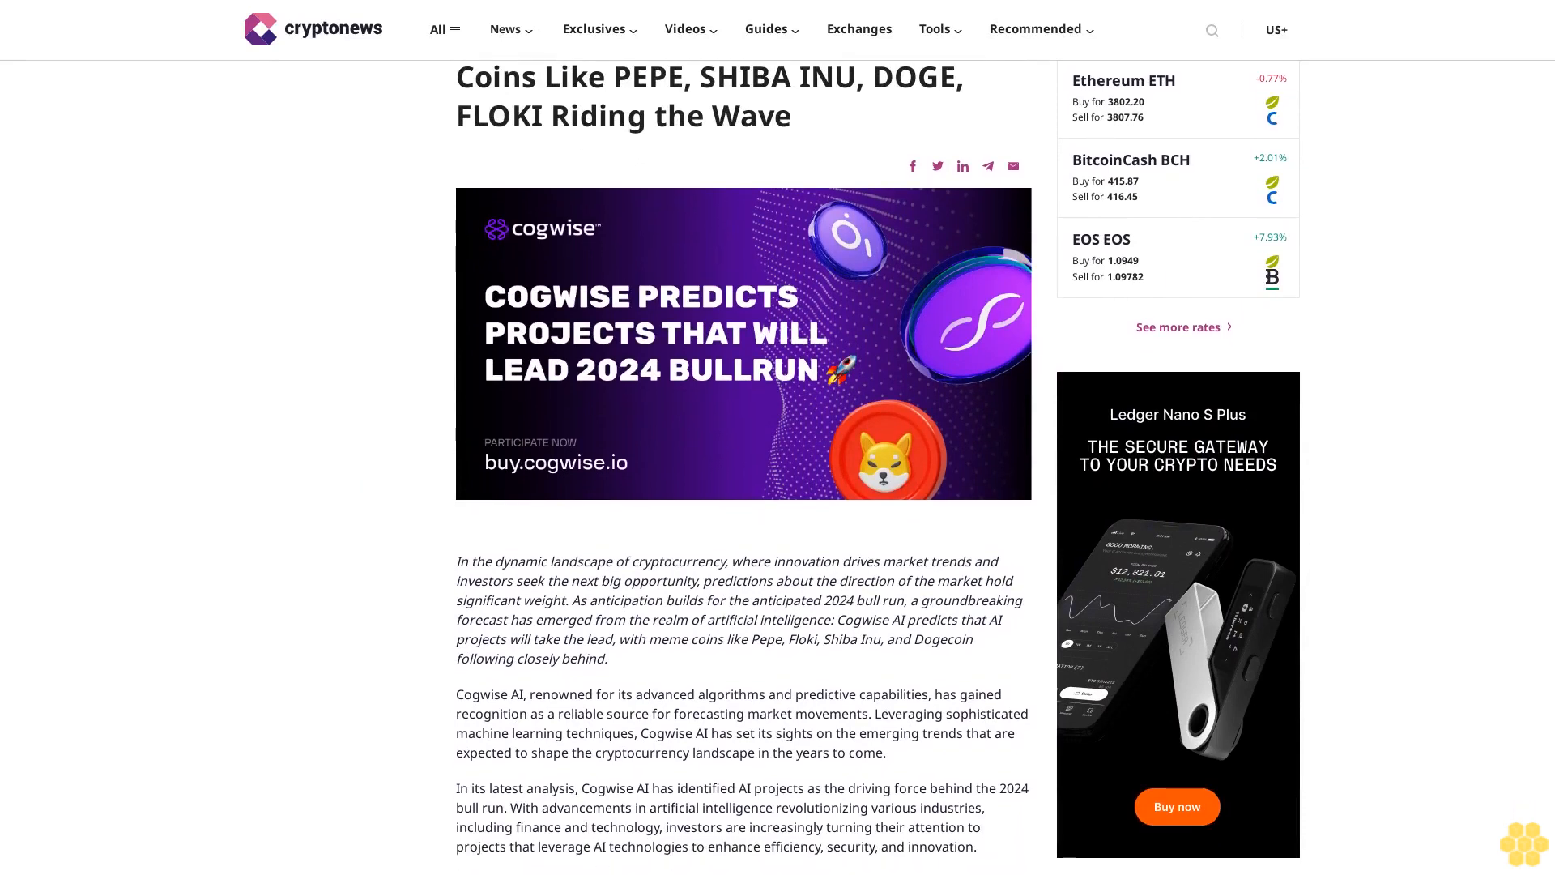
scroll(down, 3)
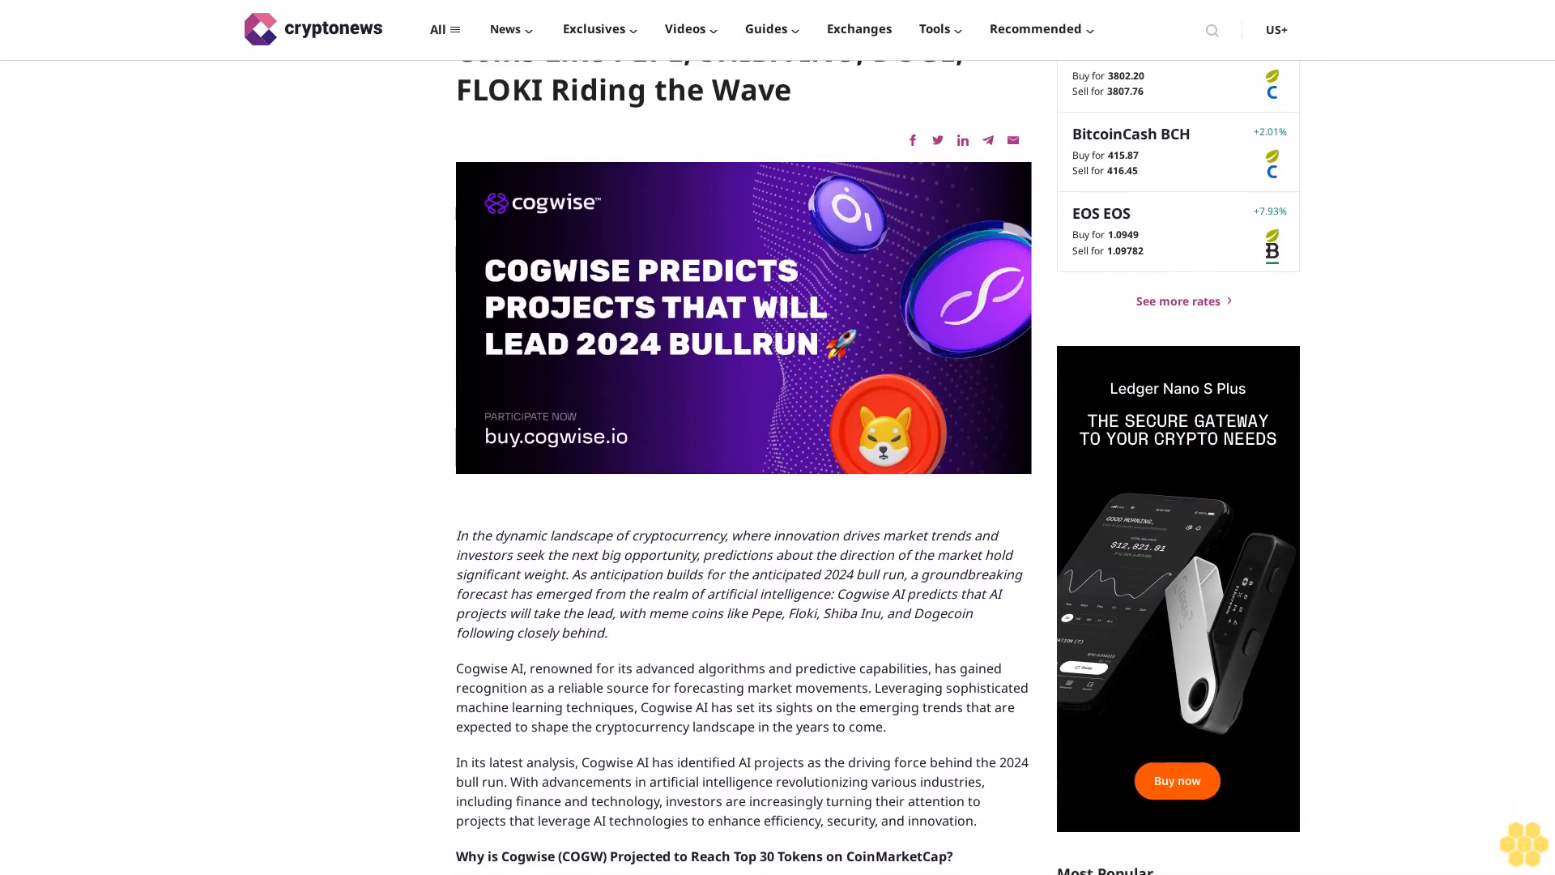
scroll(down, 3)
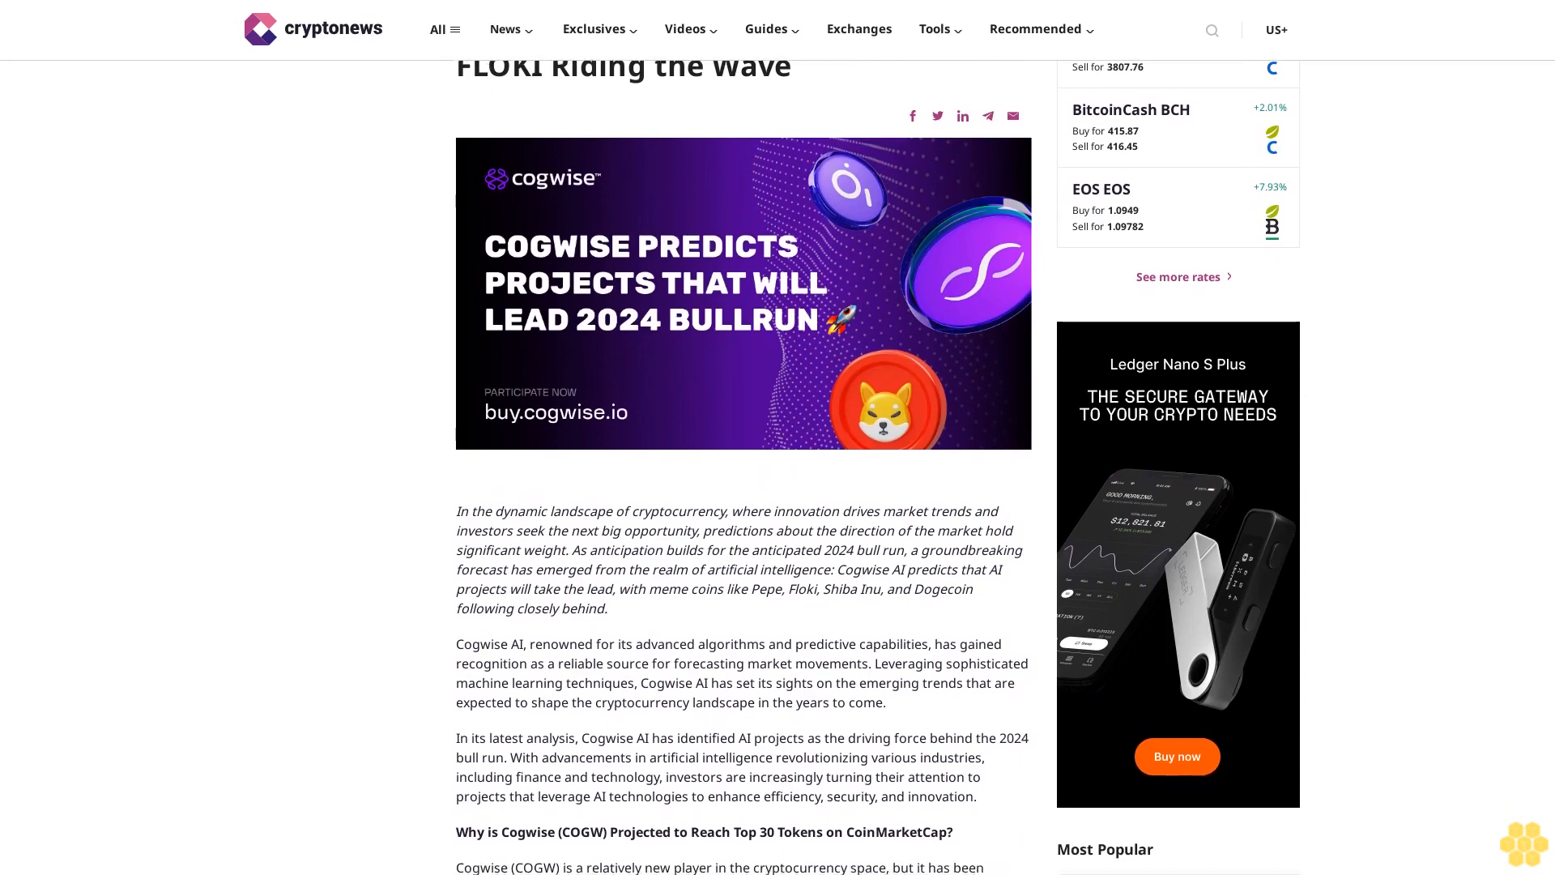
scroll(down, 3)
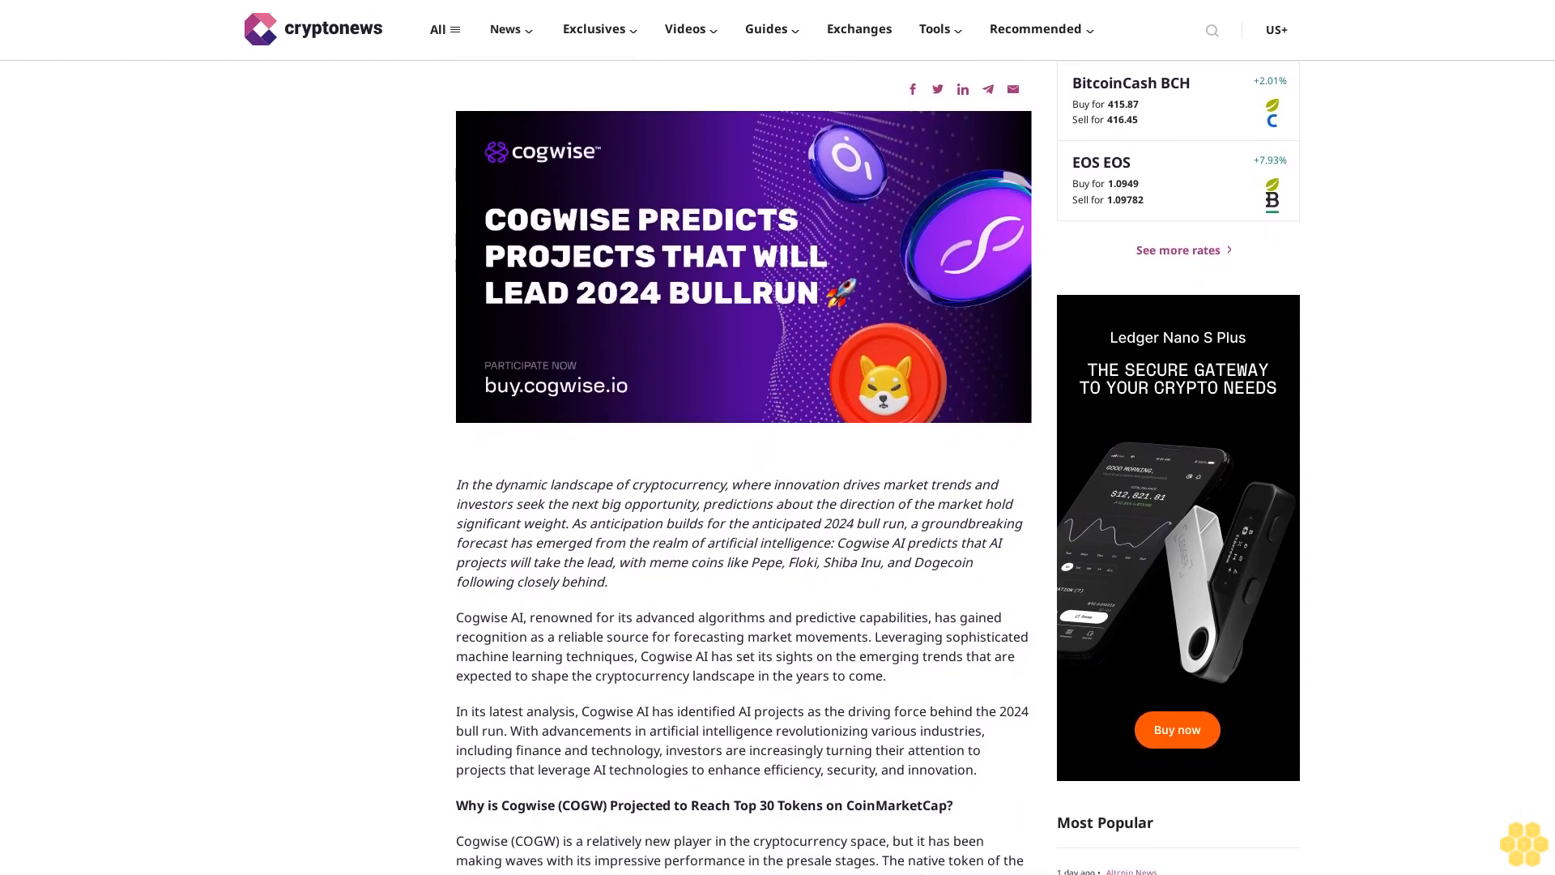
scroll(down, 3)
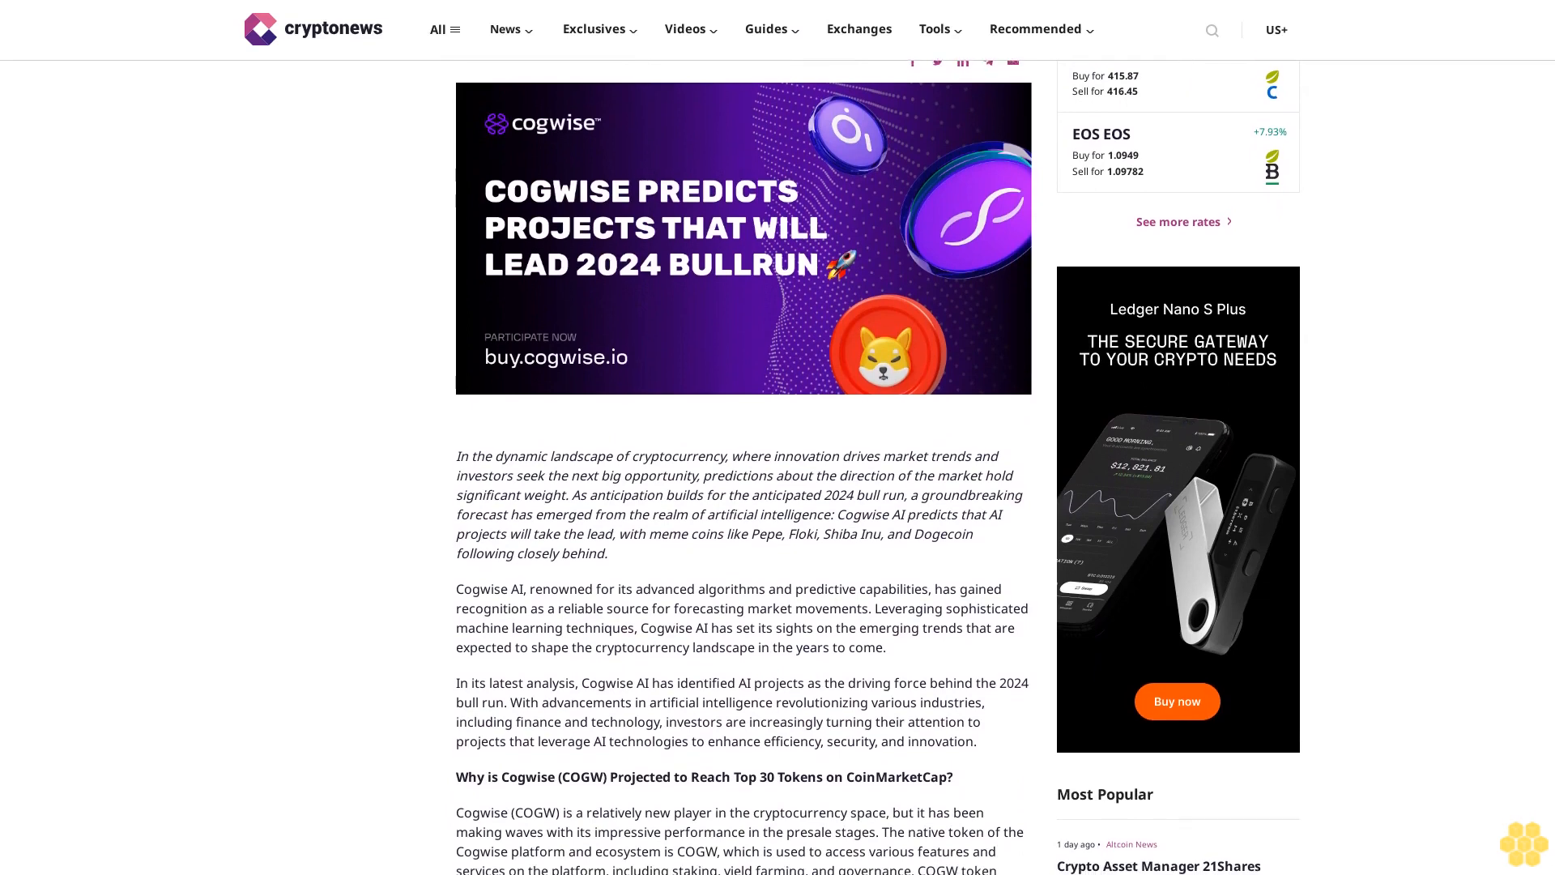
scroll(down, 3)
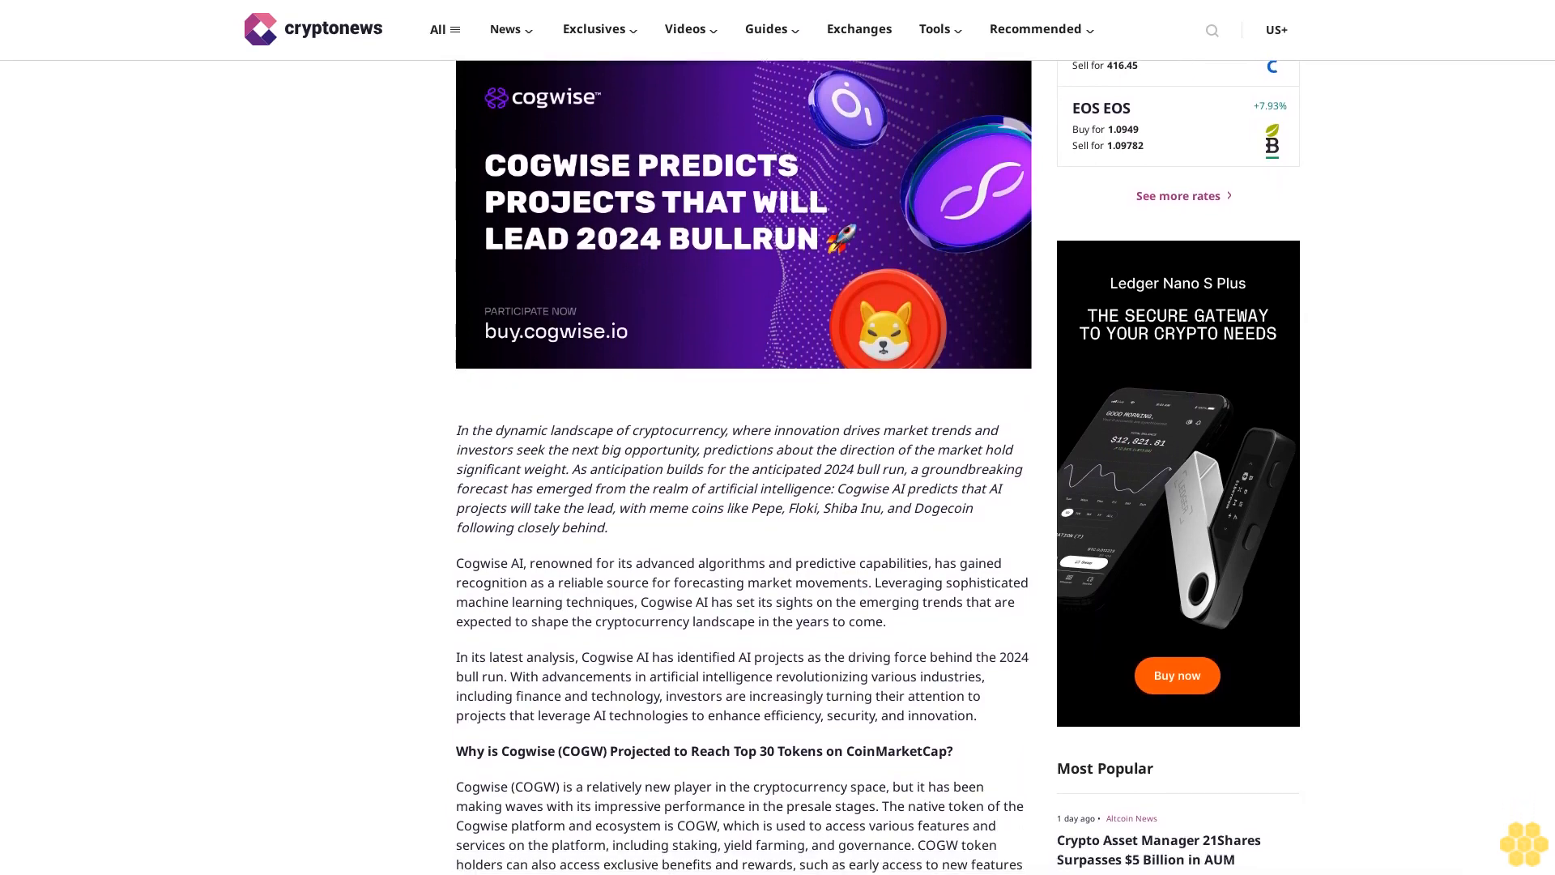
scroll(down, 3)
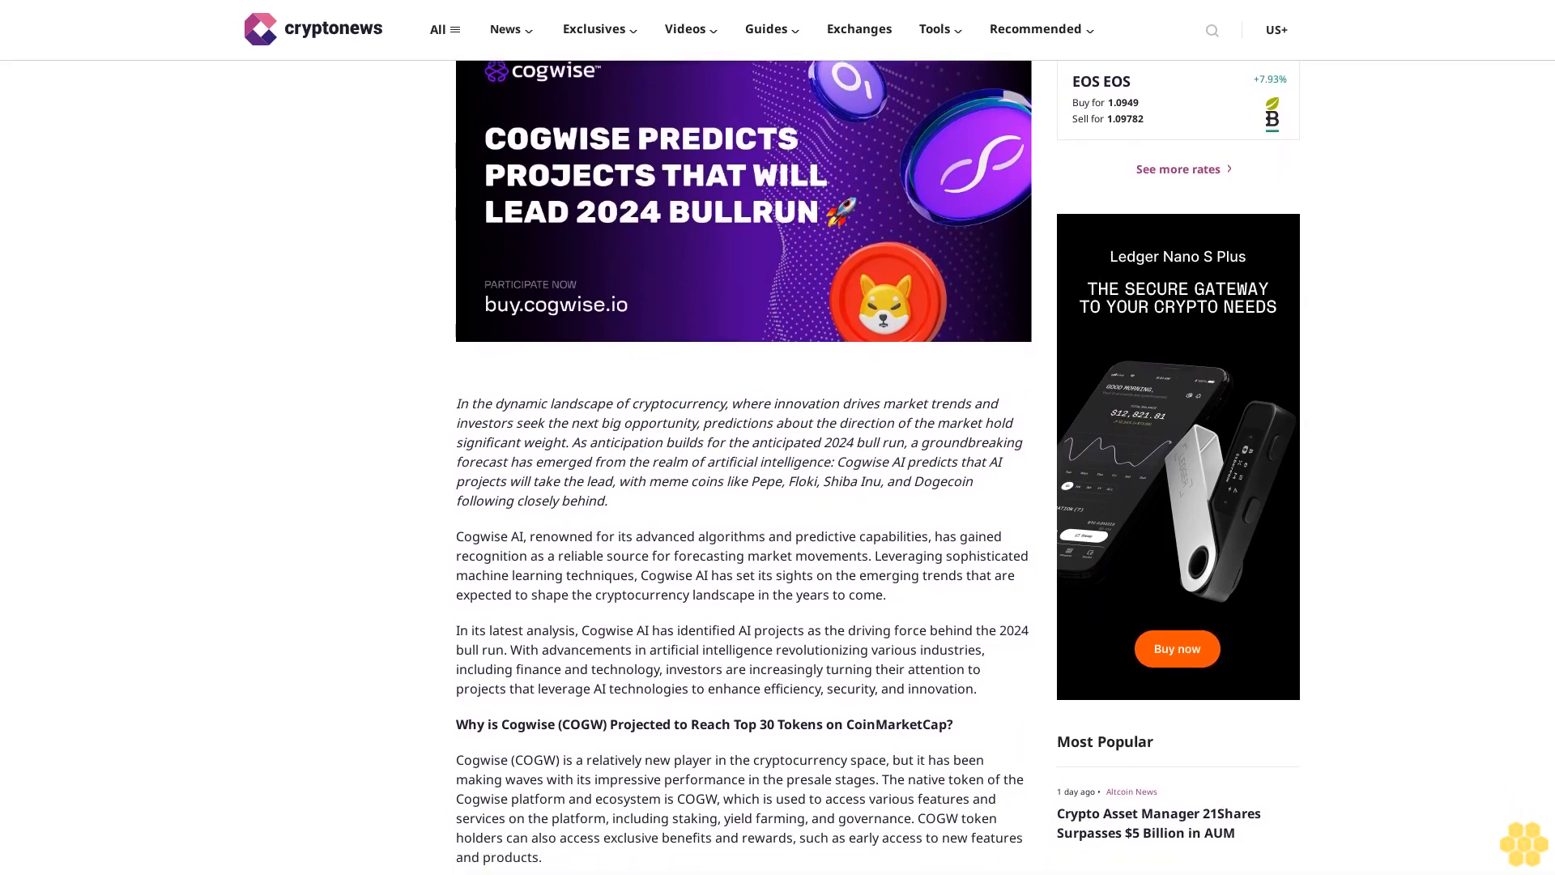
scroll(down, 3)
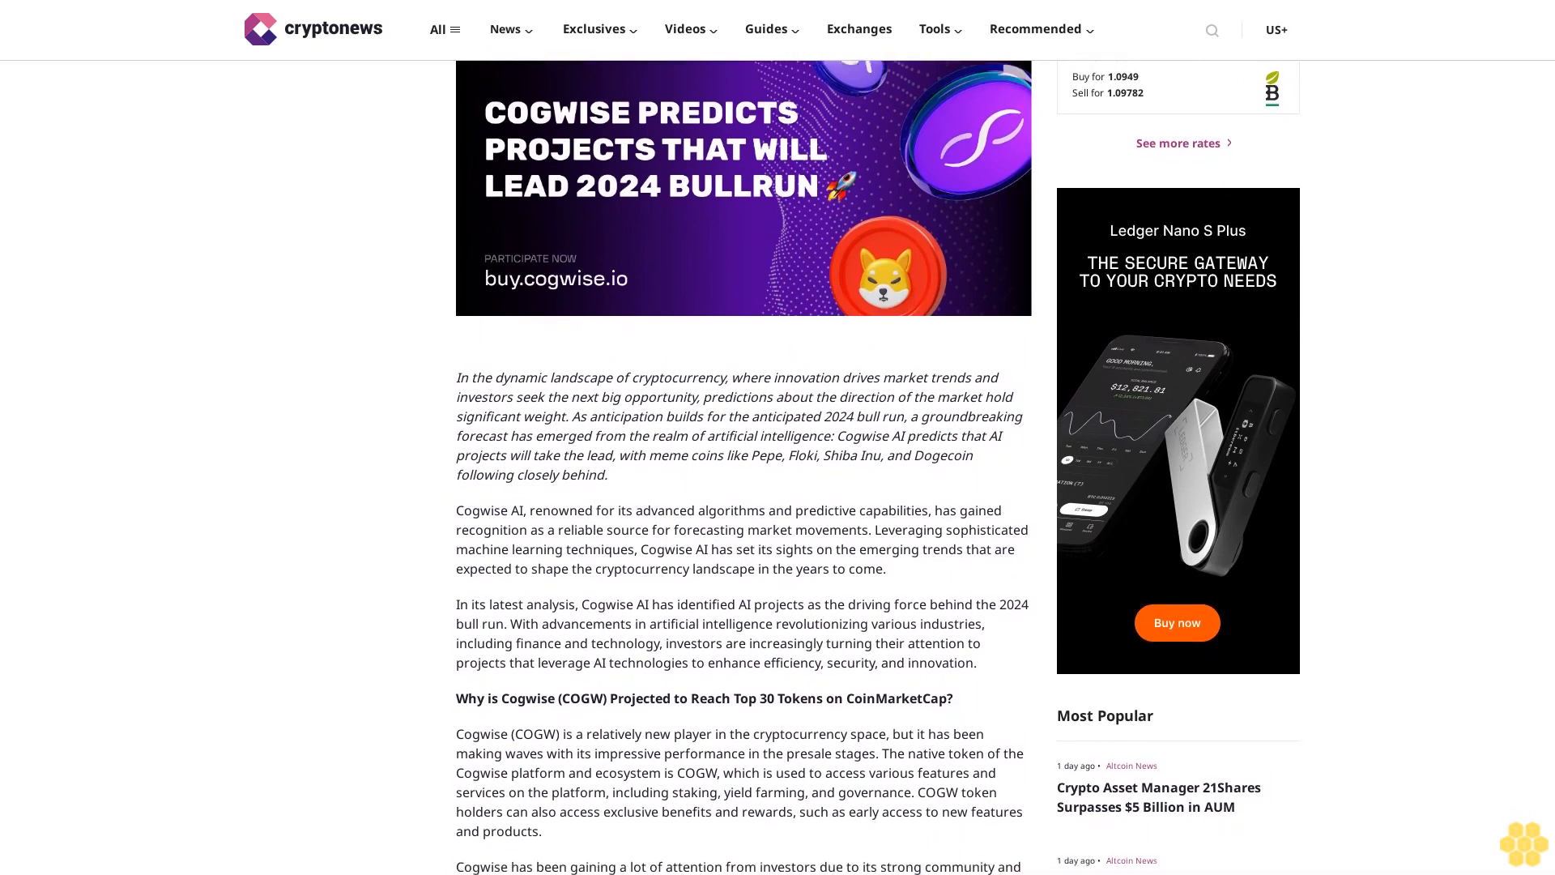
scroll(down, 3)
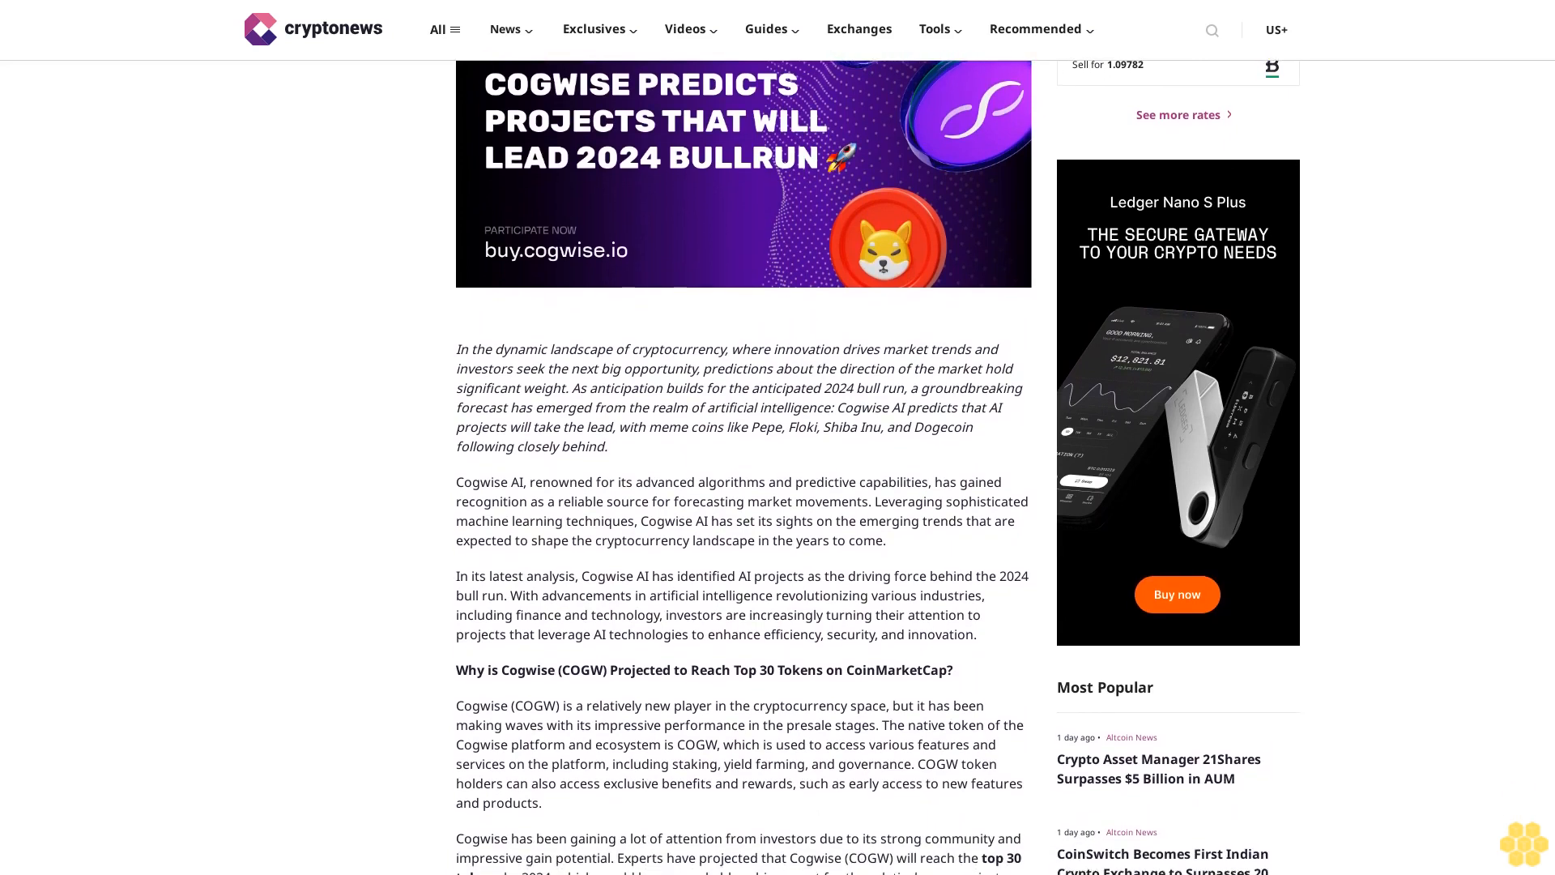
scroll(down, 3)
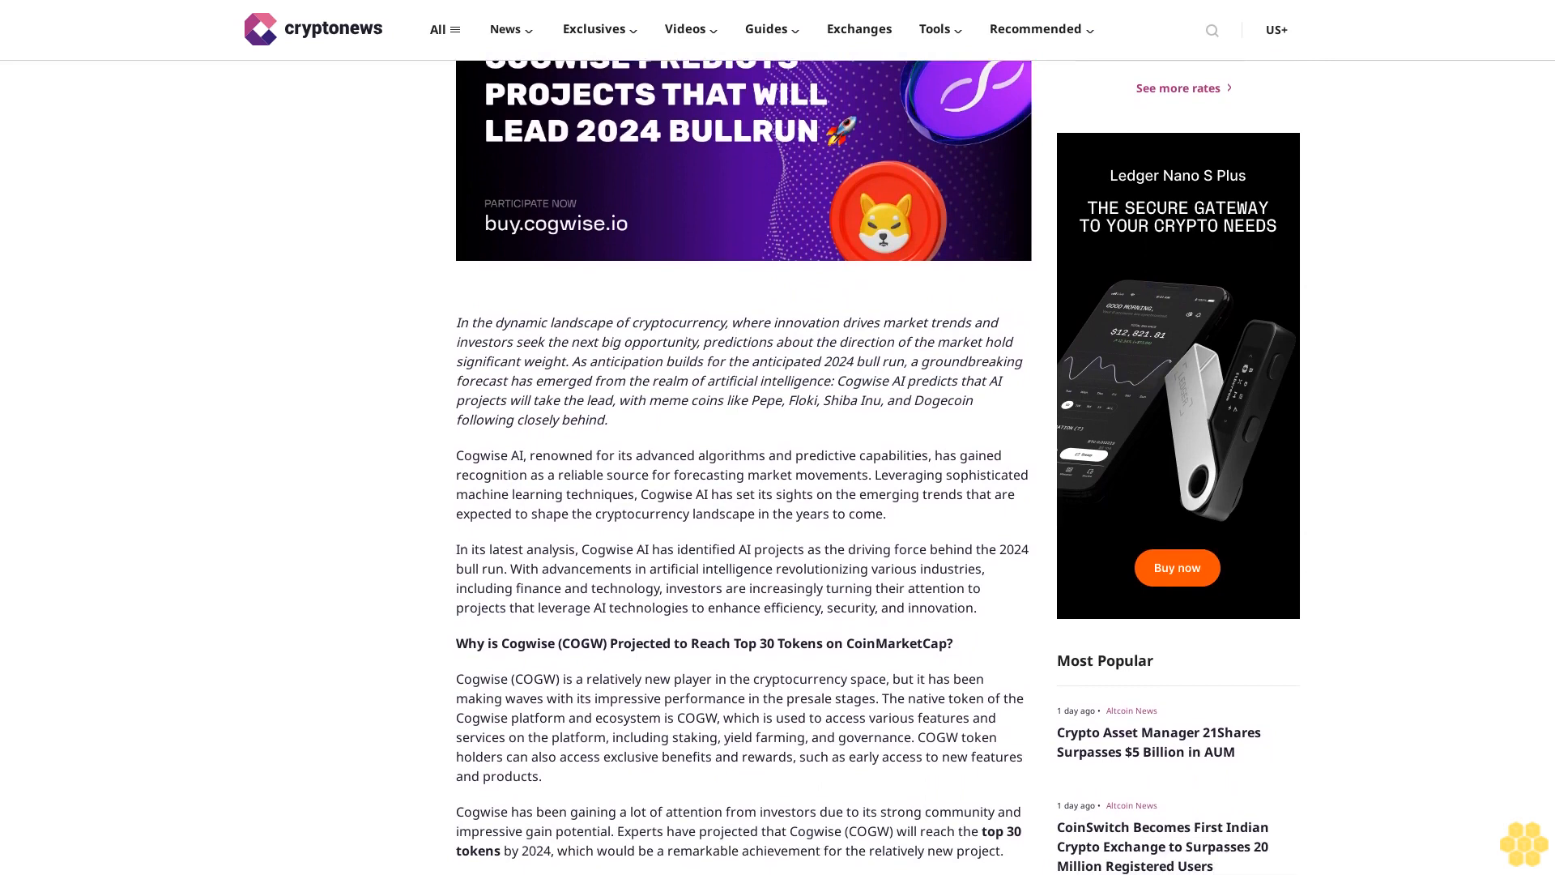
scroll(down, 3)
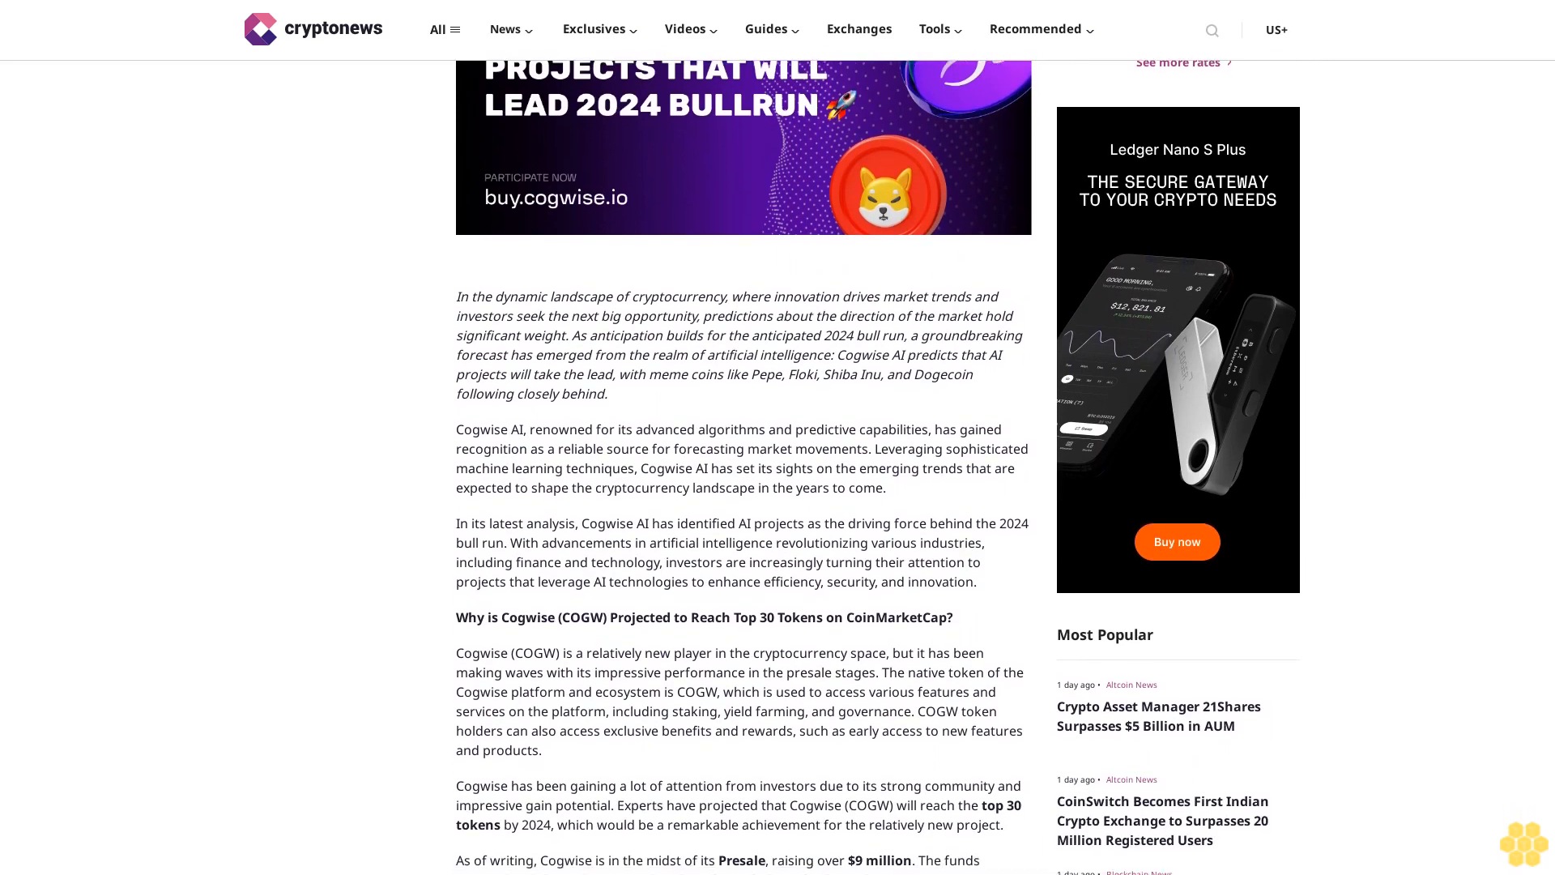
scroll(down, 3)
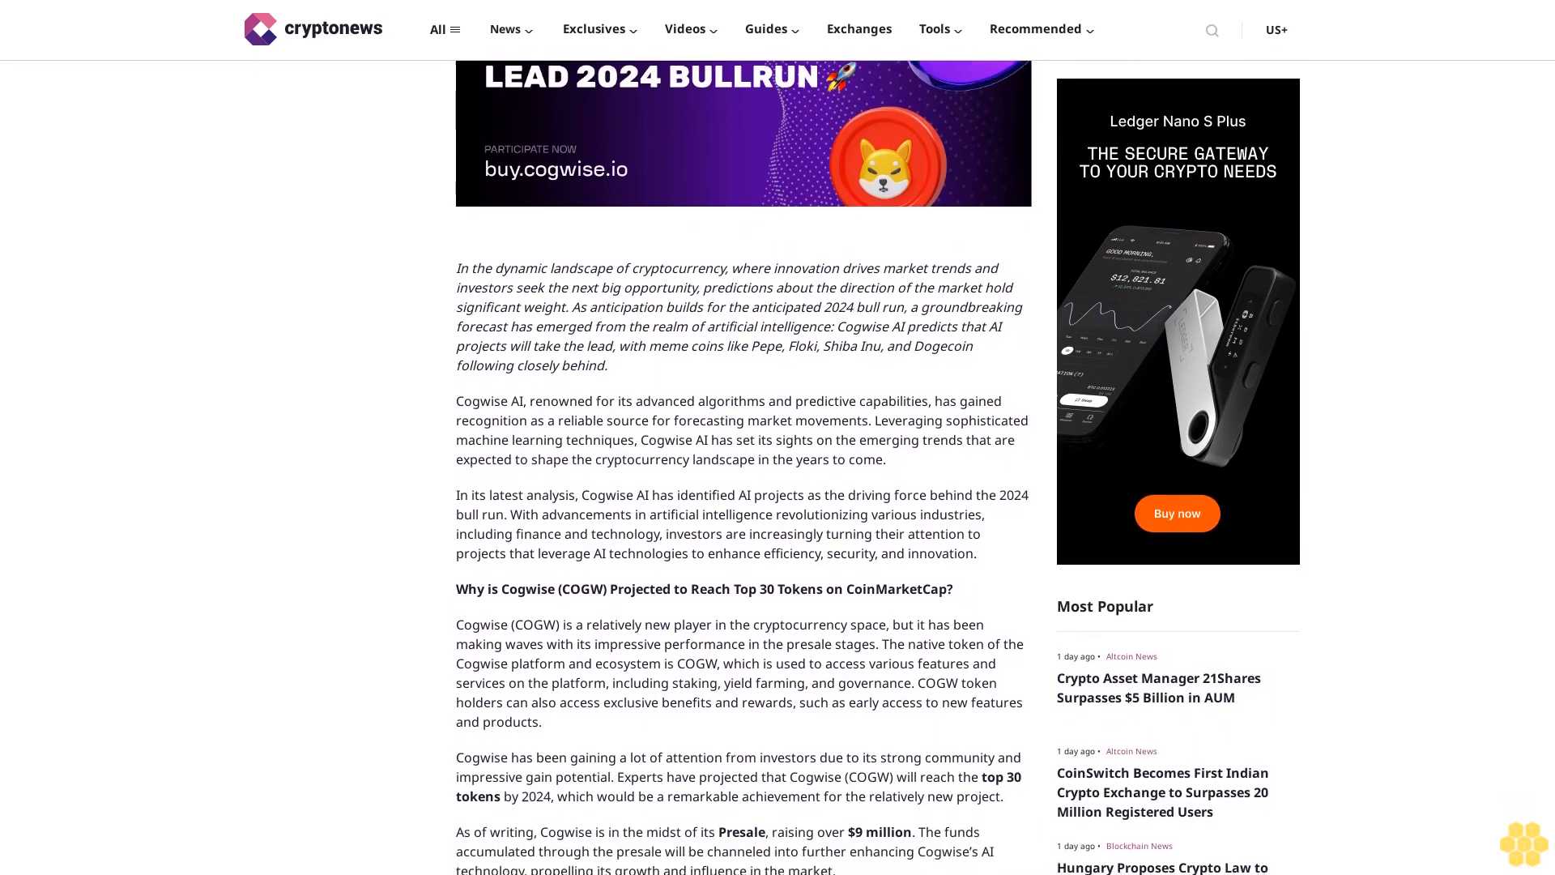
scroll(down, 3)
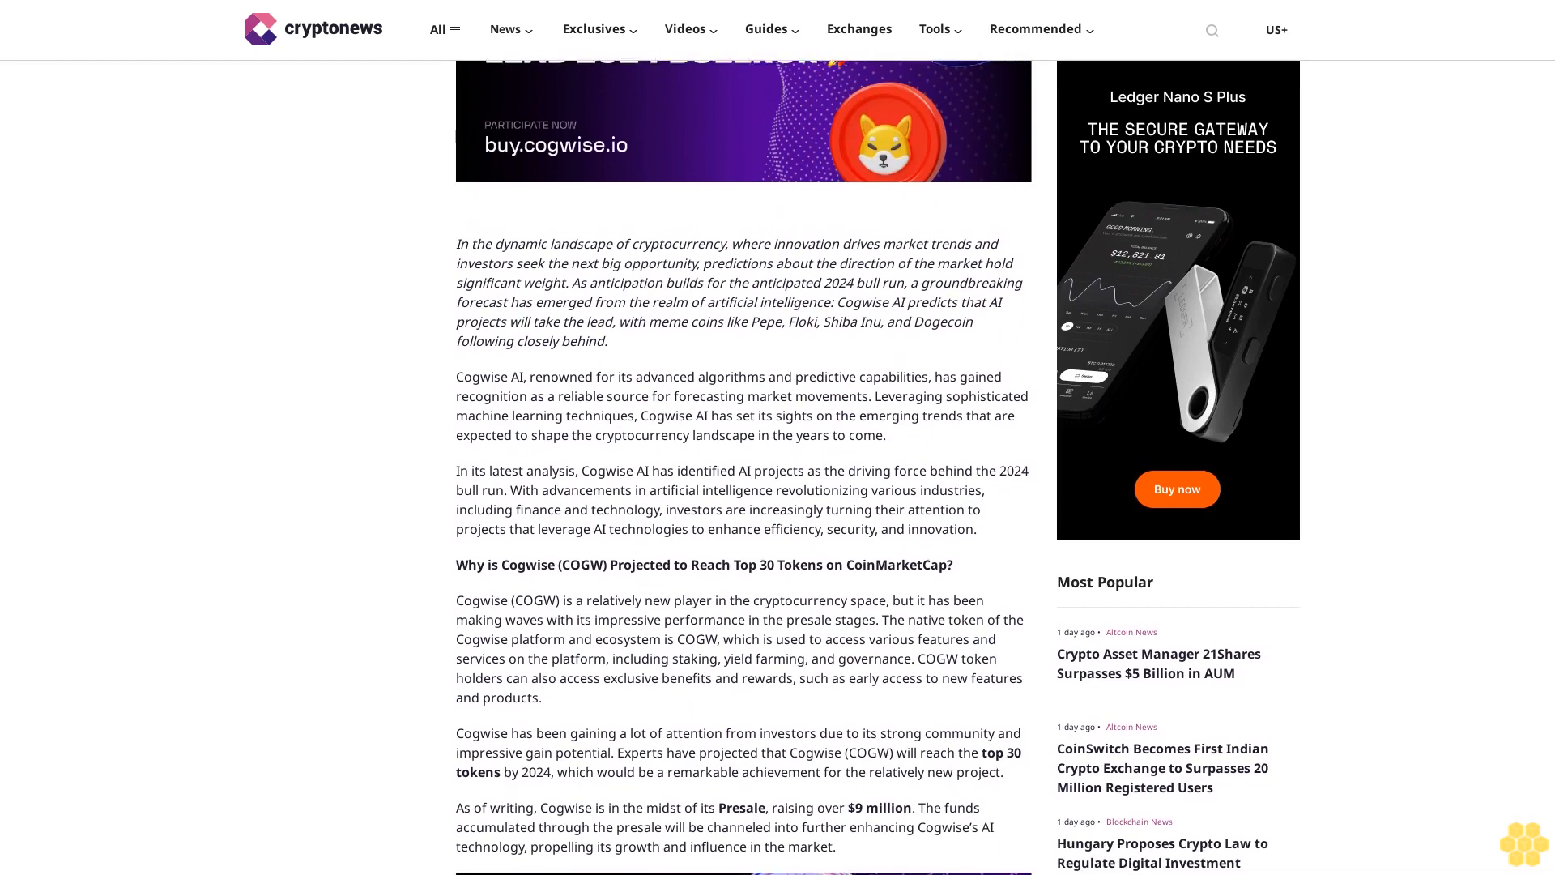
scroll(down, 3)
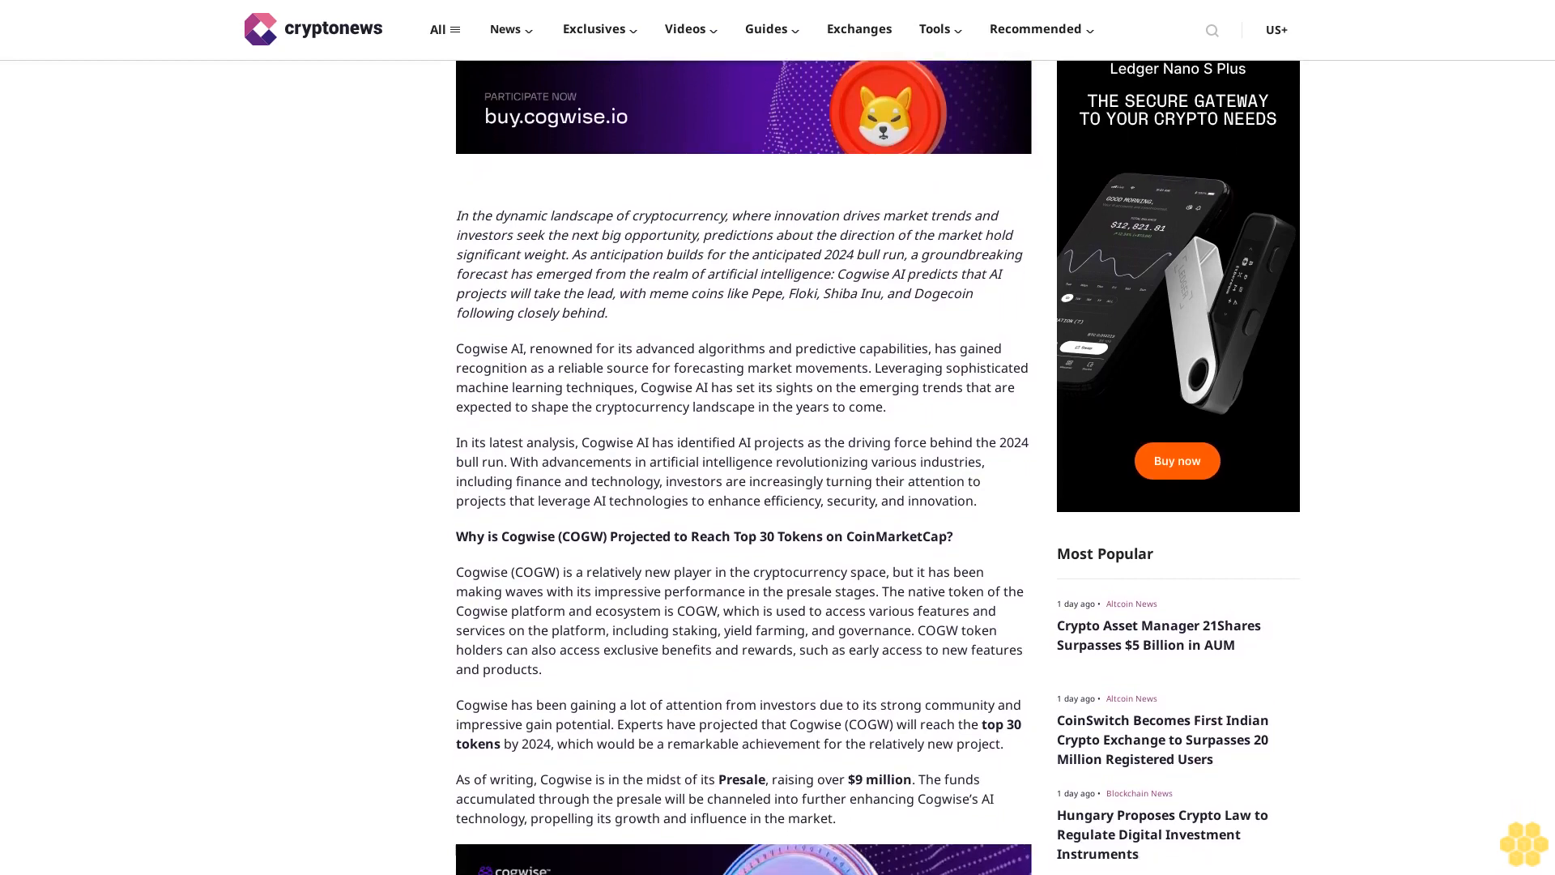
scroll(down, 3)
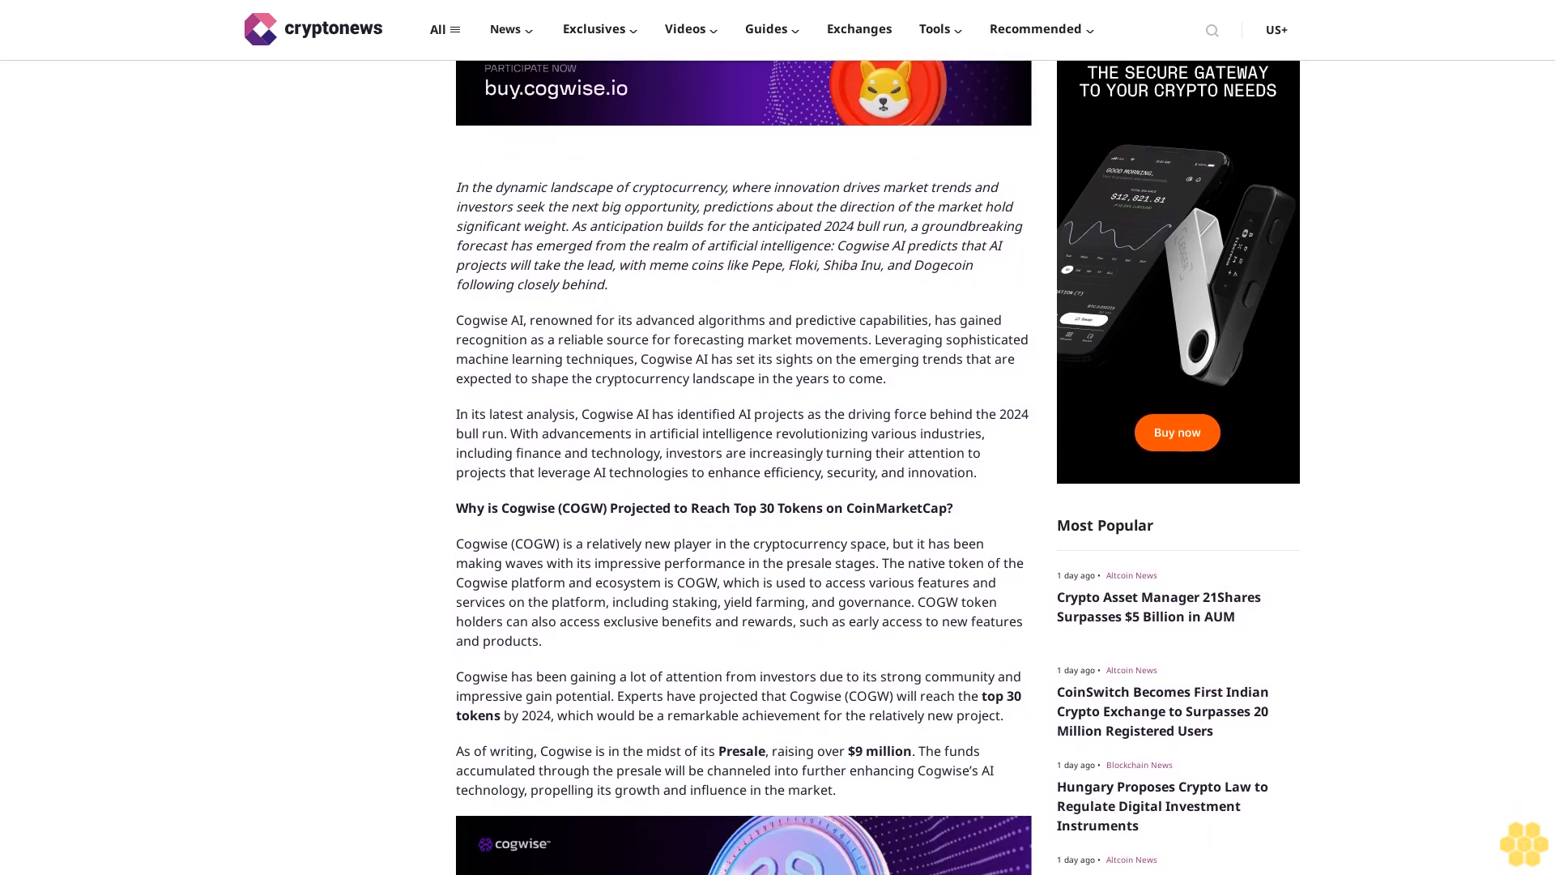
scroll(down, 3)
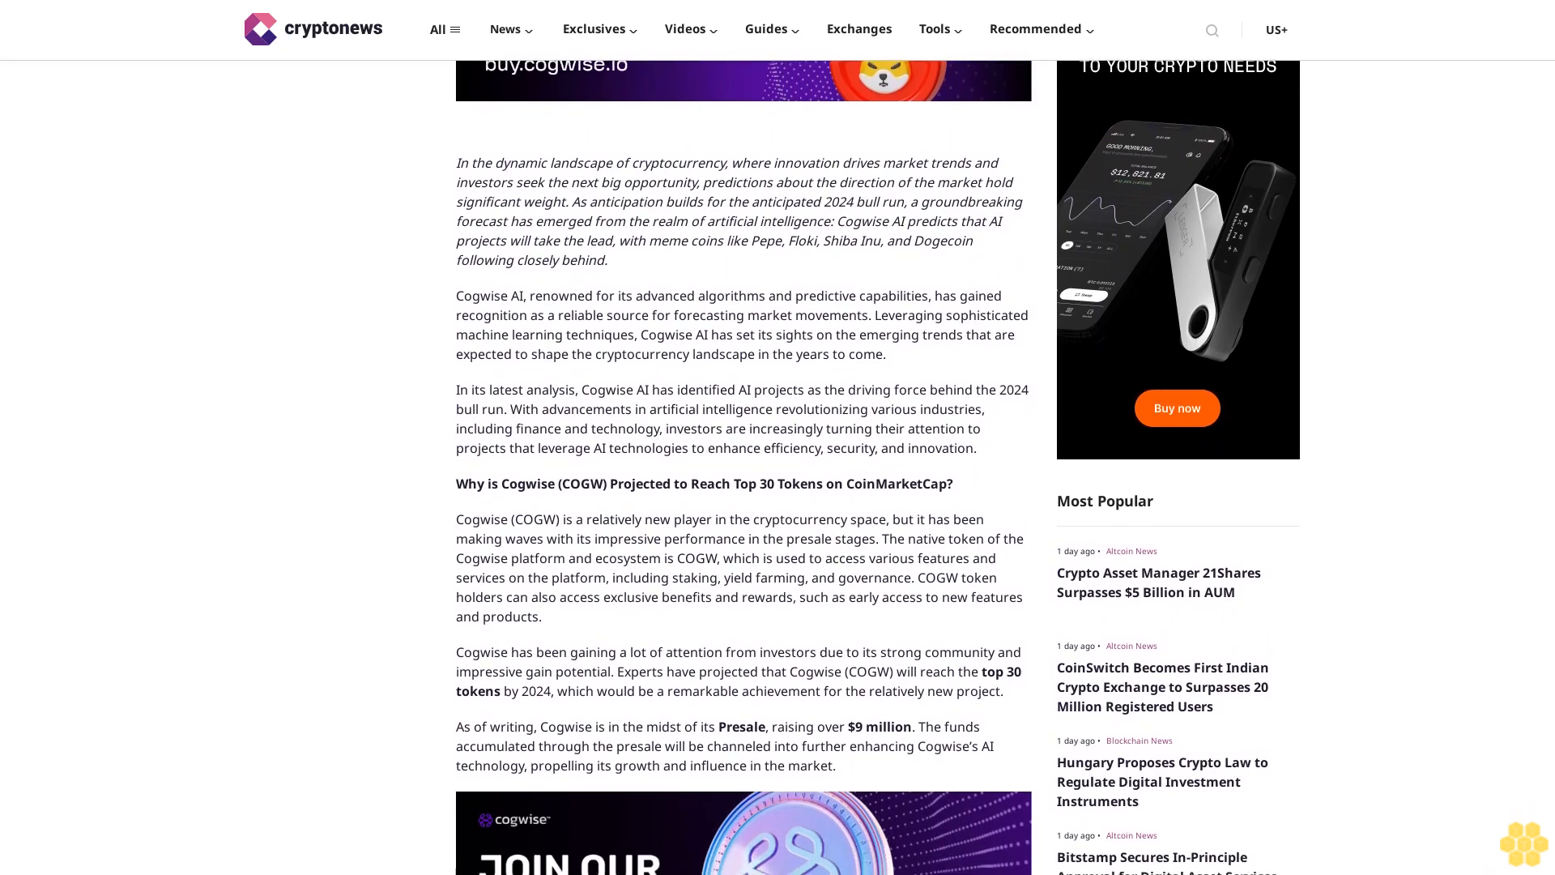
scroll(down, 3)
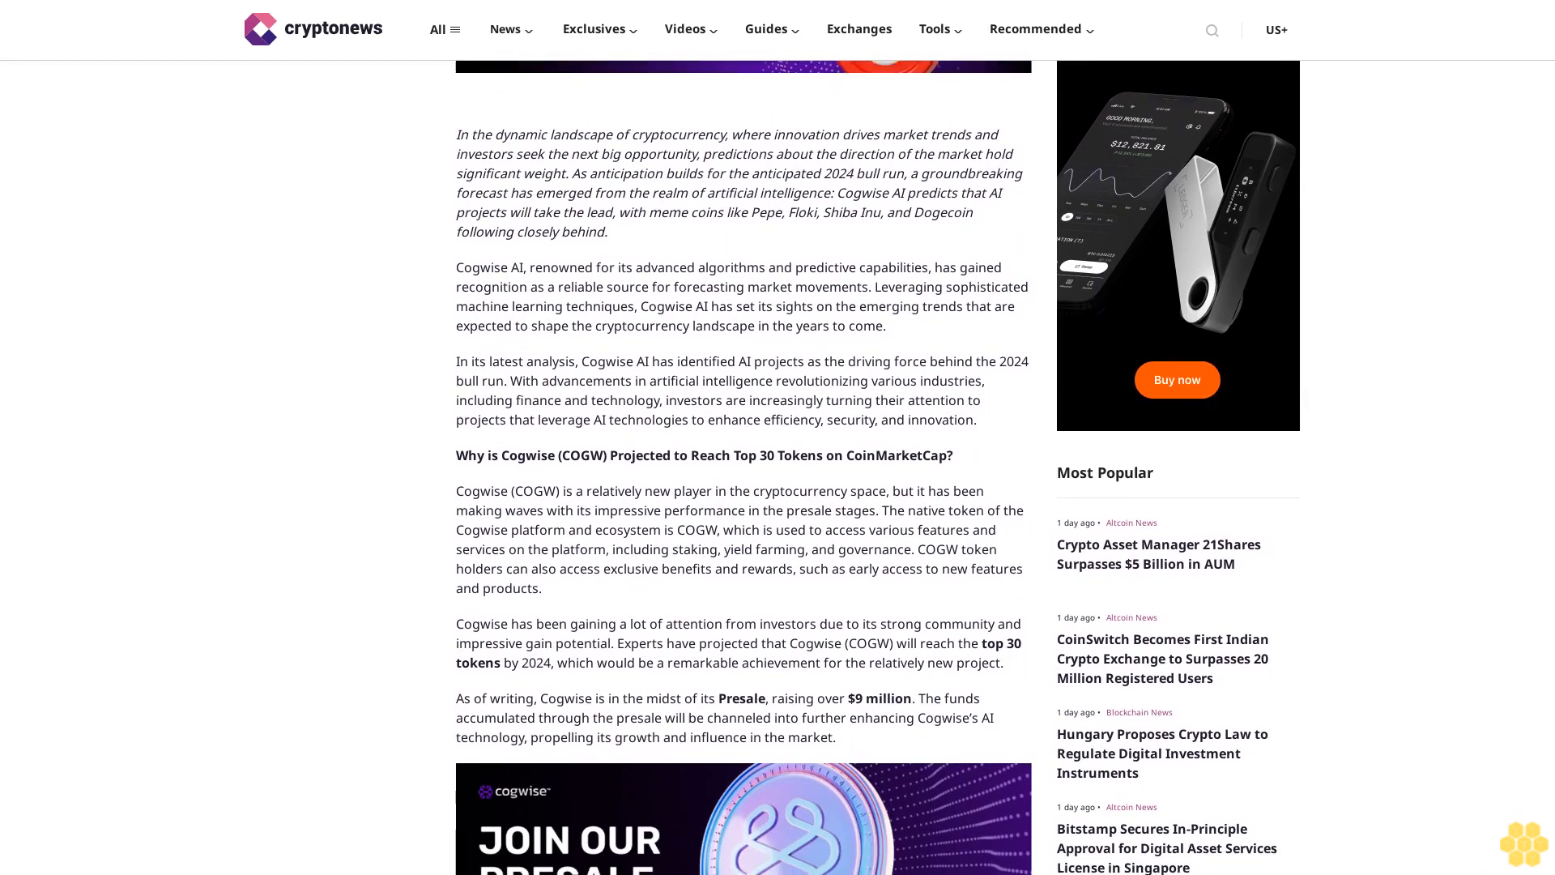
scroll(down, 3)
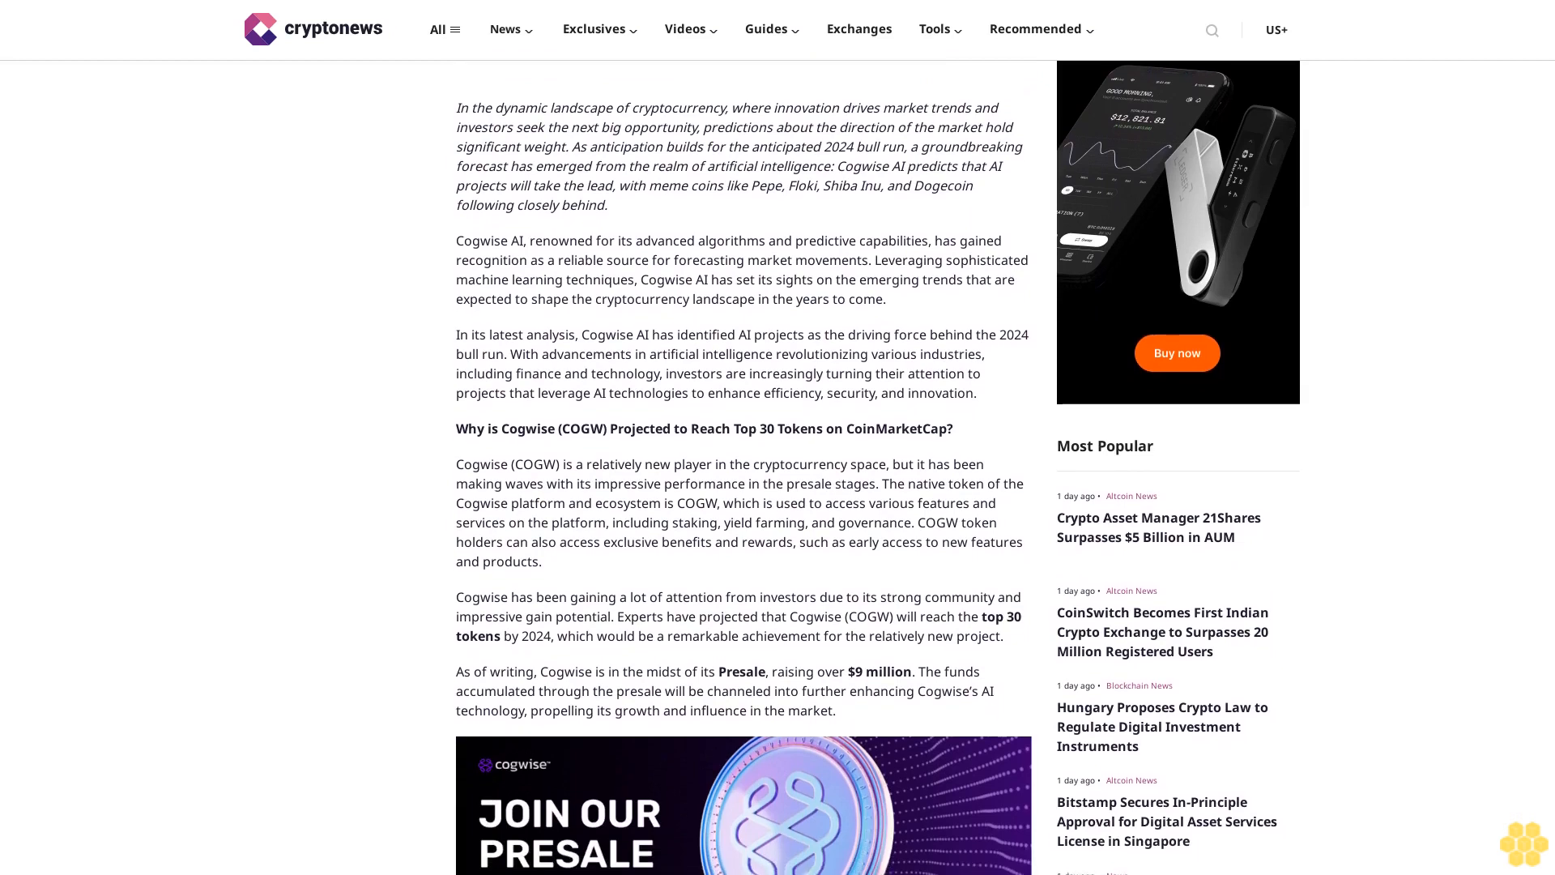
scroll(down, 3)
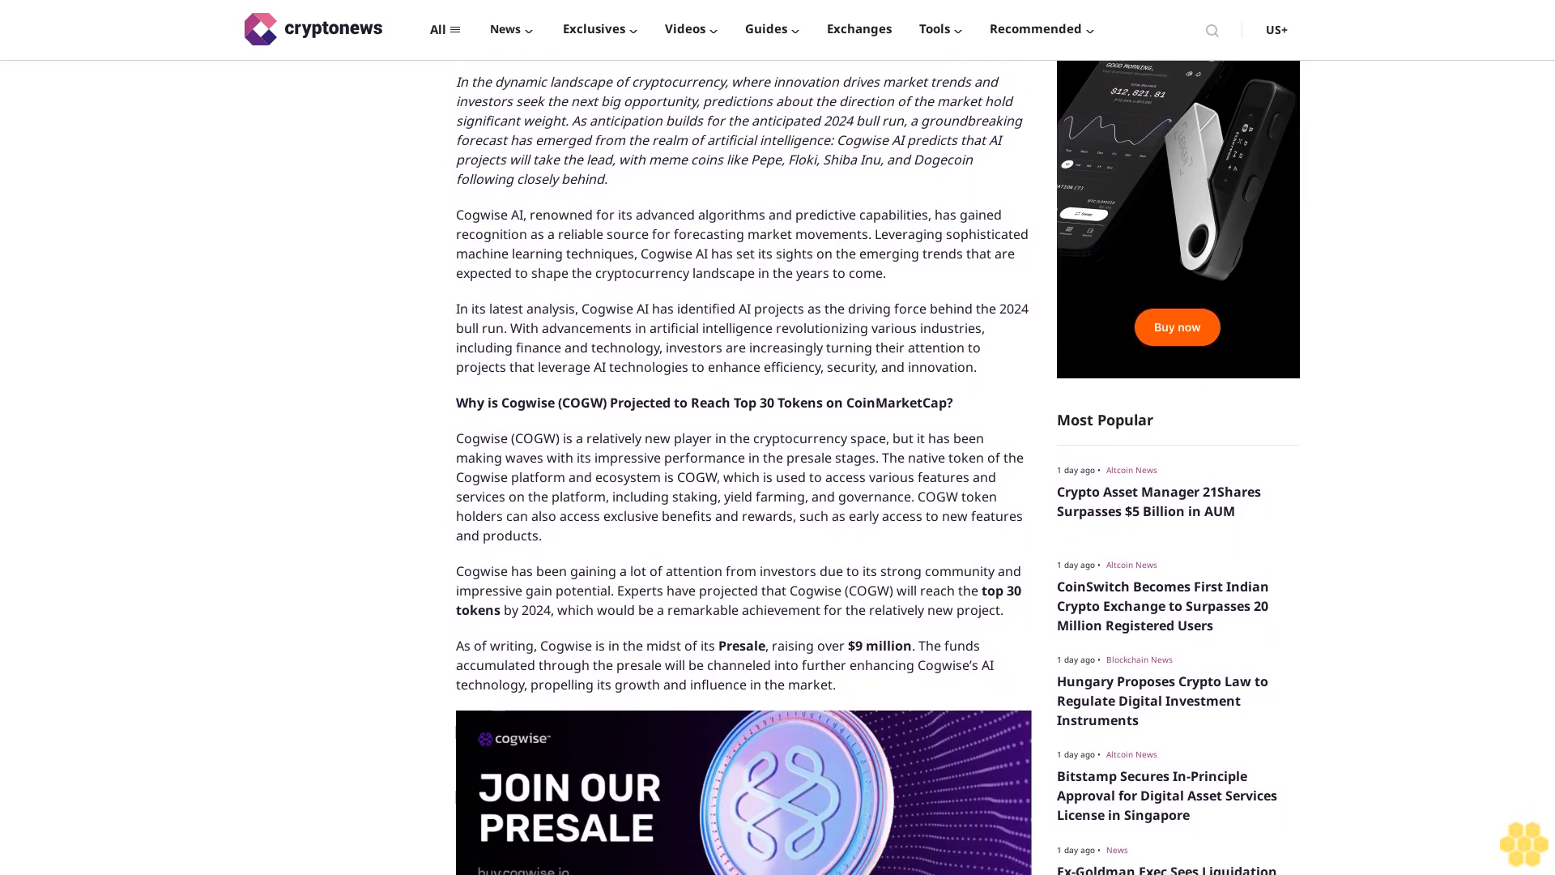
scroll(down, 3)
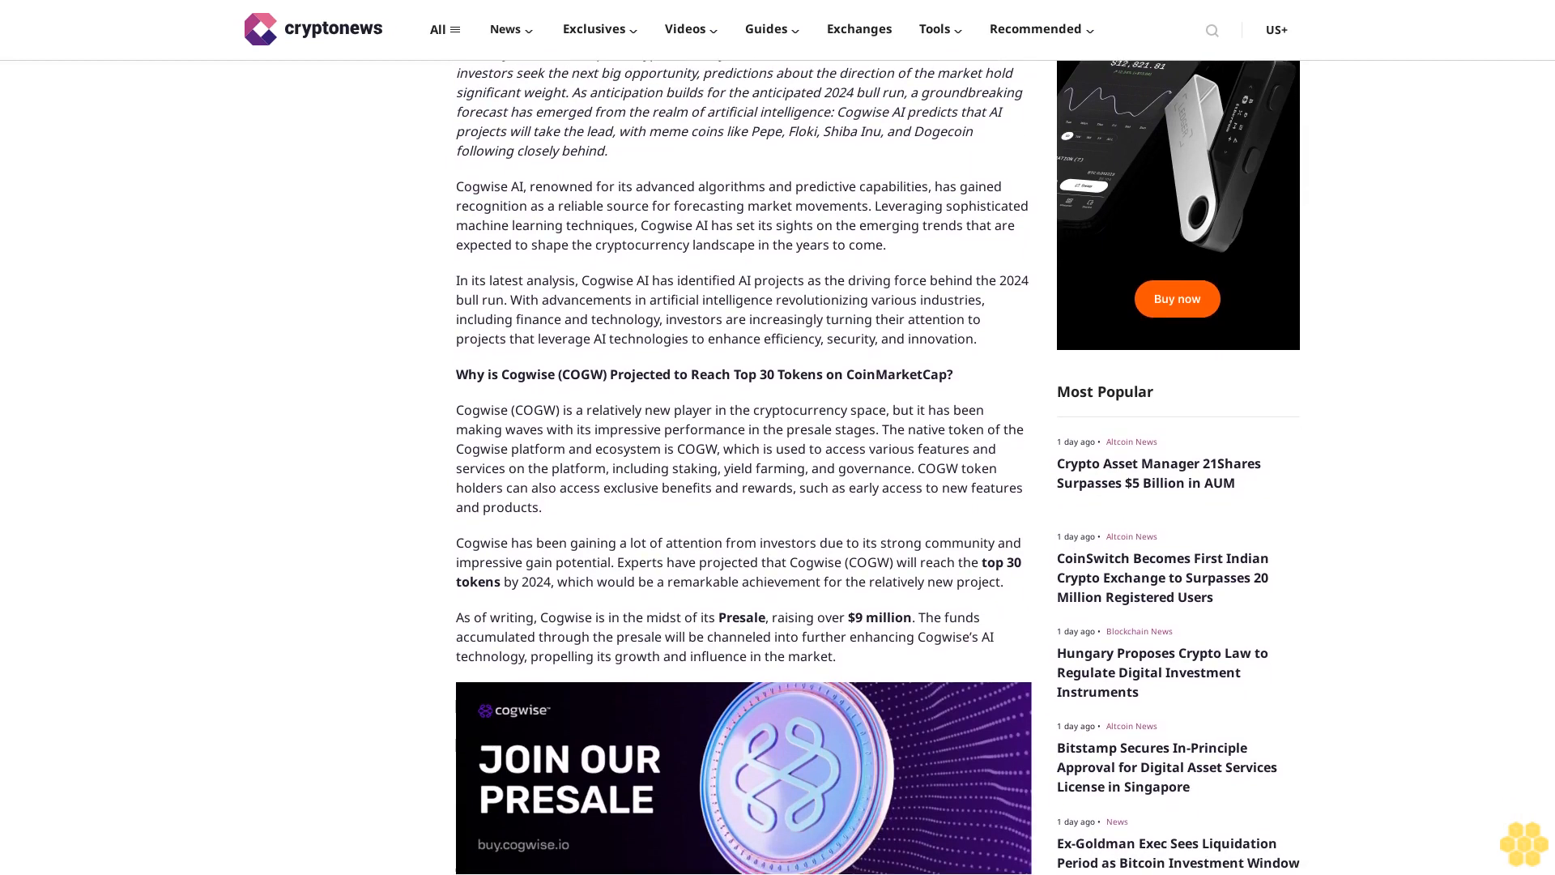
scroll(down, 3)
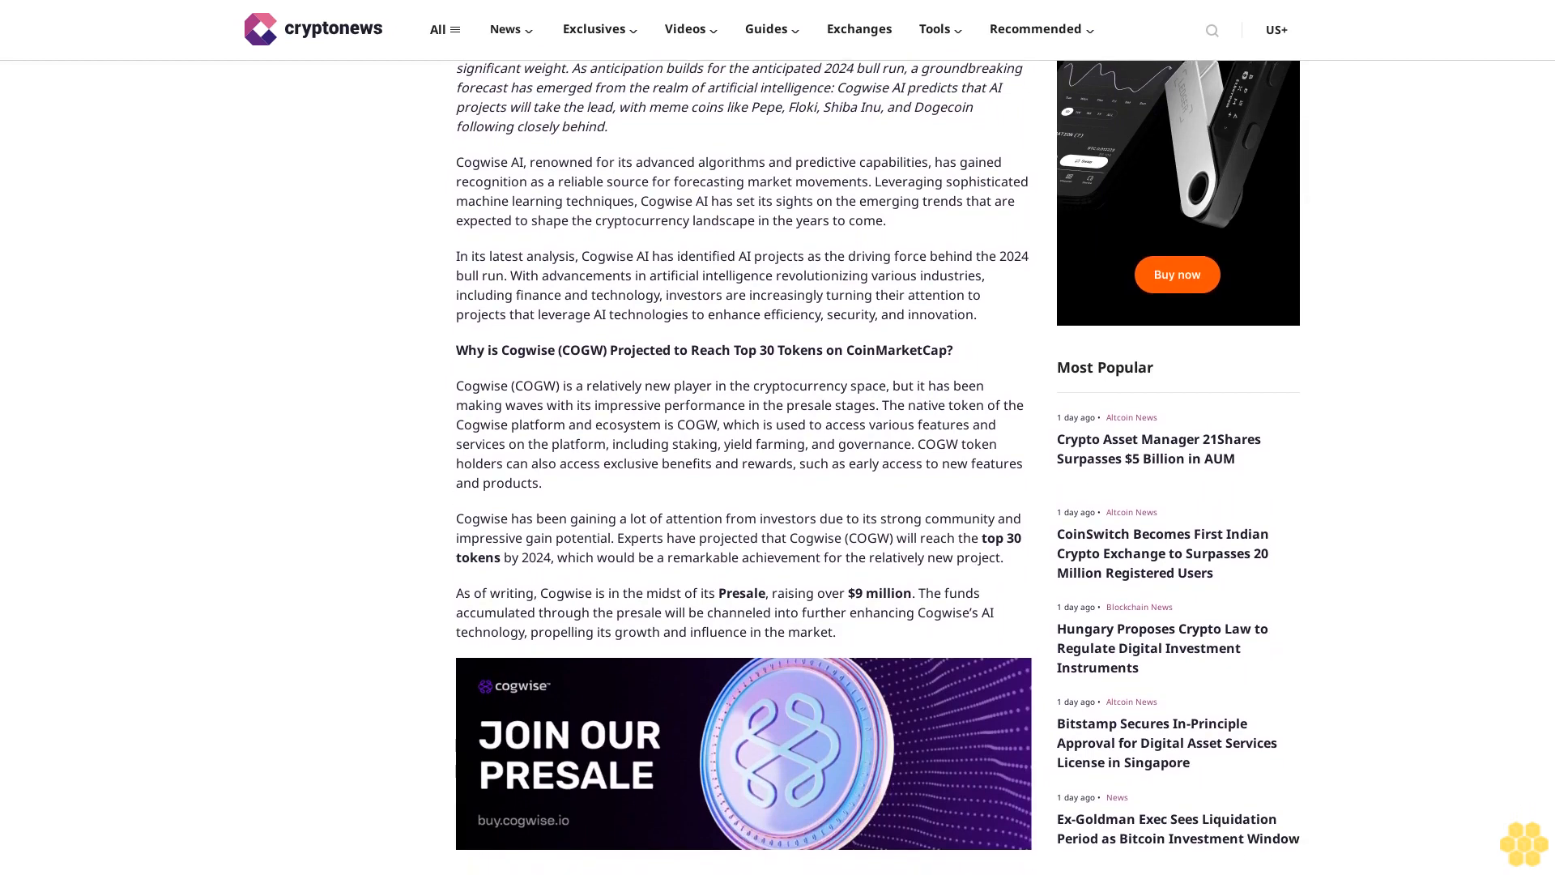
scroll(down, 3)
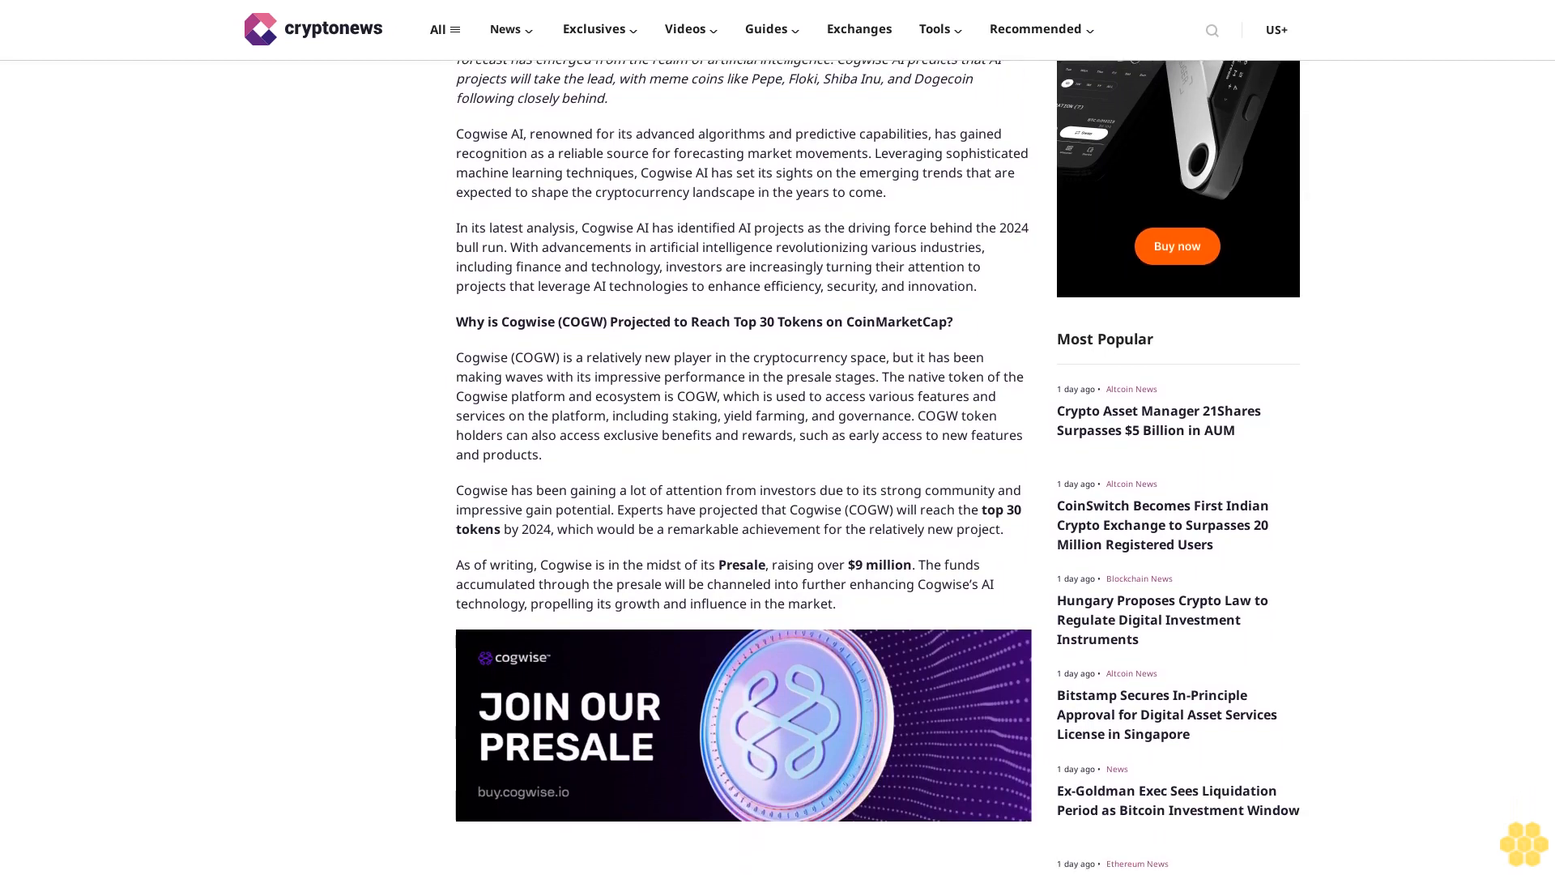
scroll(down, 3)
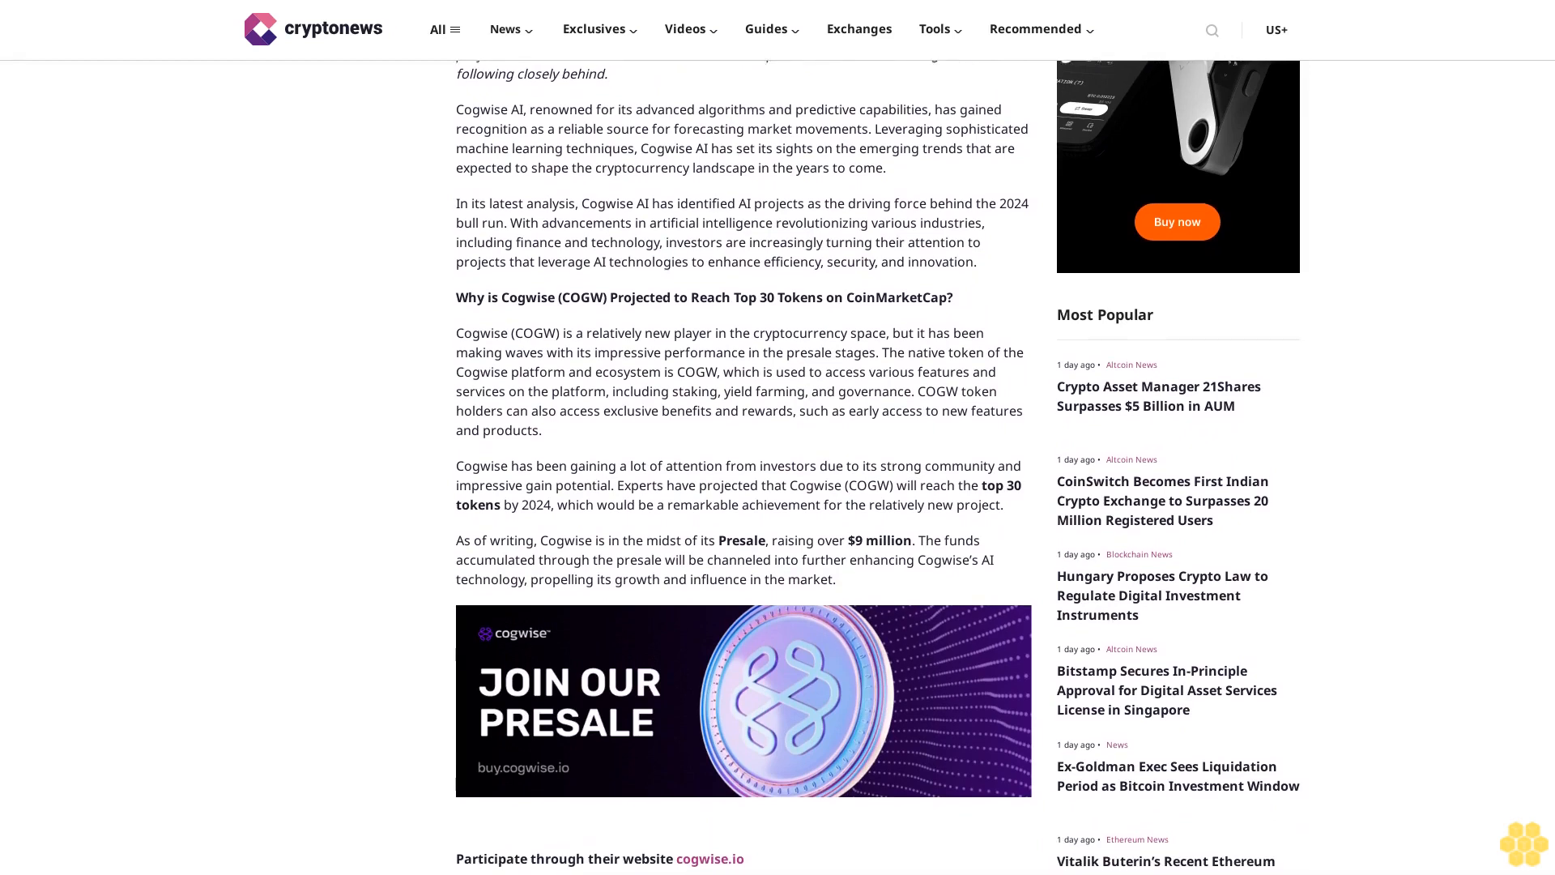
scroll(down, 3)
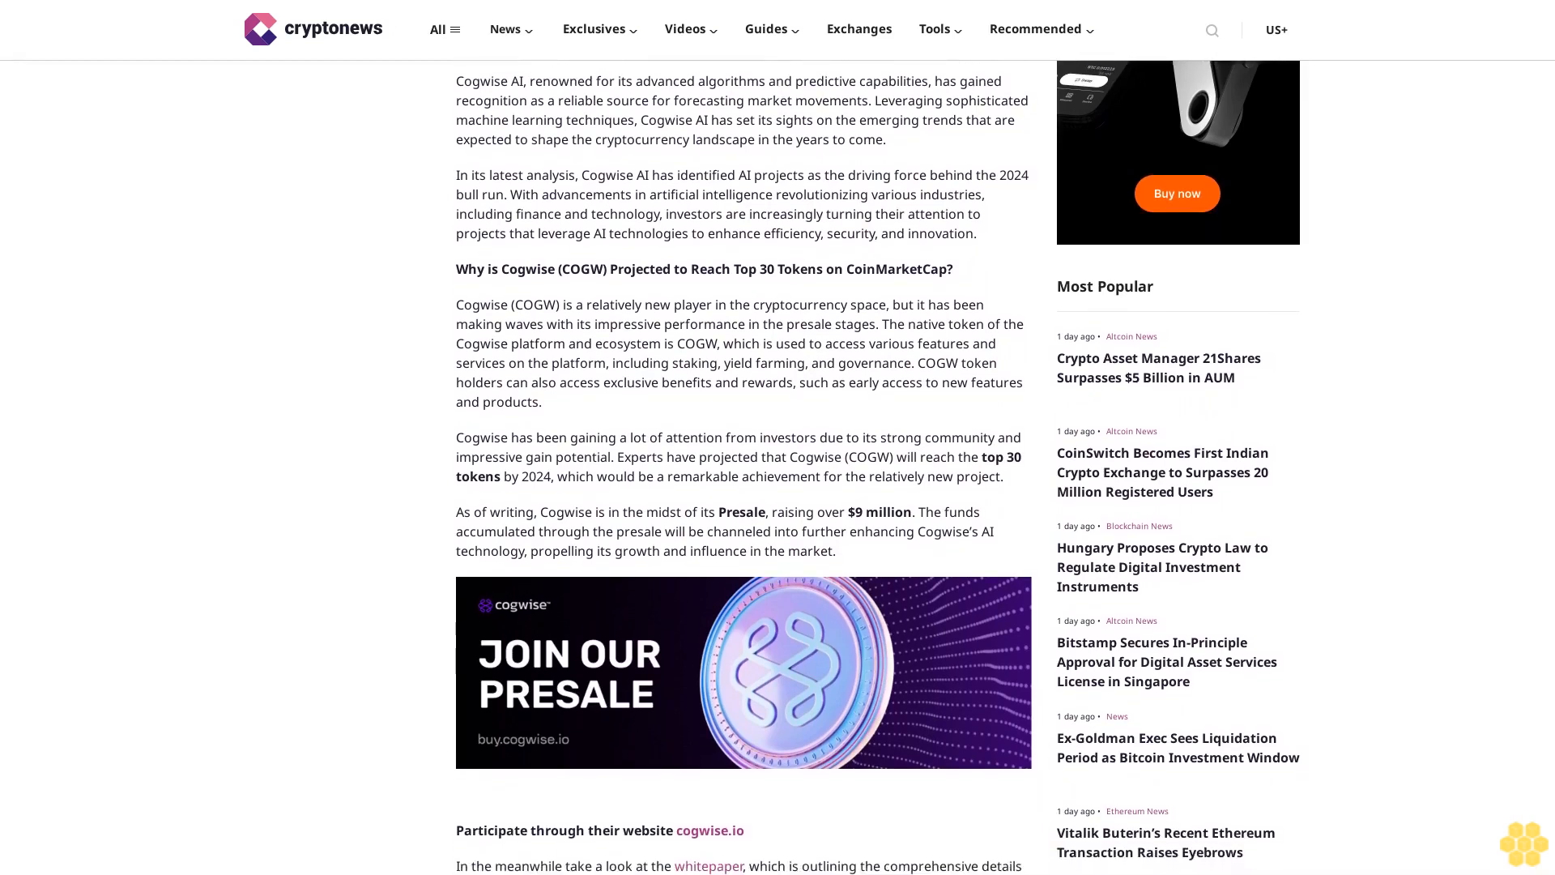
scroll(down, 3)
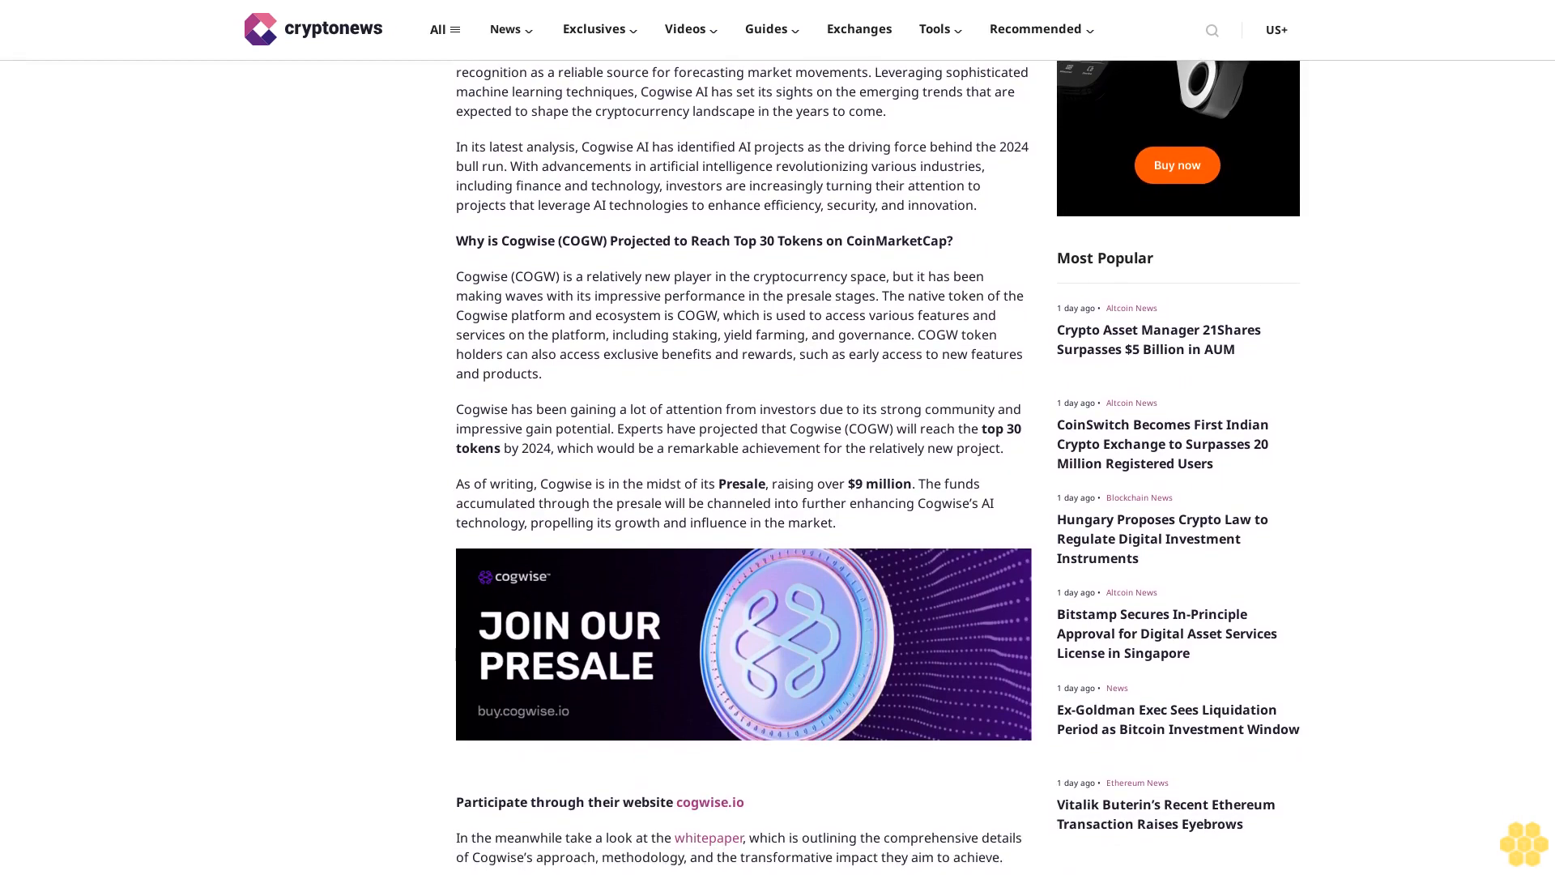
scroll(down, 3)
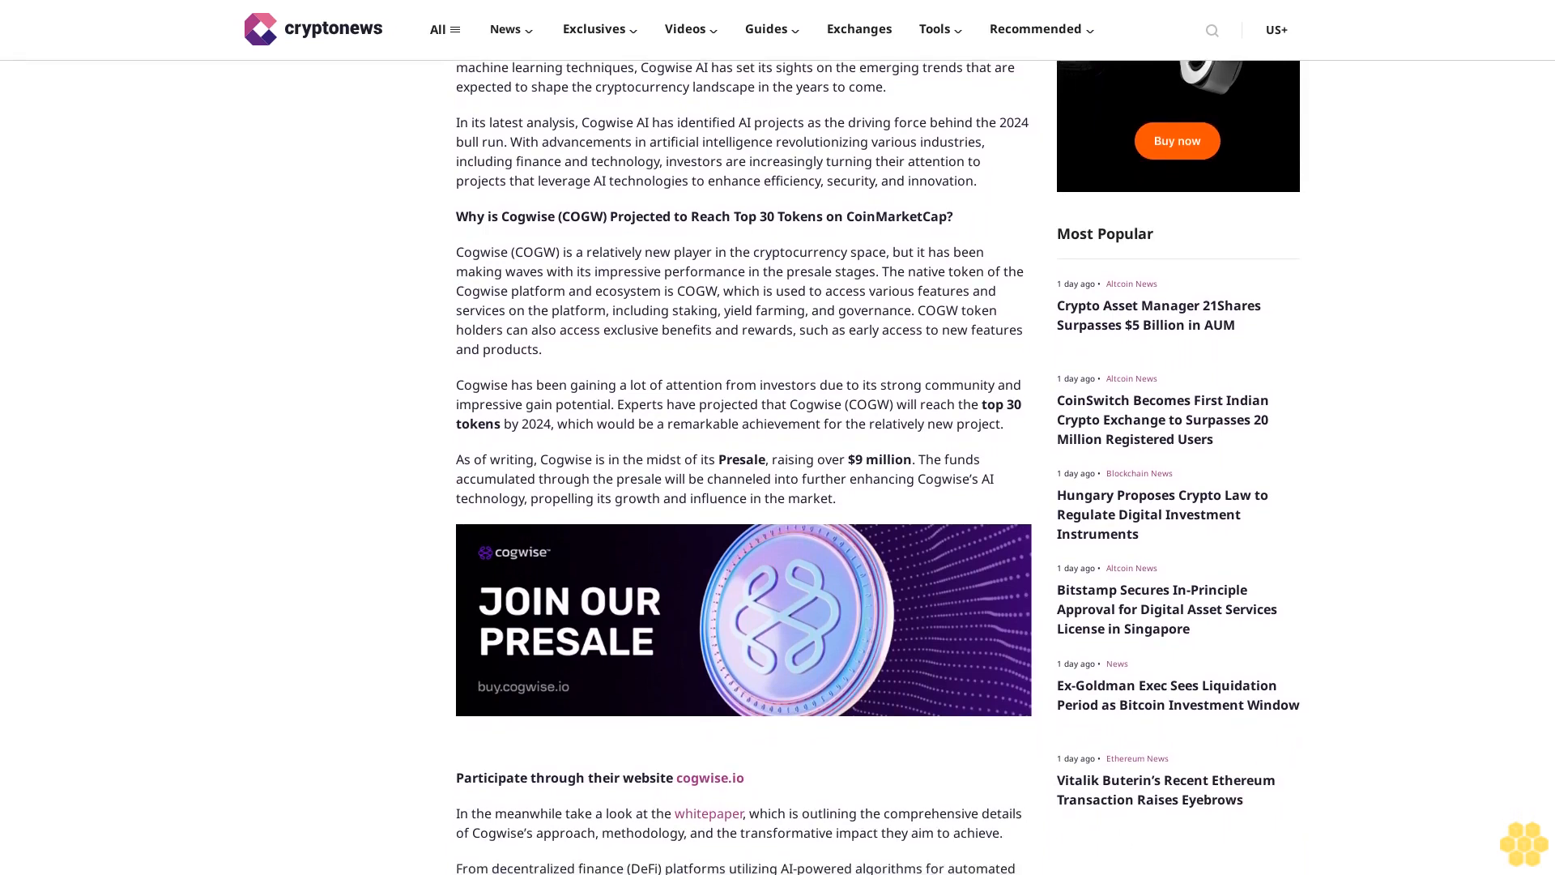
scroll(down, 3)
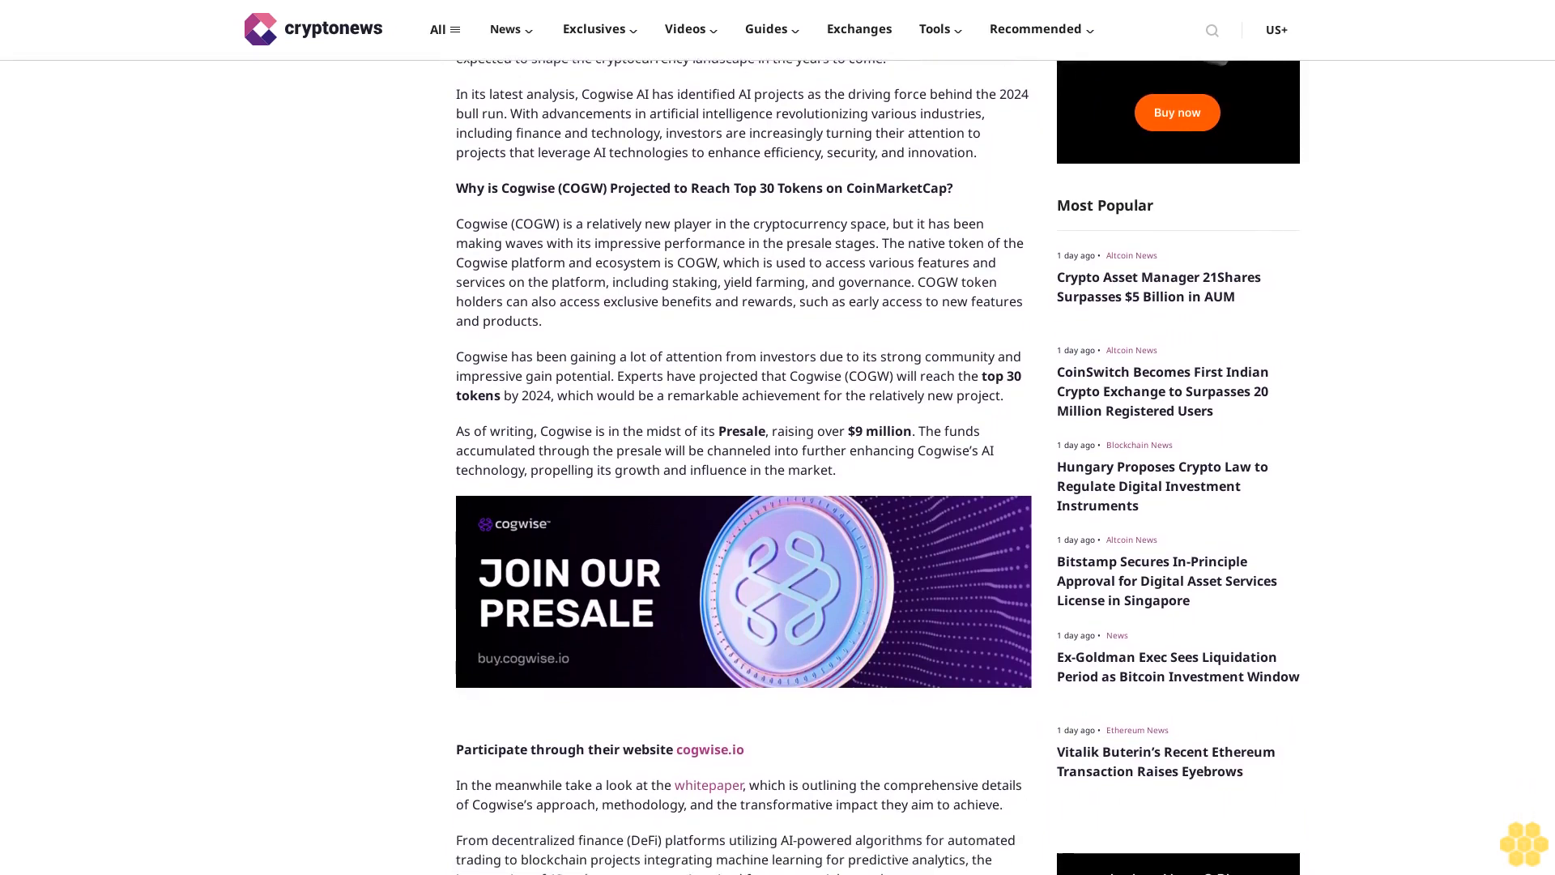
scroll(down, 3)
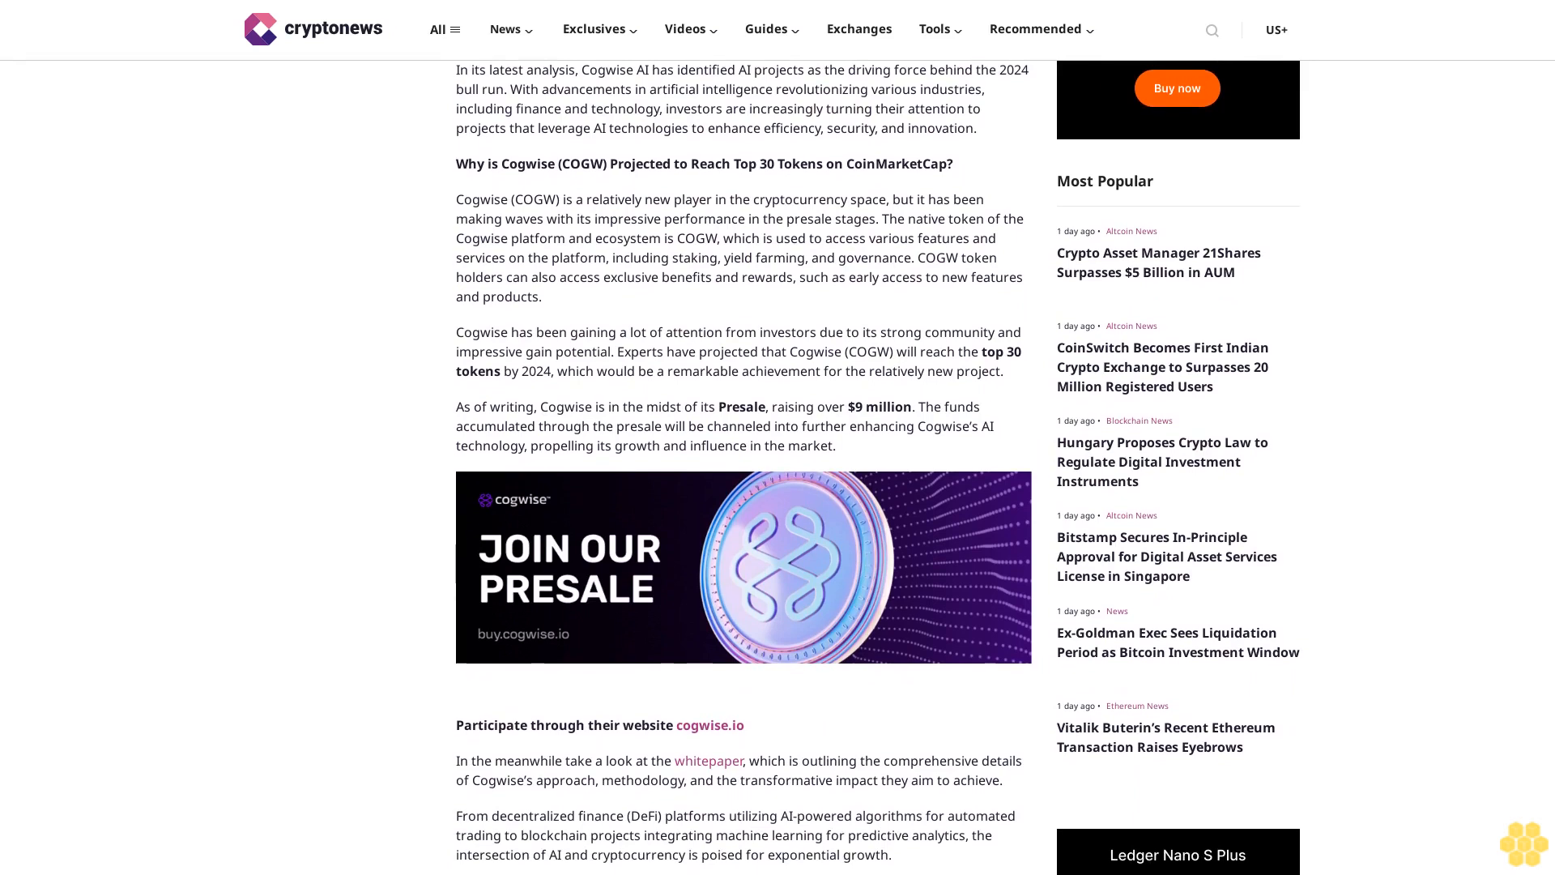
scroll(down, 3)
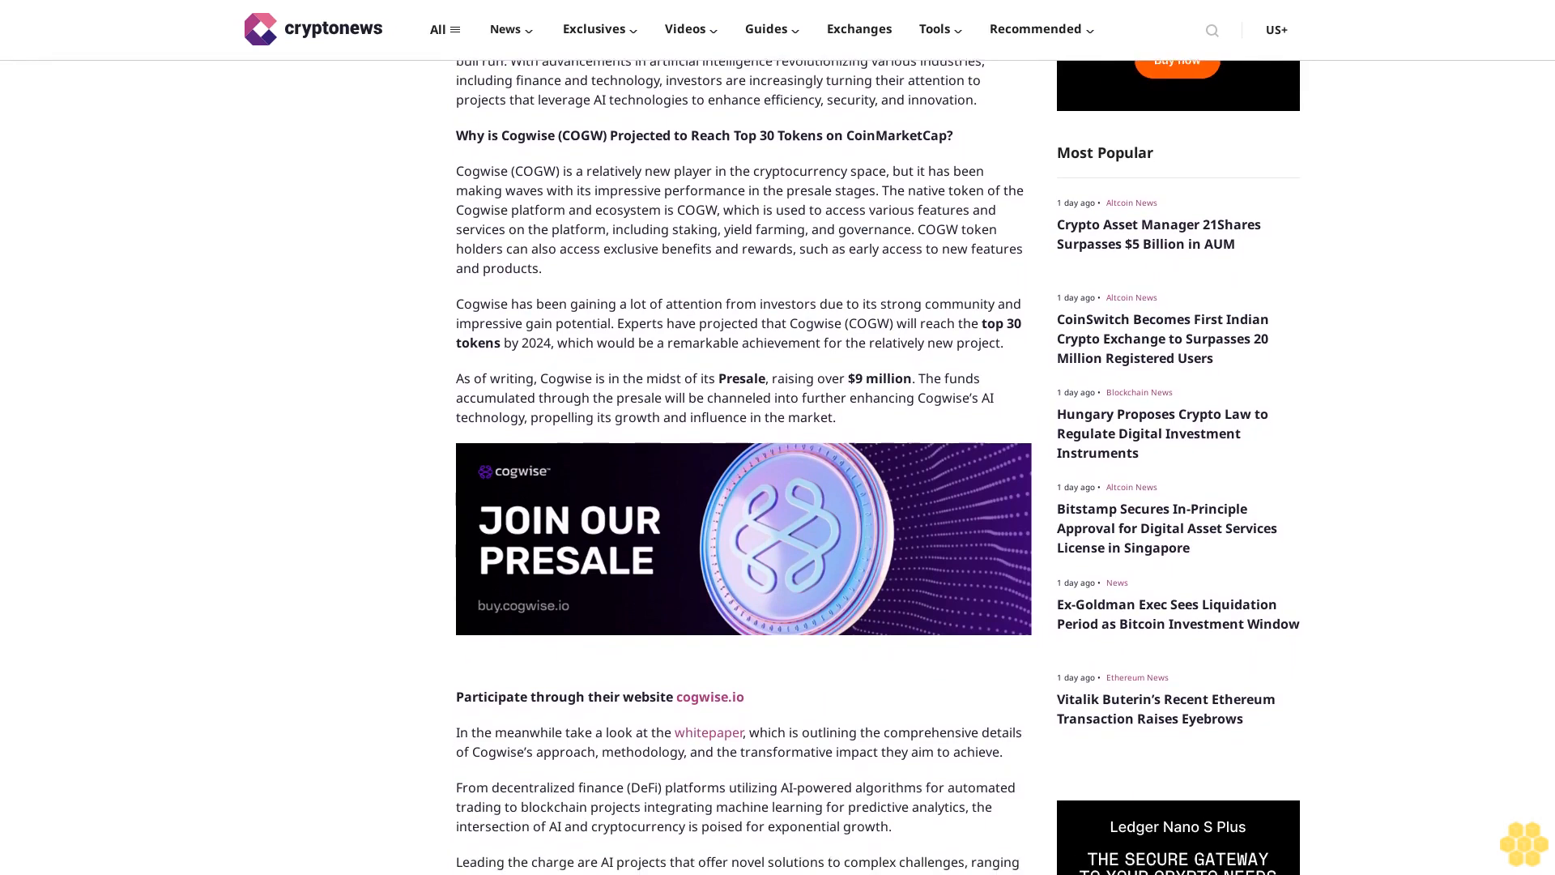
scroll(down, 3)
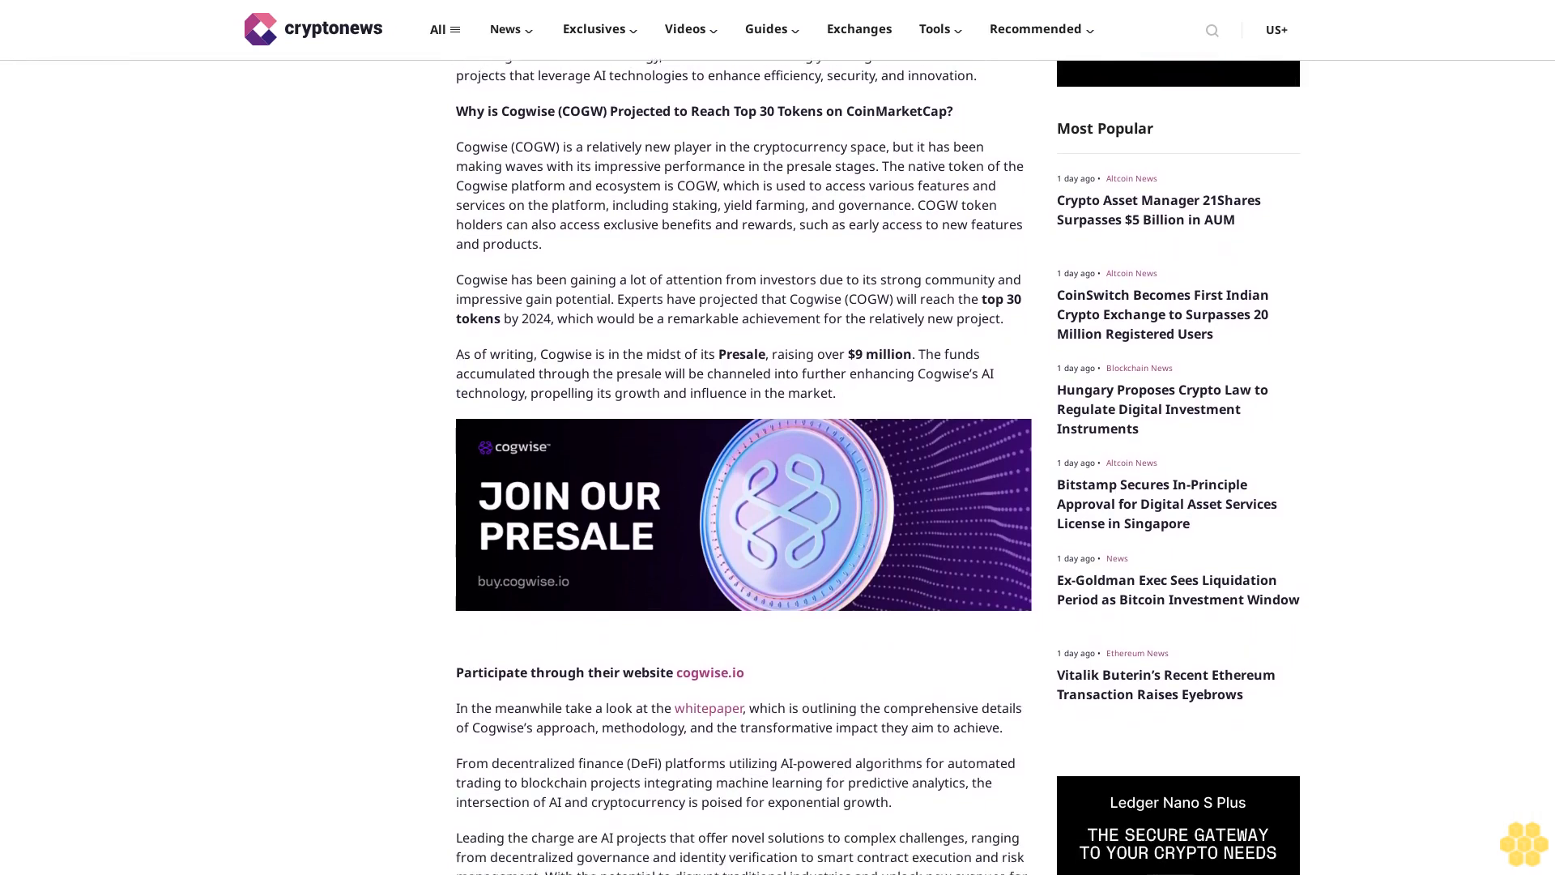
scroll(down, 3)
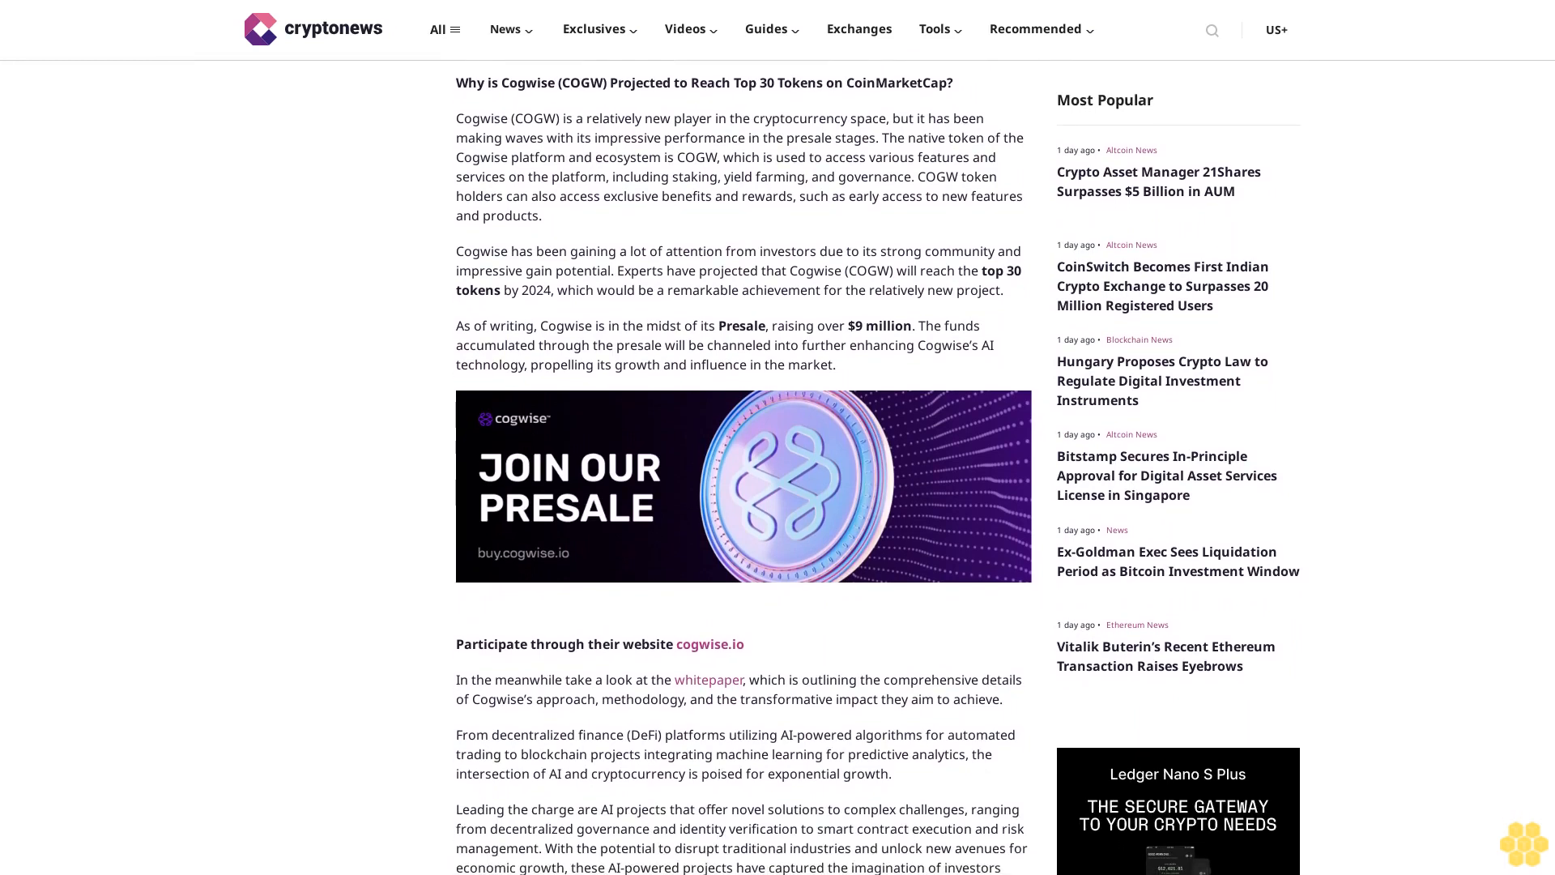
scroll(down, 3)
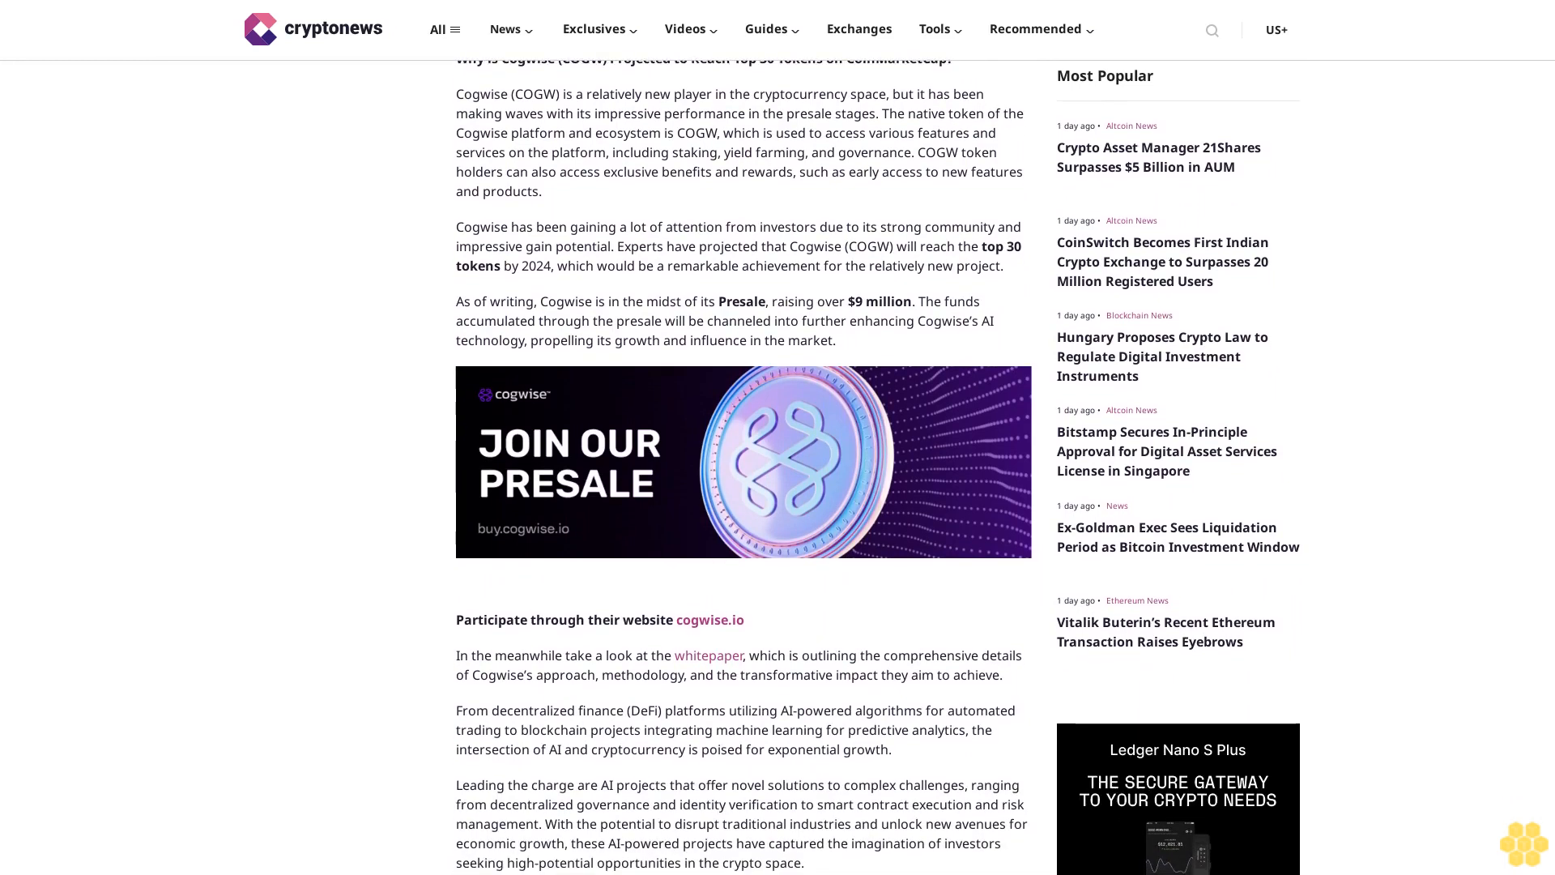
scroll(down, 3)
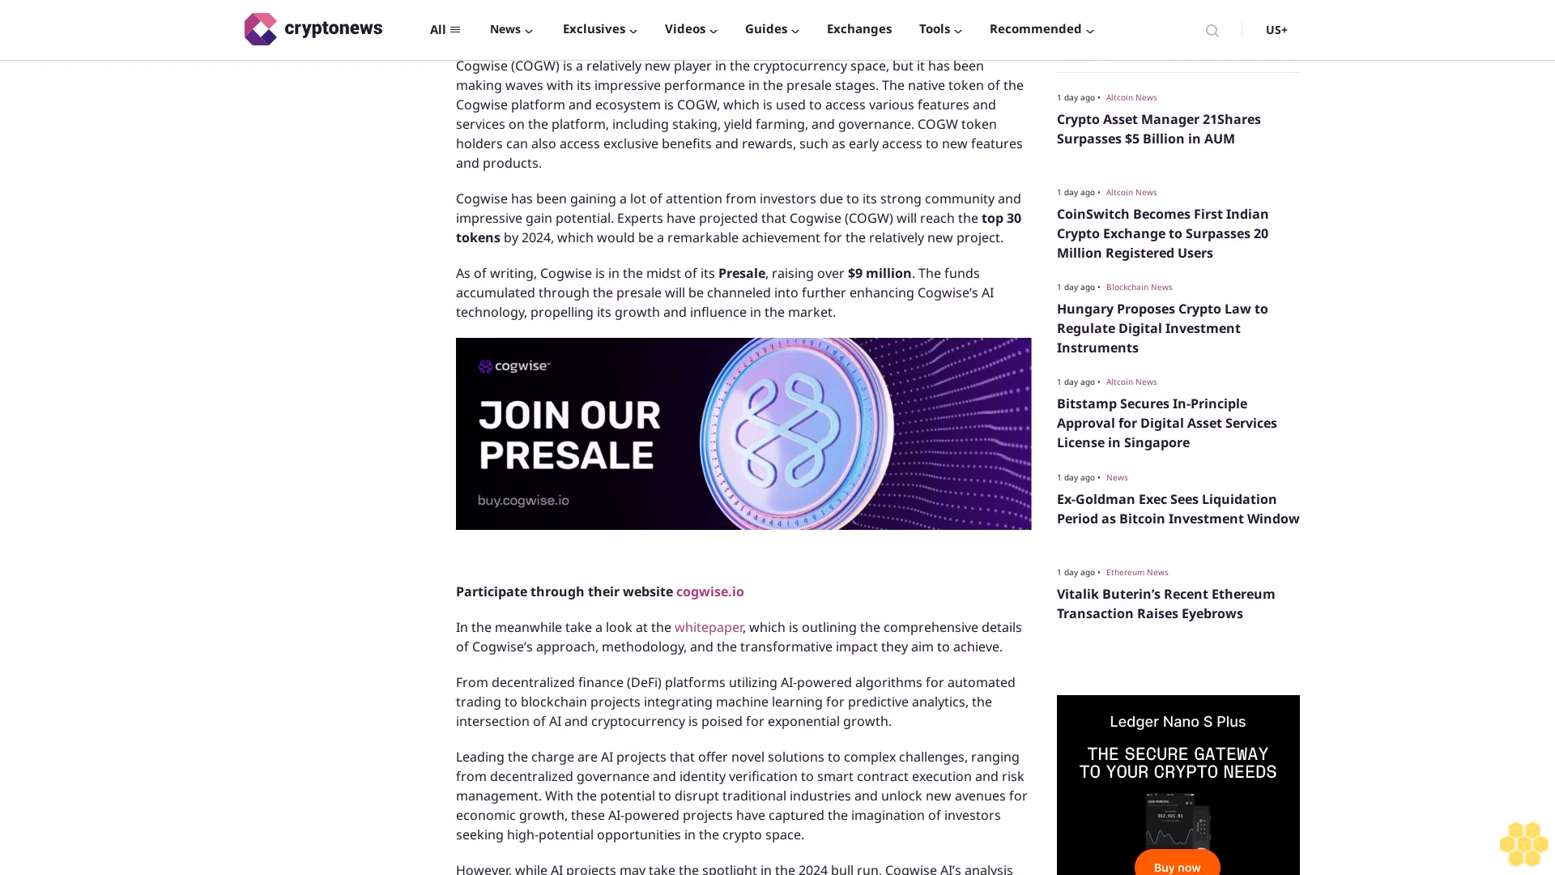
scroll(down, 3)
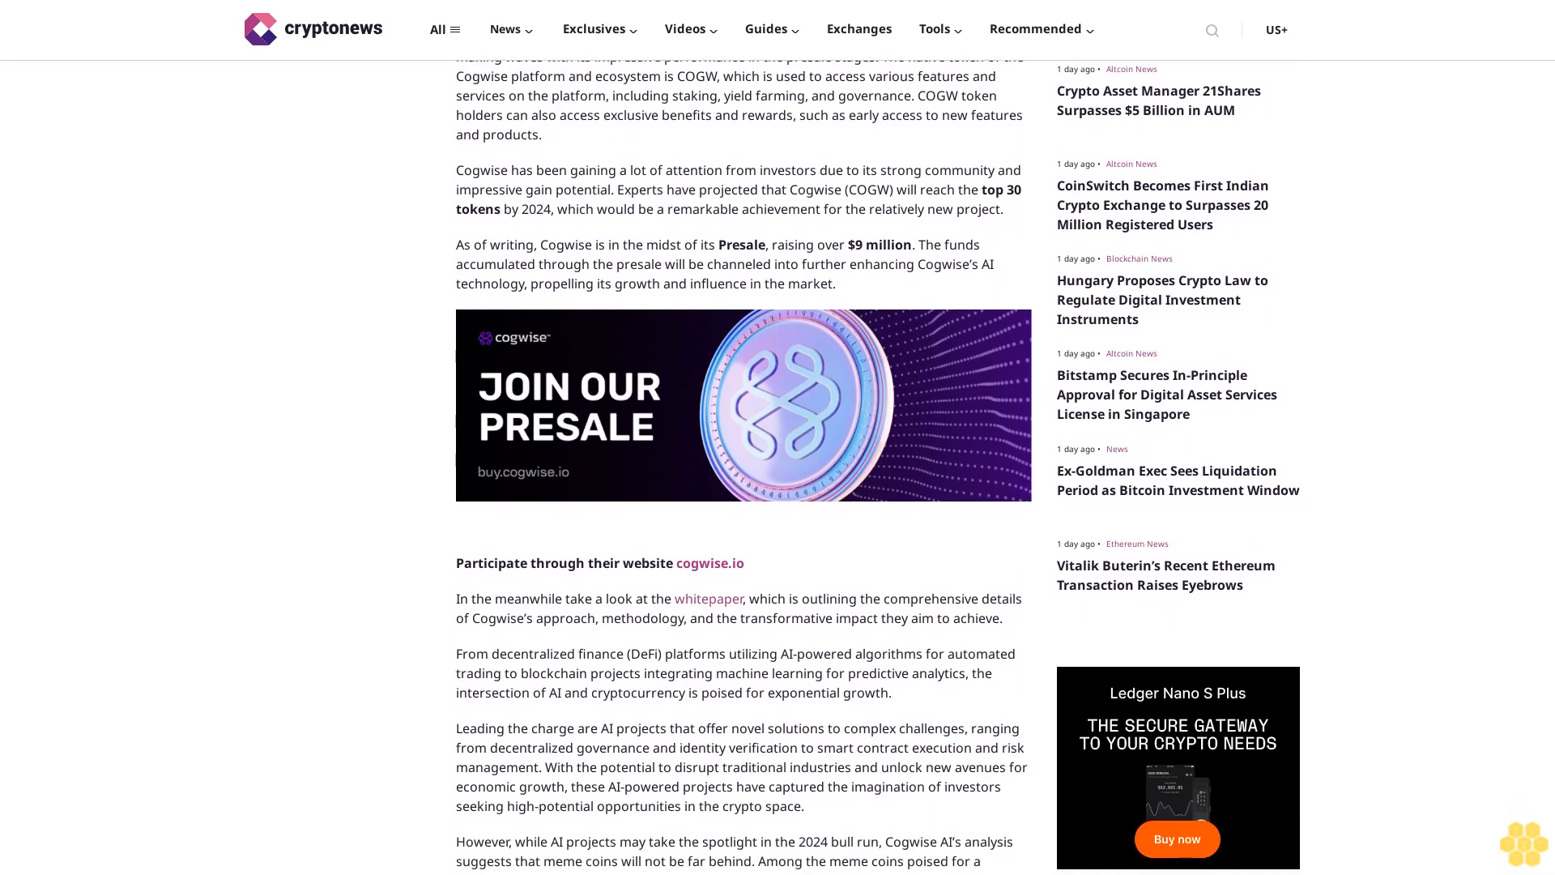
scroll(down, 3)
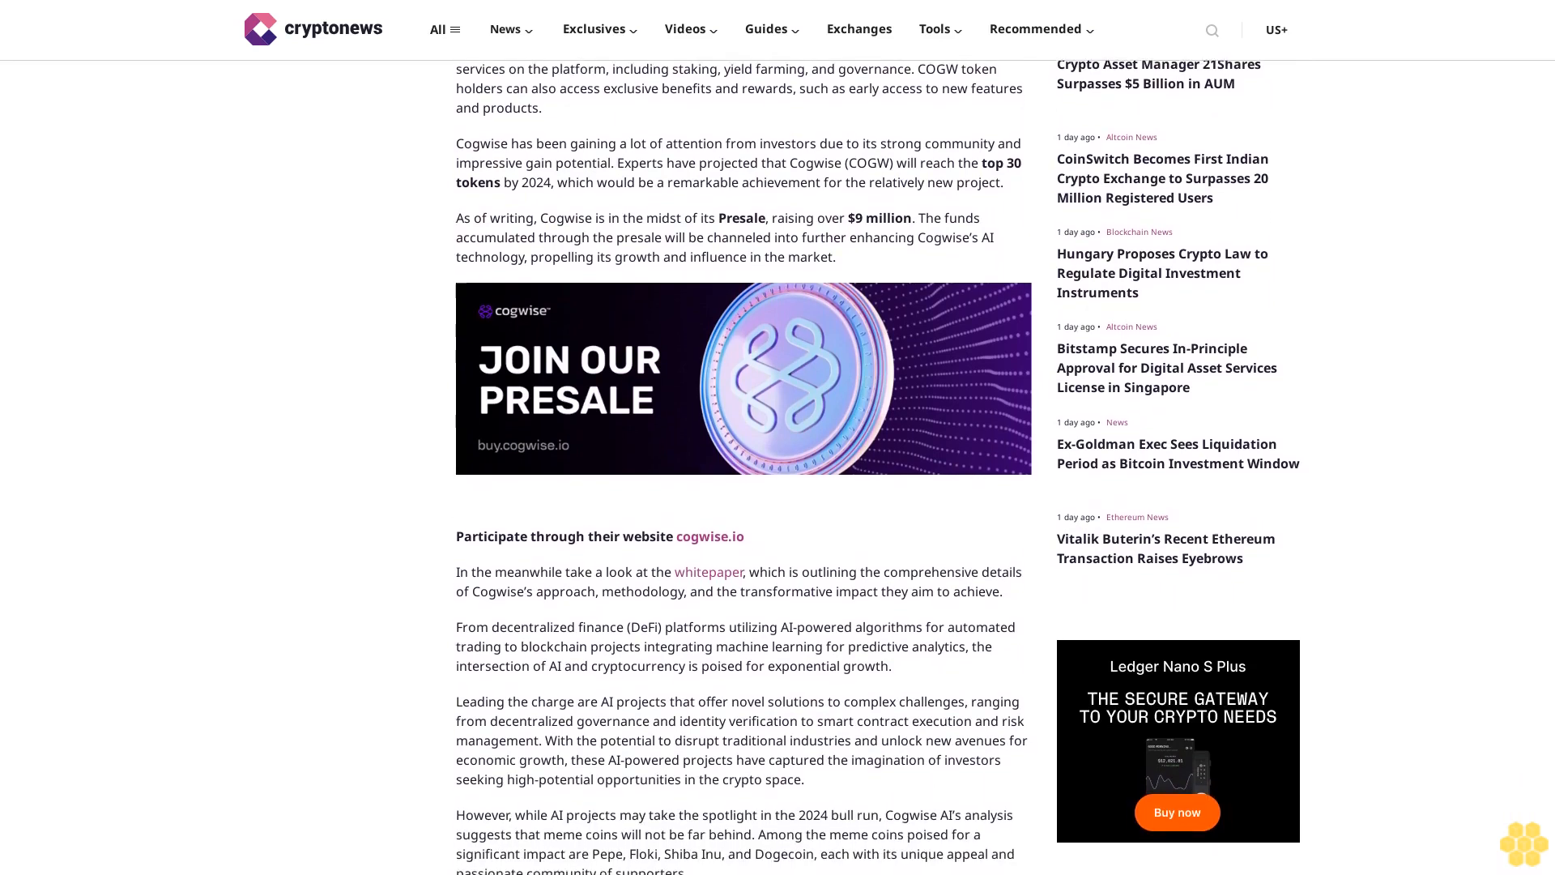
scroll(down, 3)
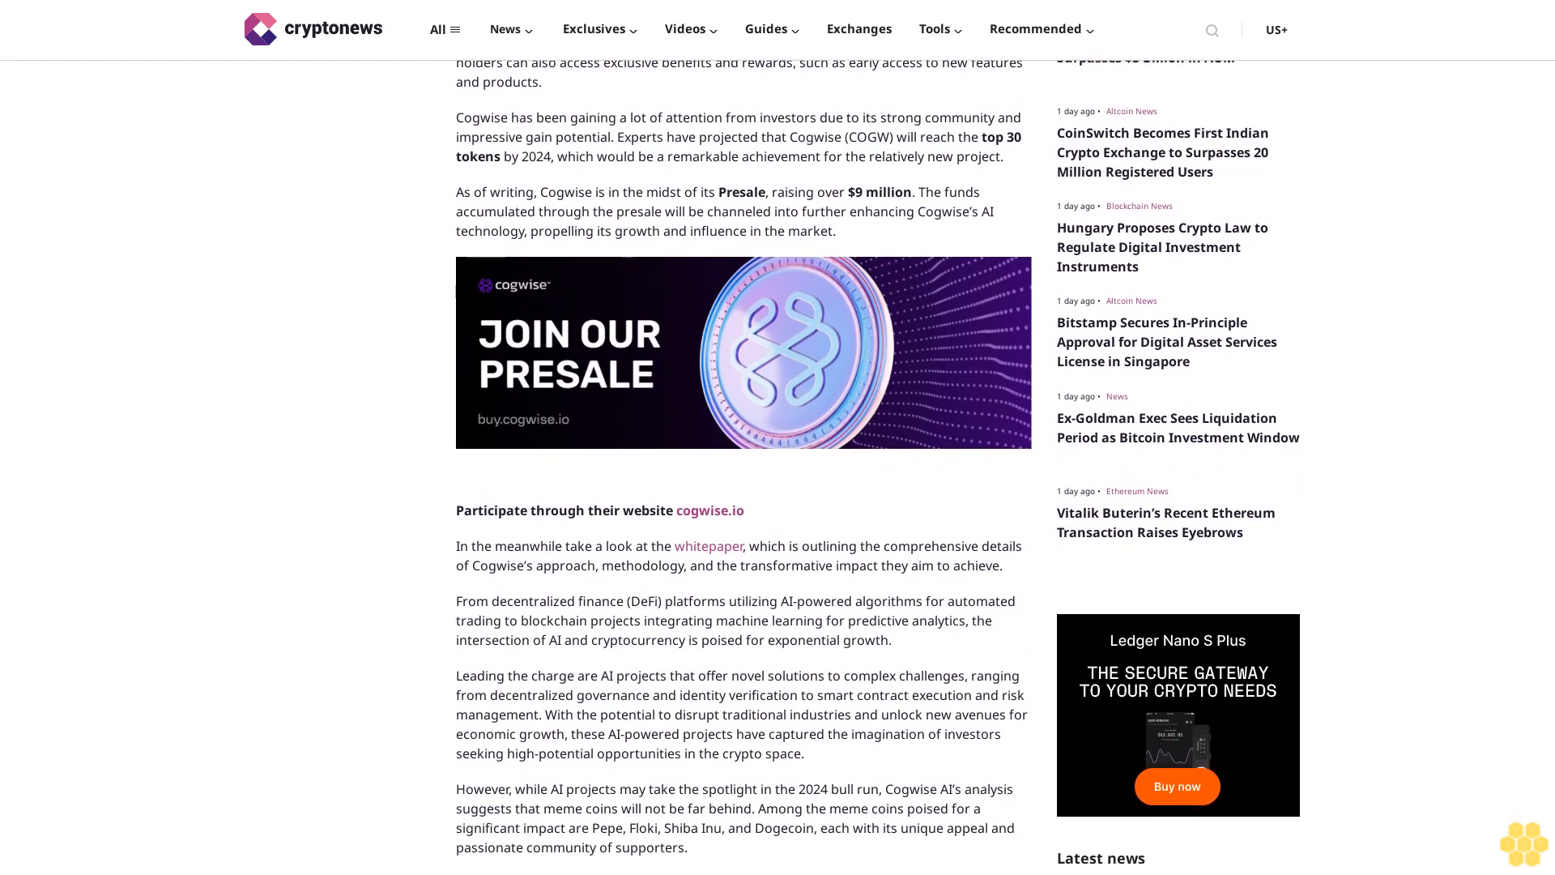
scroll(down, 3)
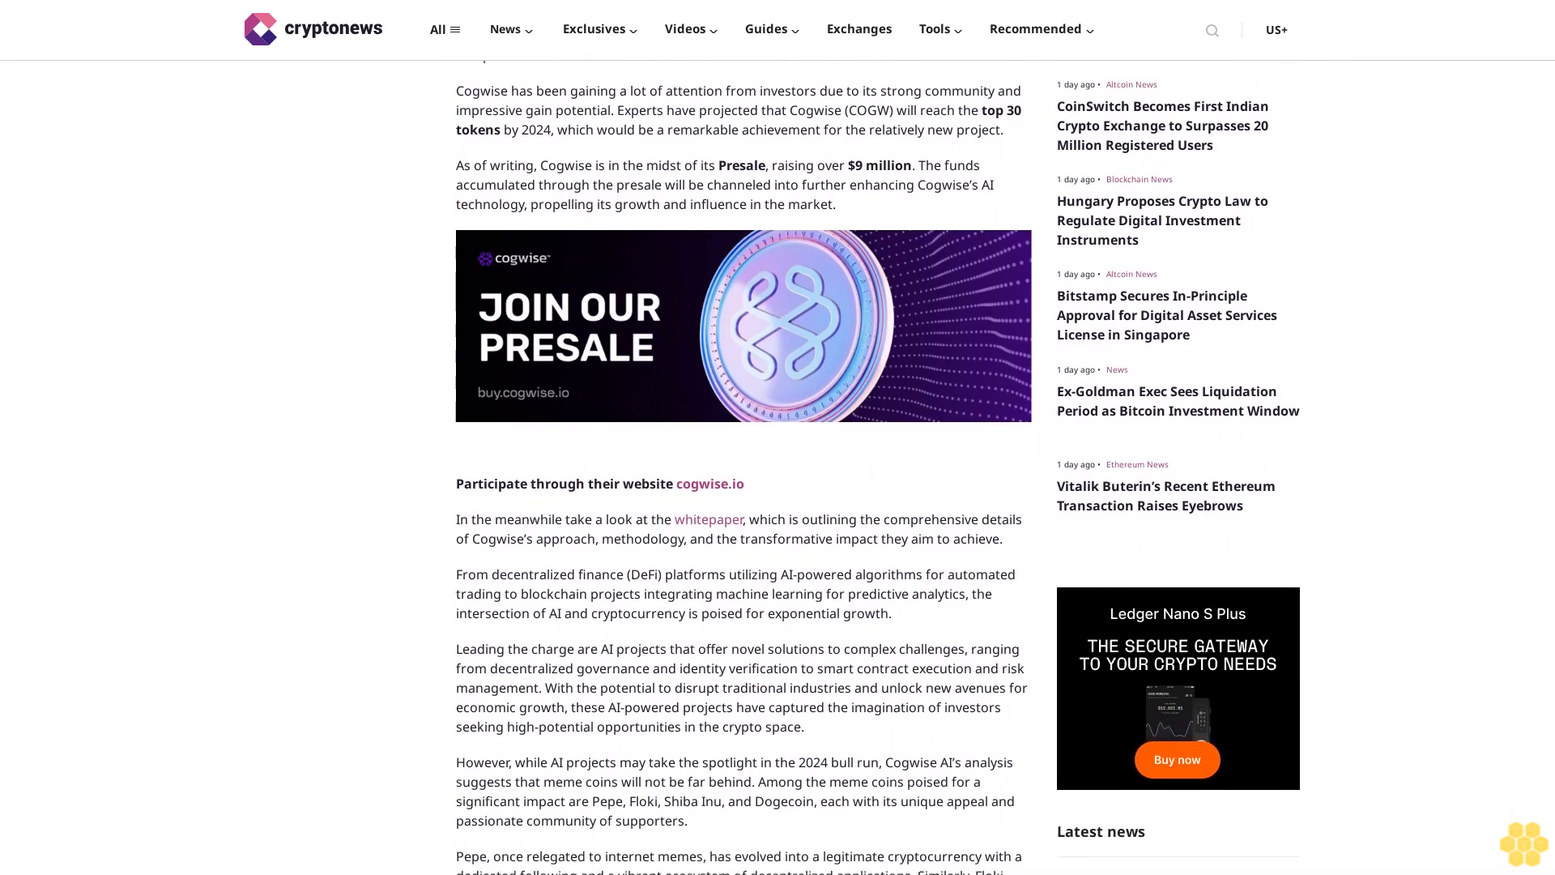
scroll(down, 3)
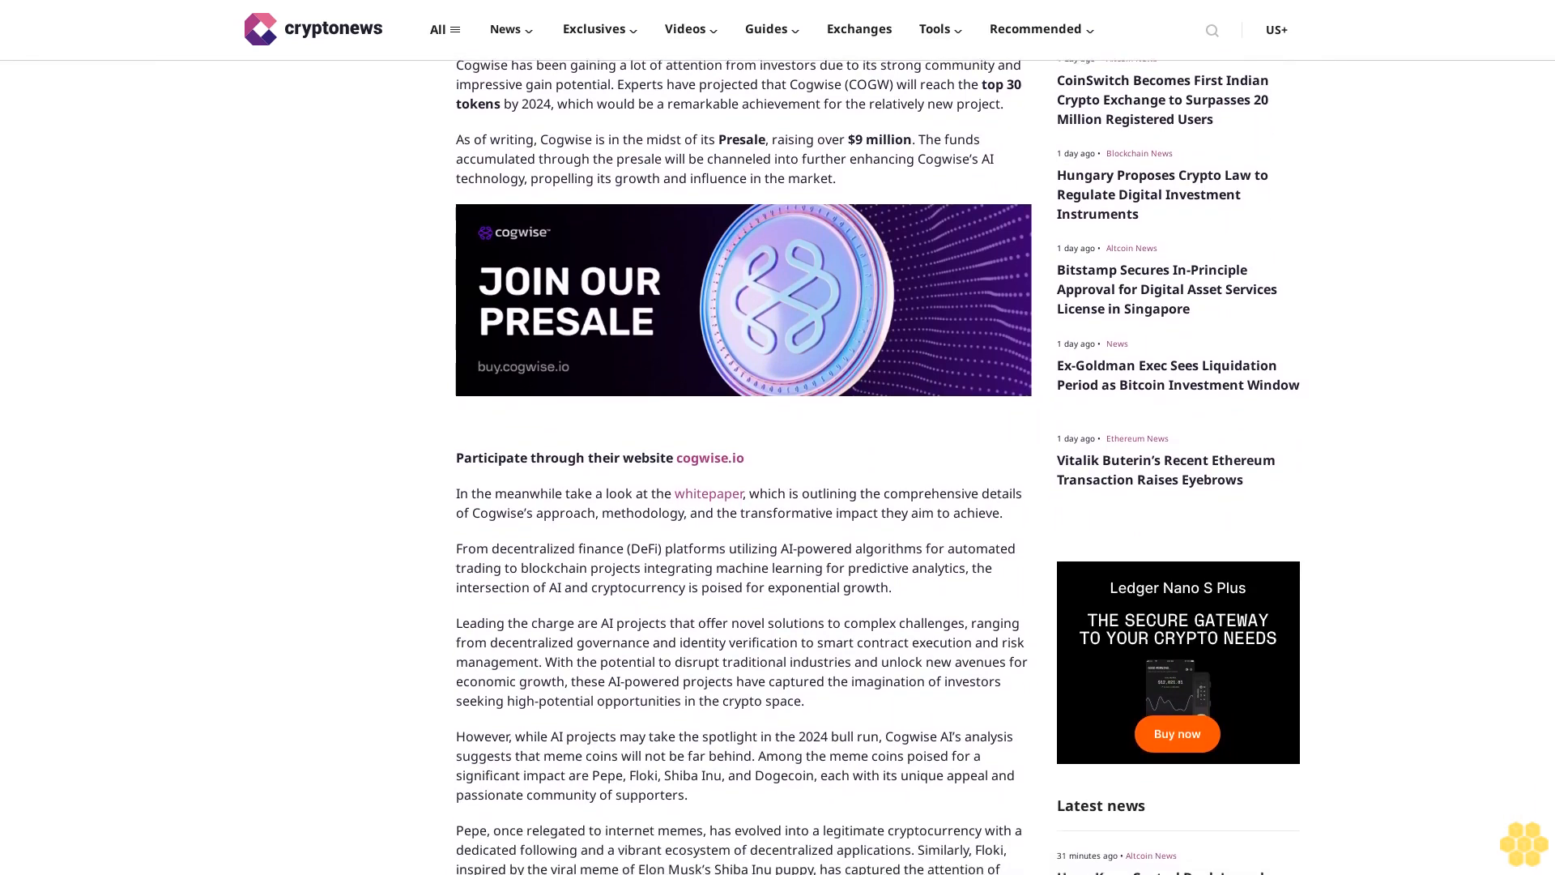
scroll(down, 3)
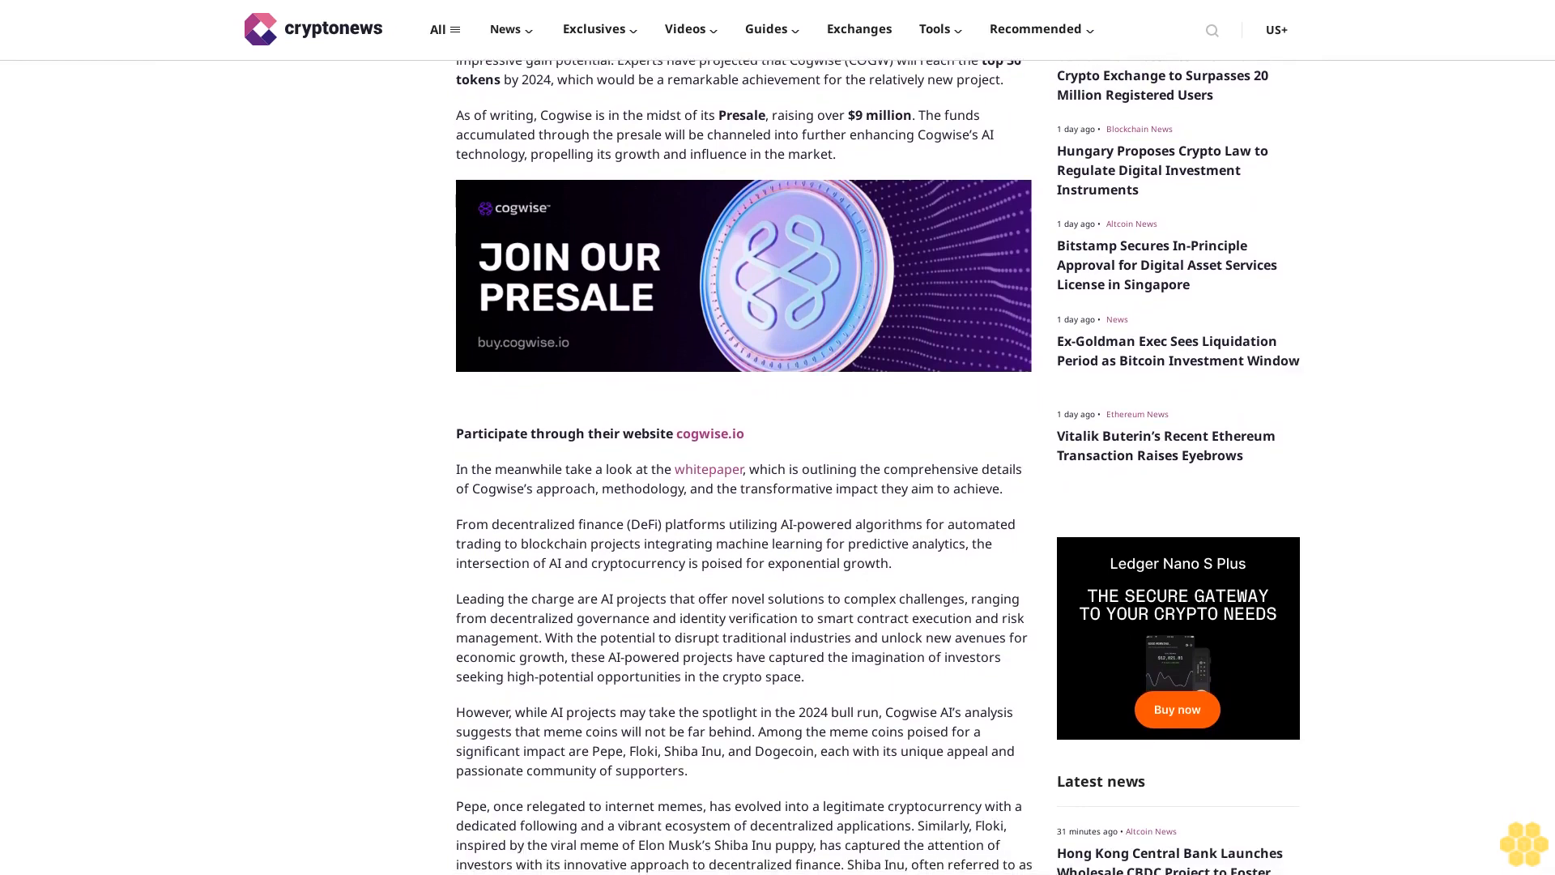
scroll(down, 3)
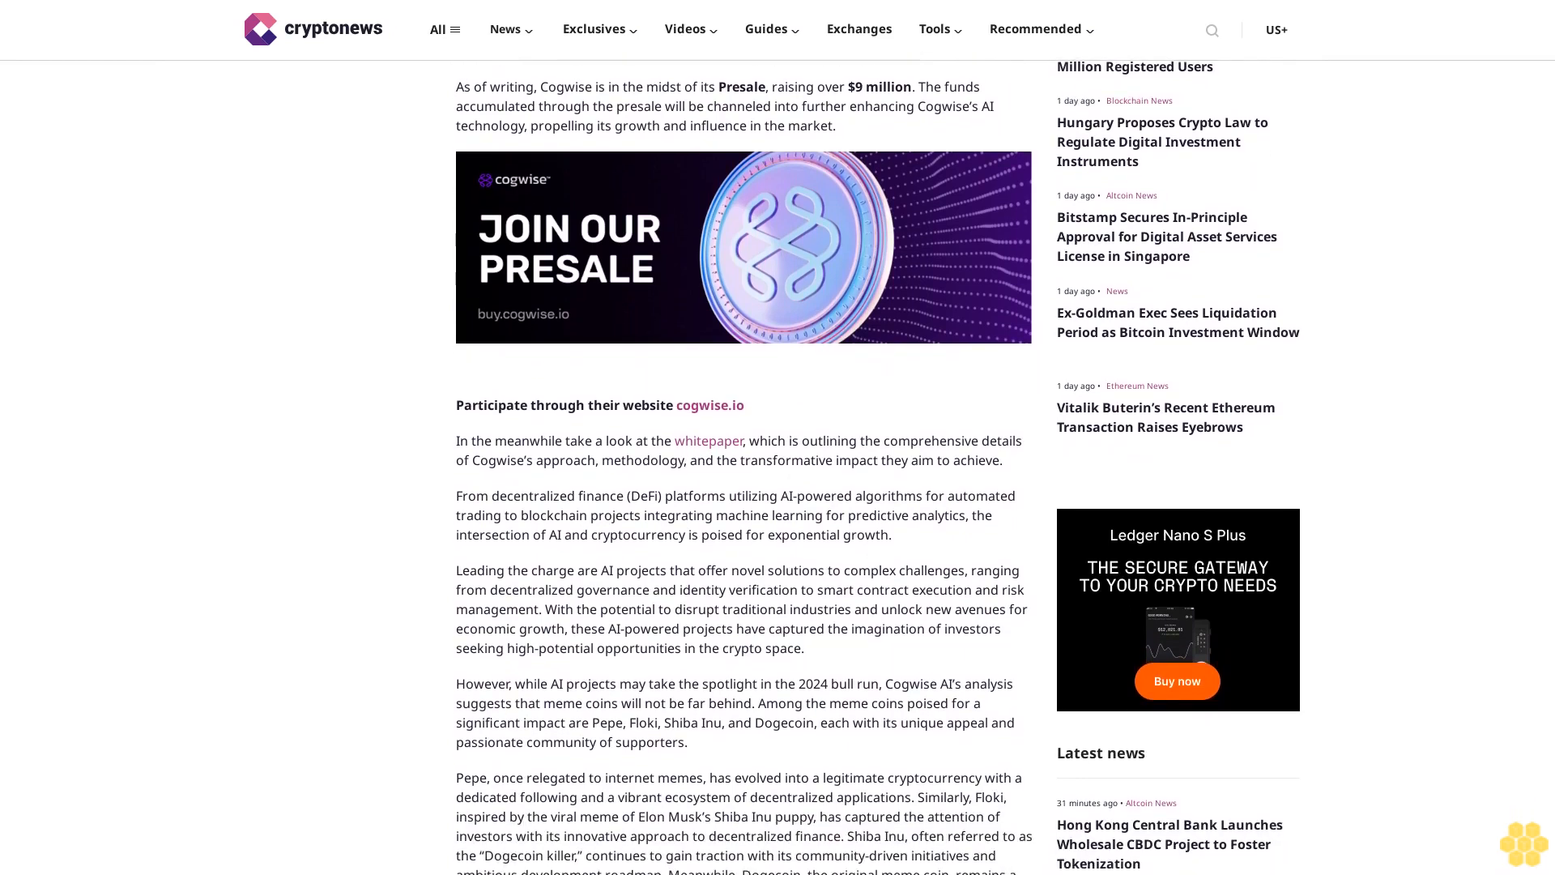
scroll(down, 3)
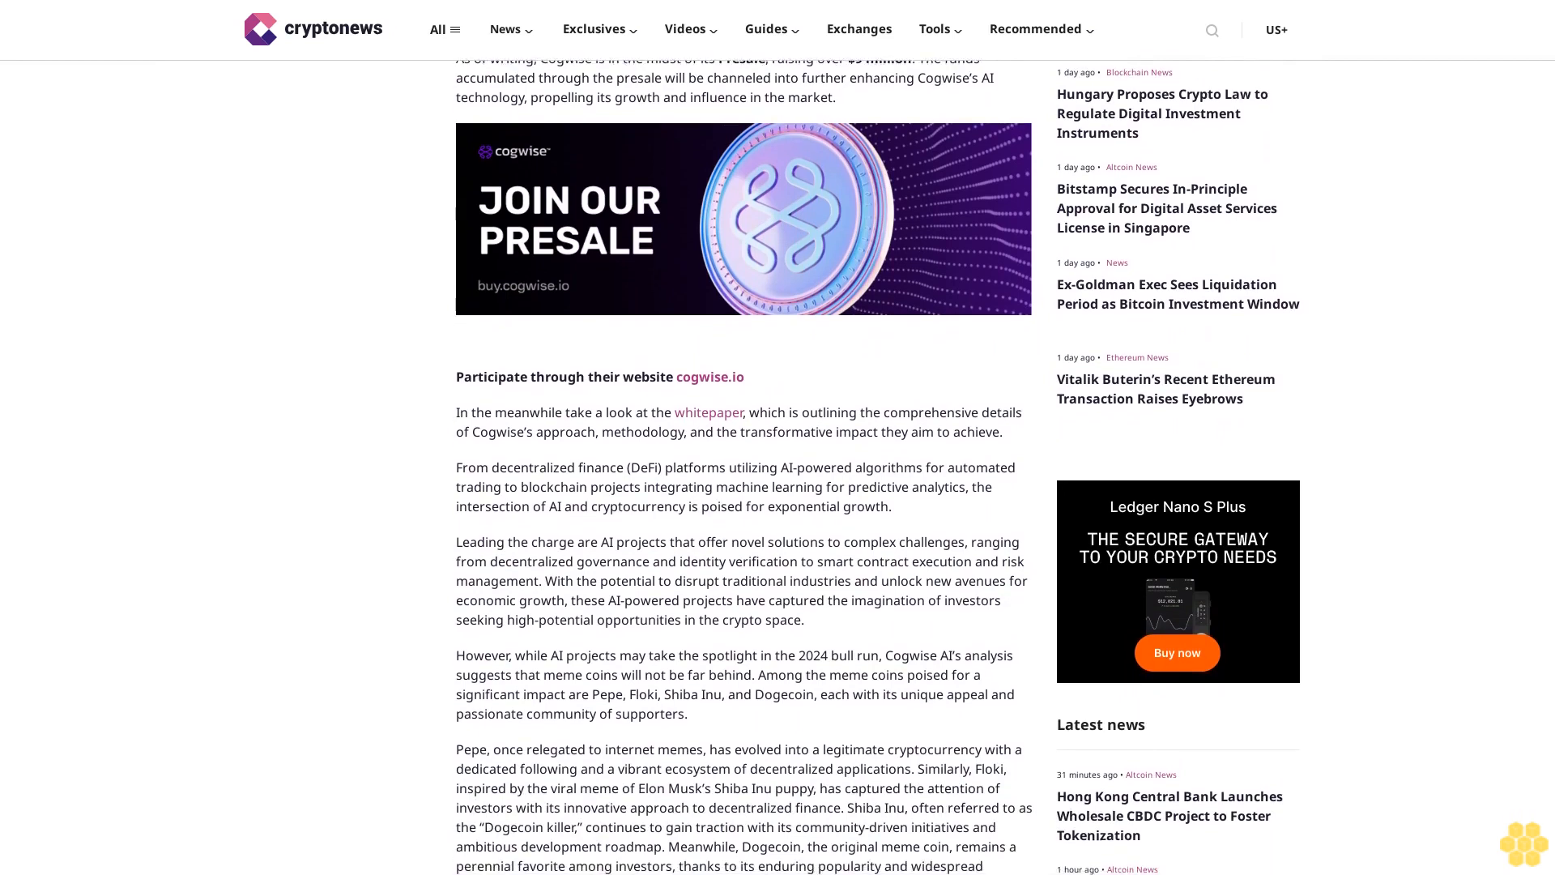
scroll(down, 3)
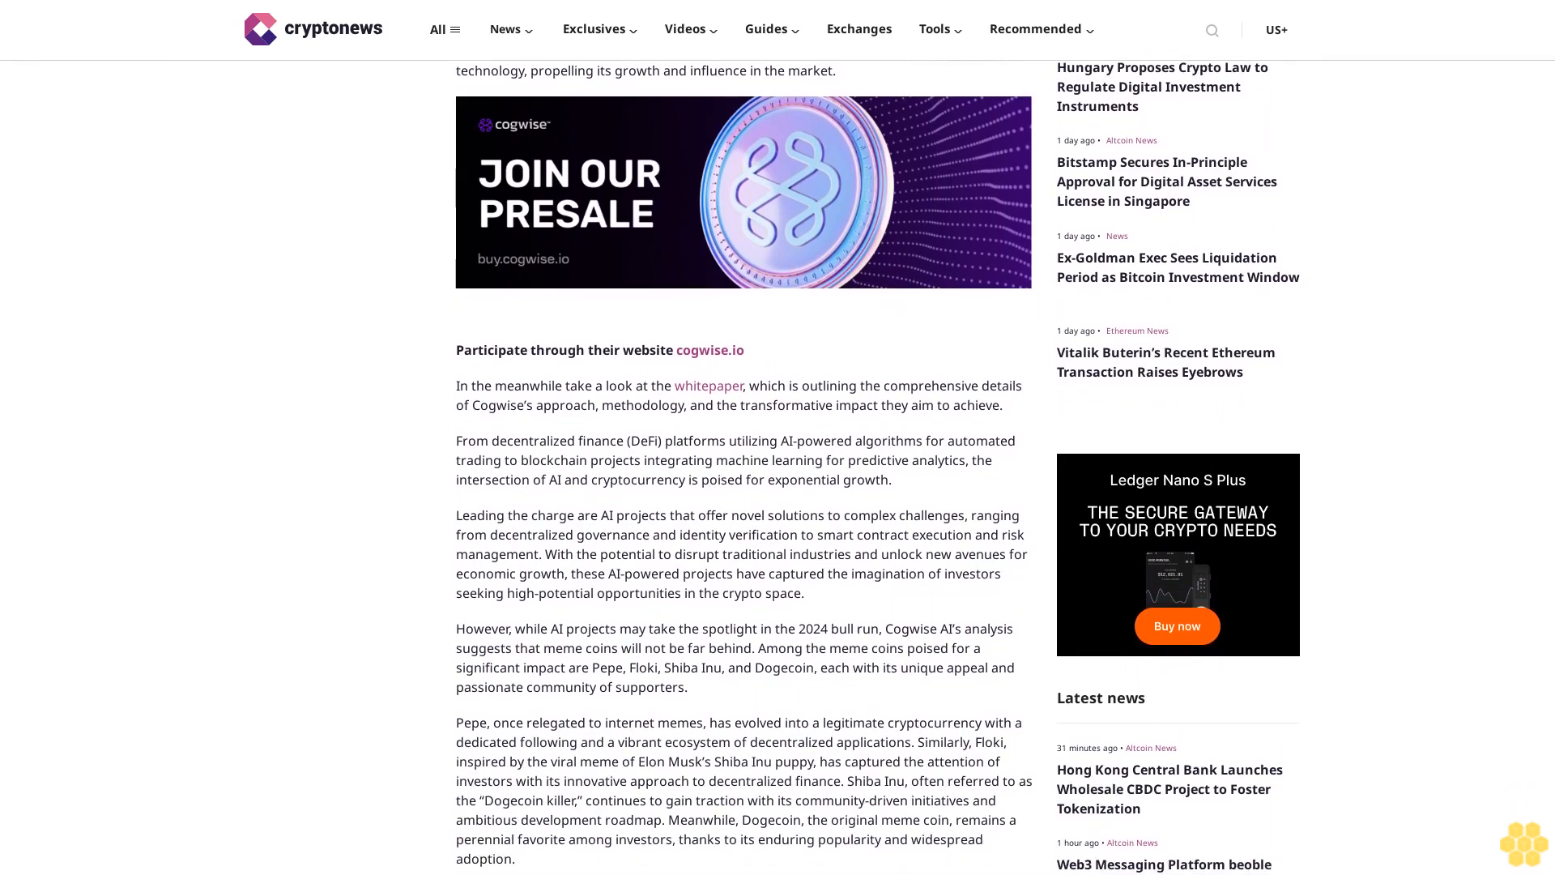
scroll(down, 3)
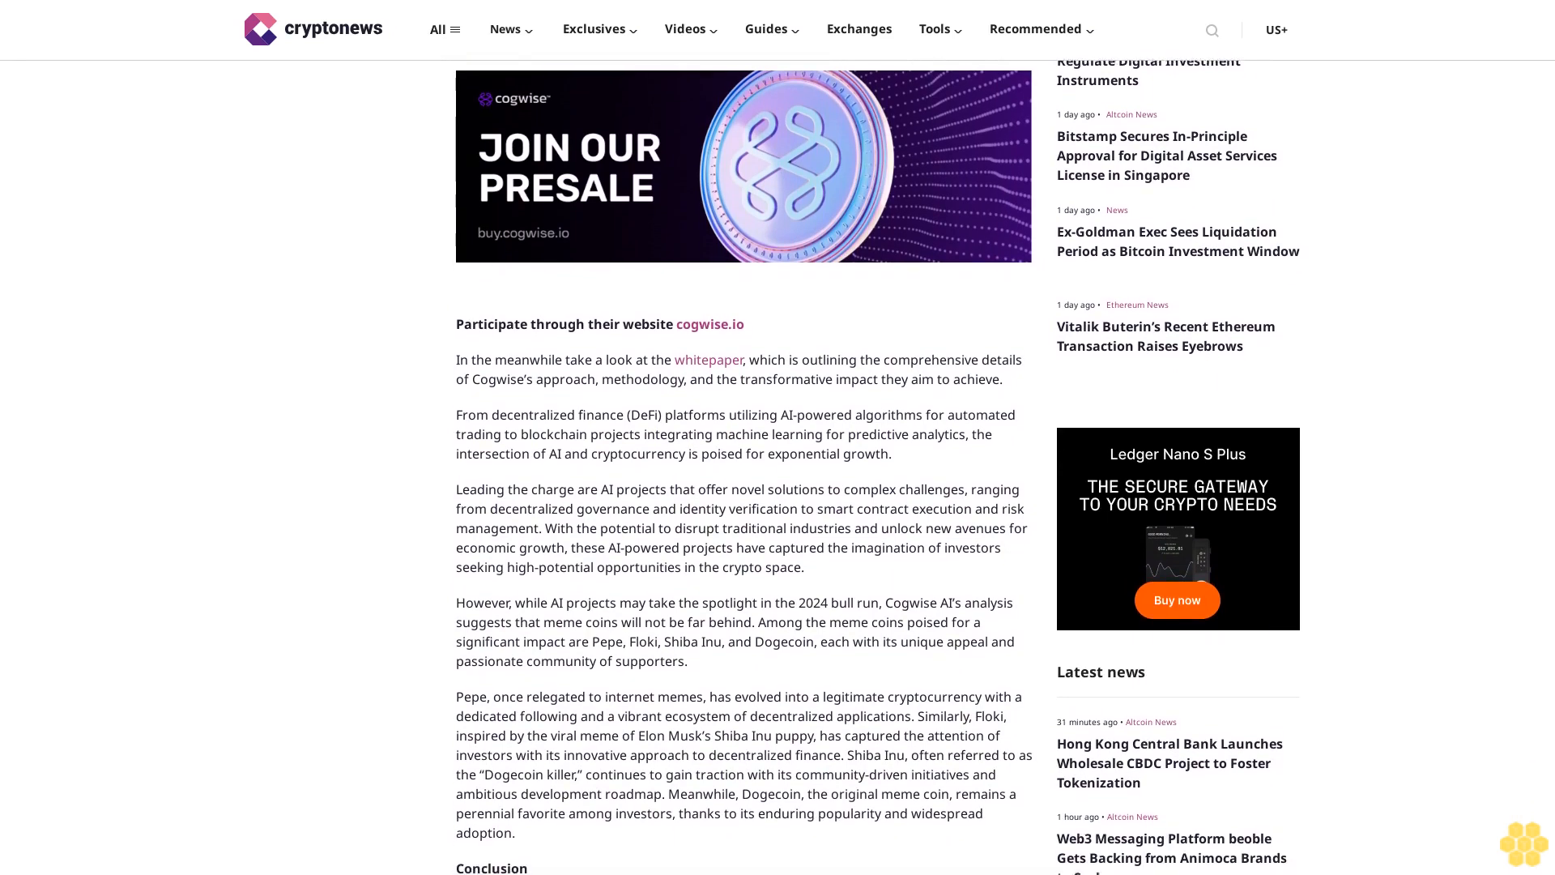
scroll(down, 3)
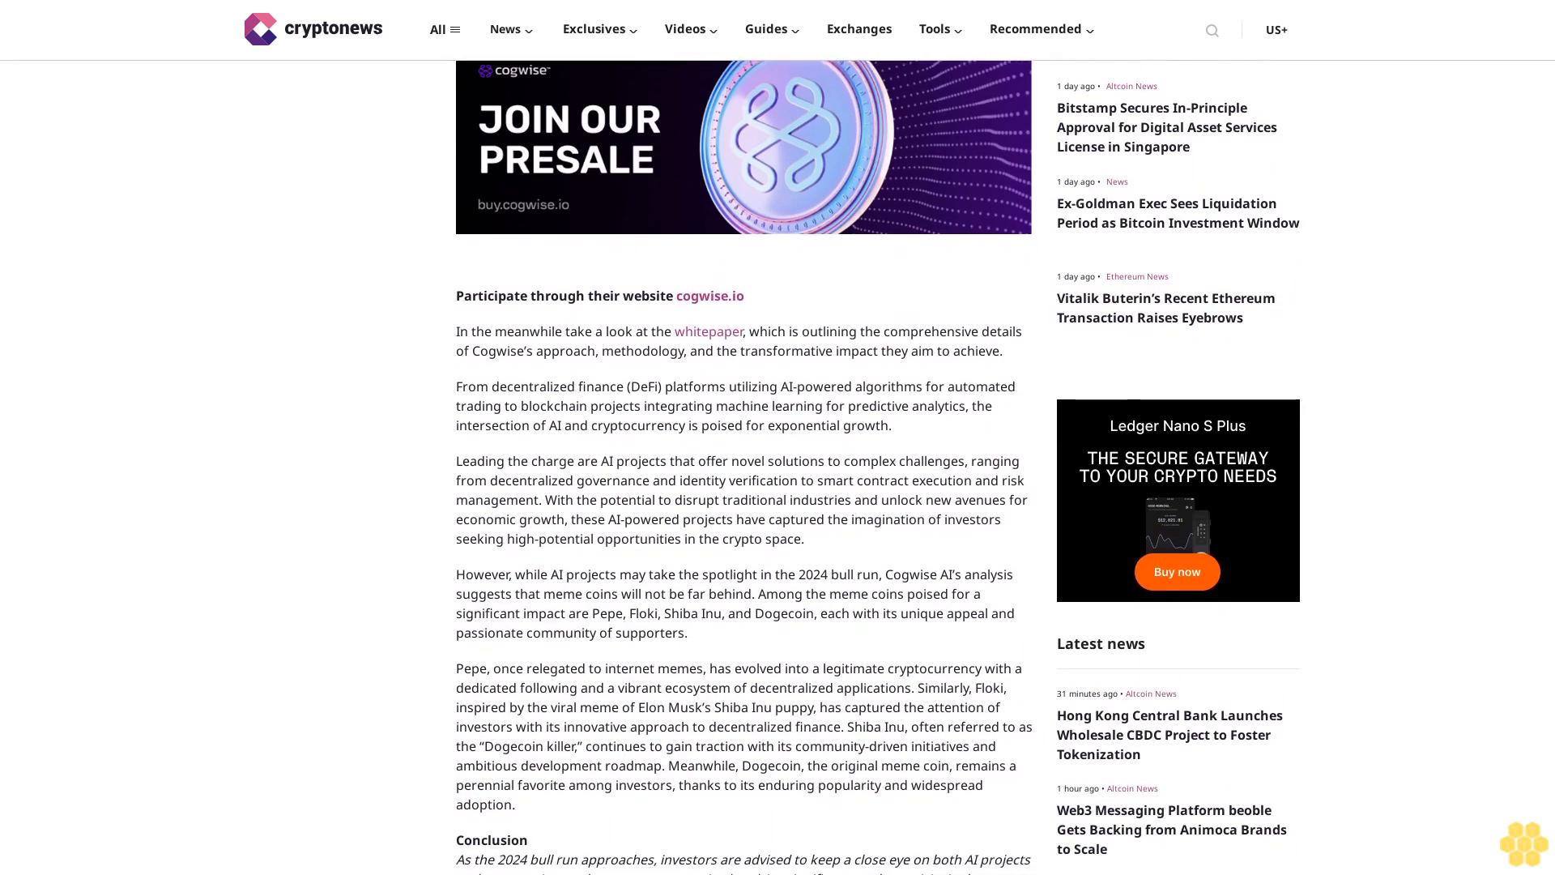
scroll(down, 3)
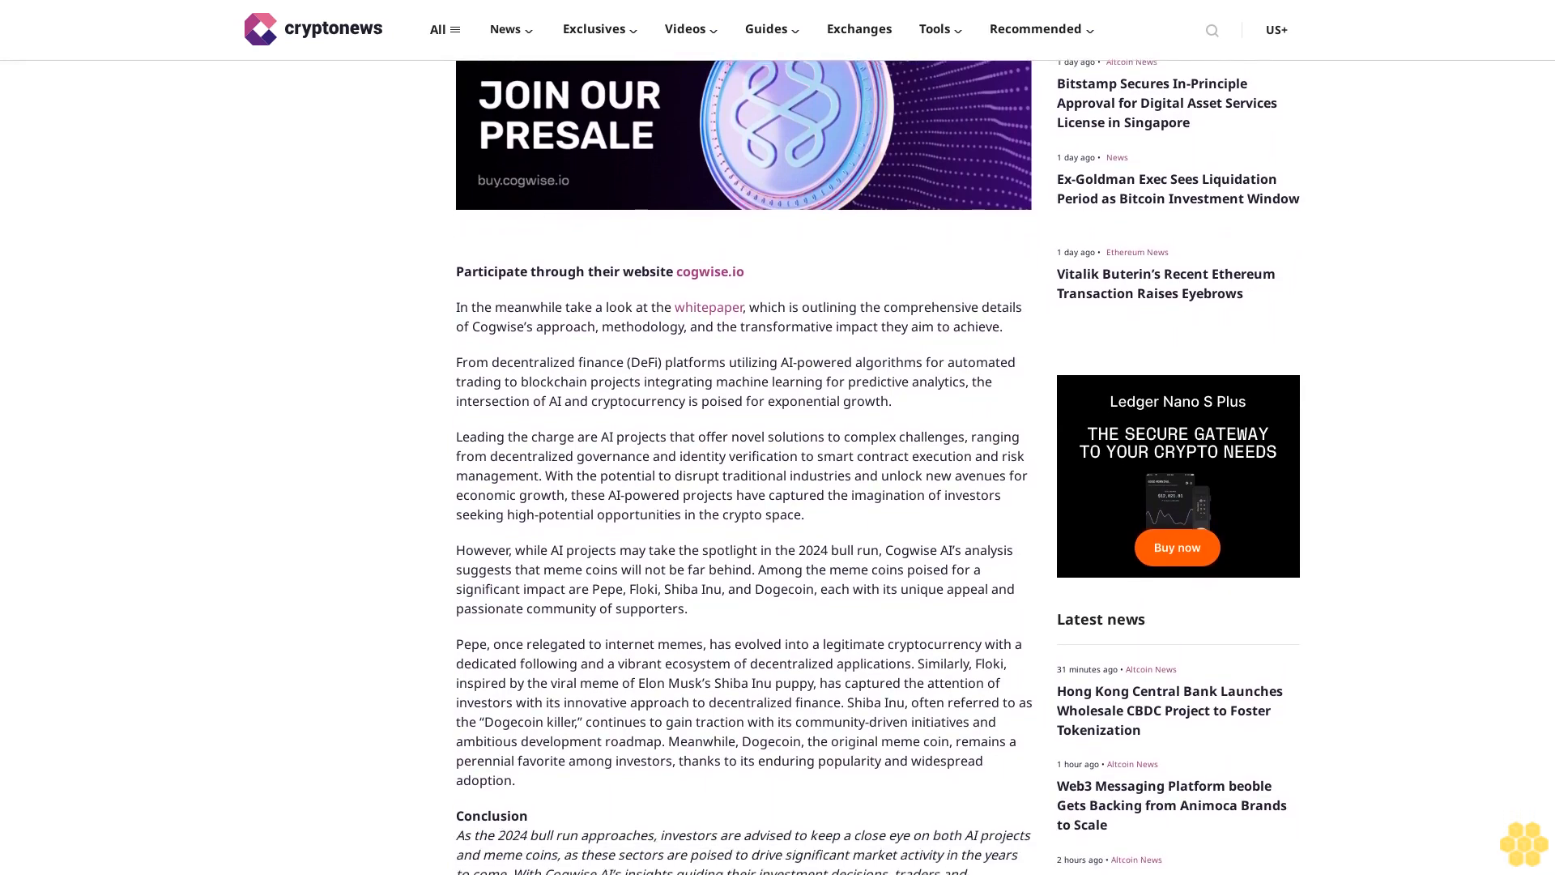
scroll(down, 3)
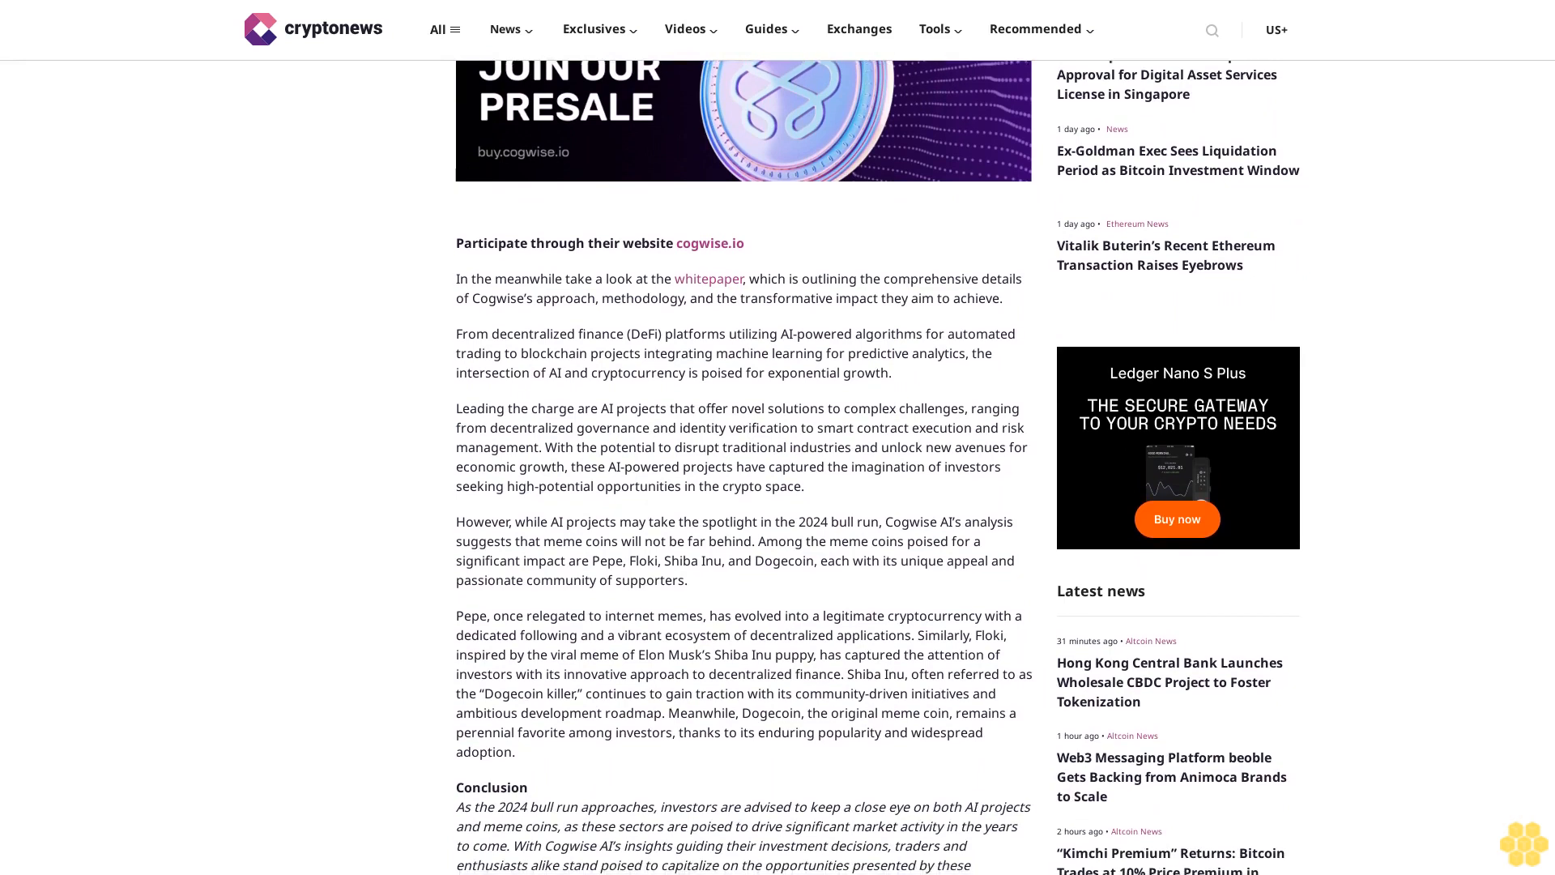
scroll(down, 3)
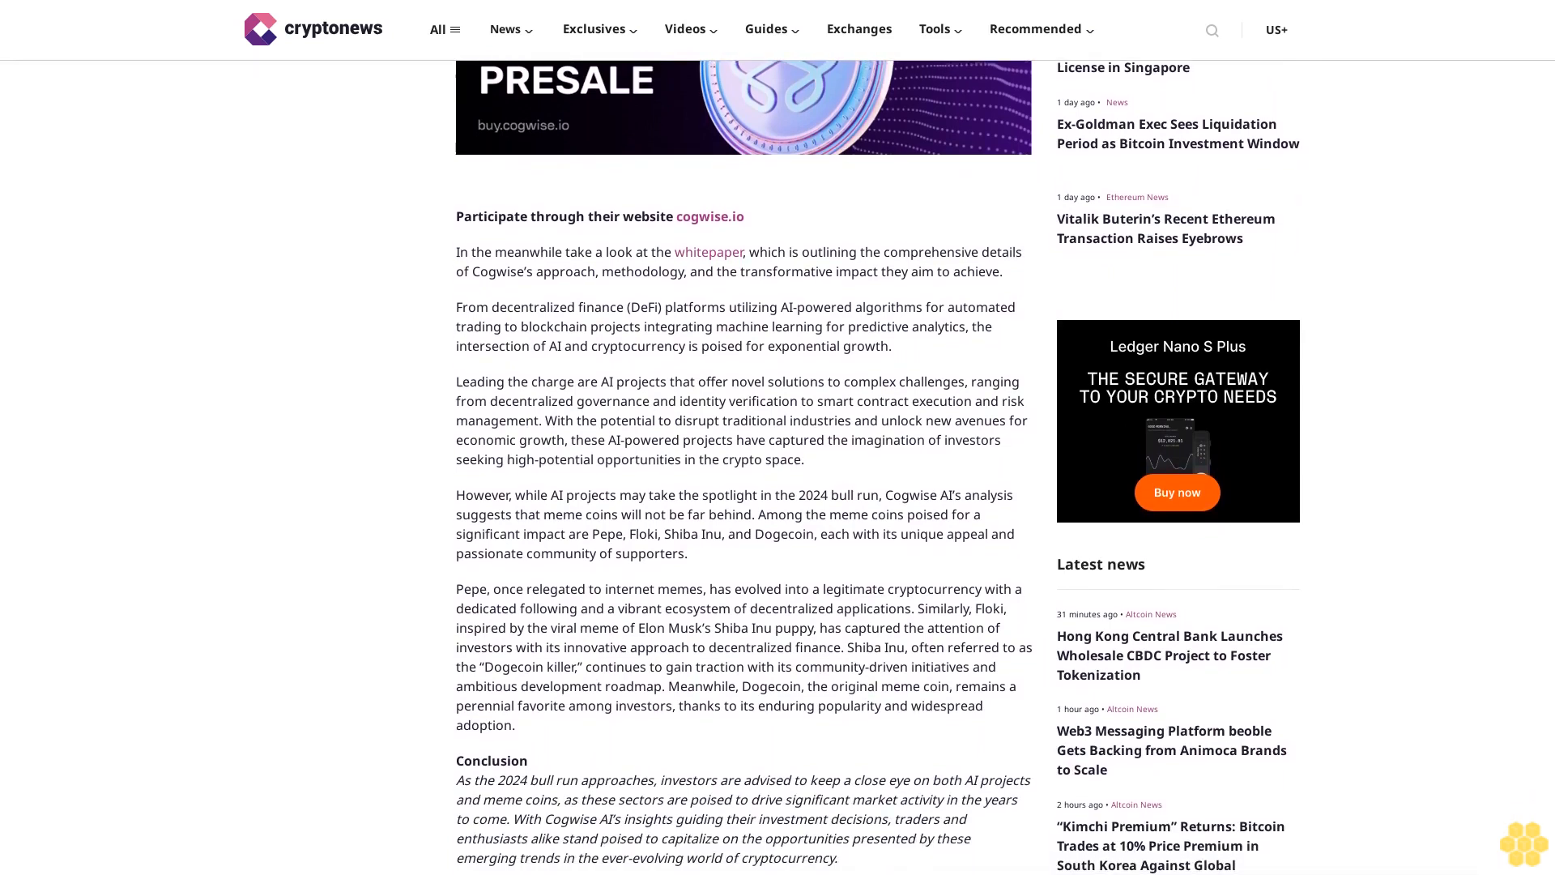
scroll(down, 3)
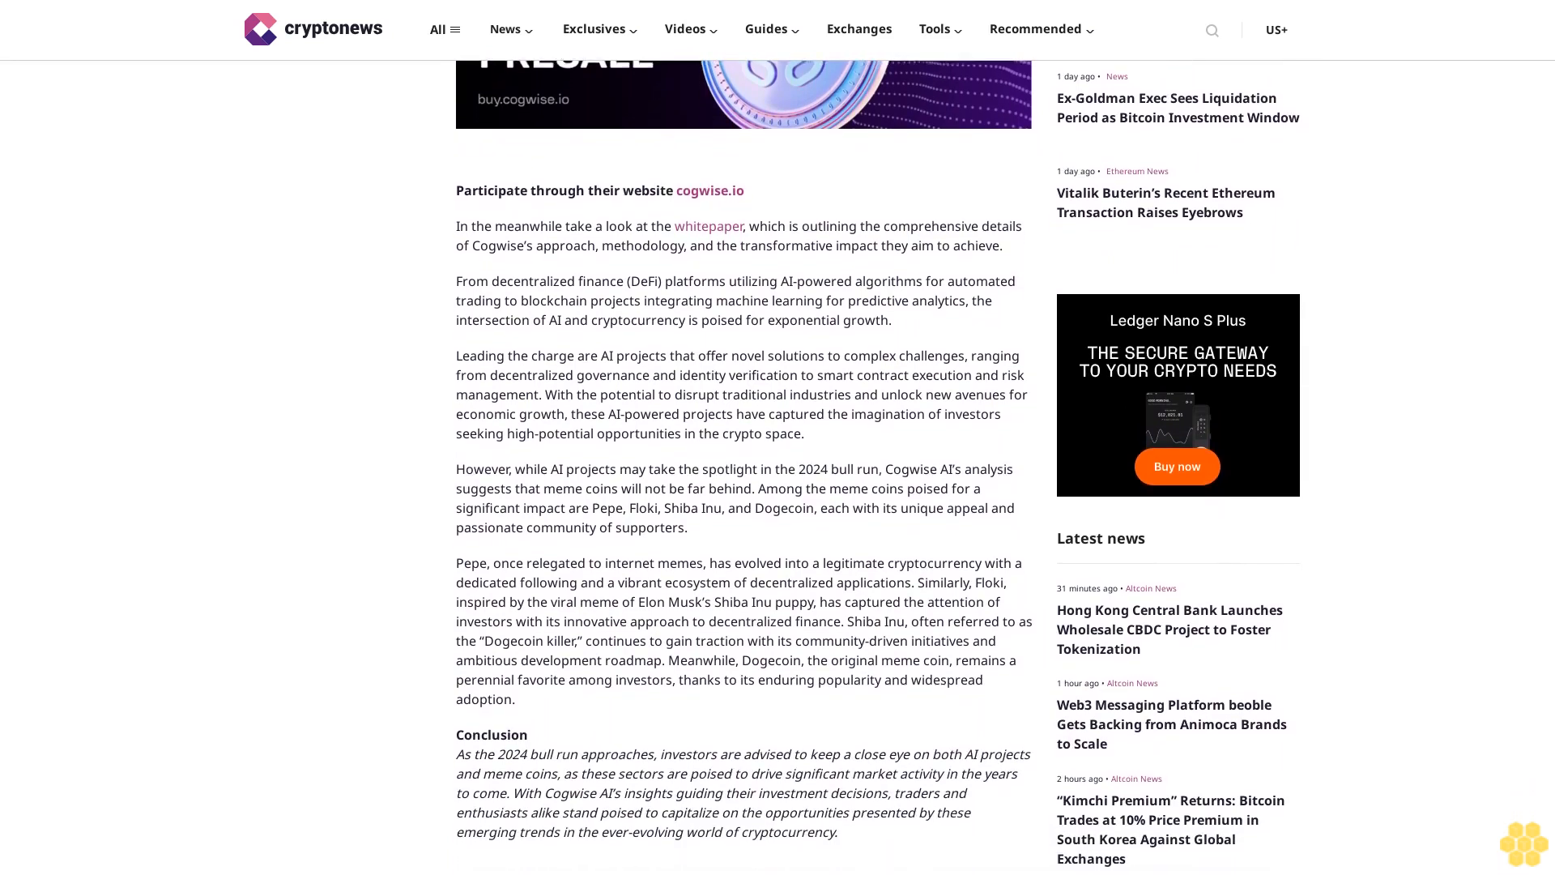
scroll(down, 3)
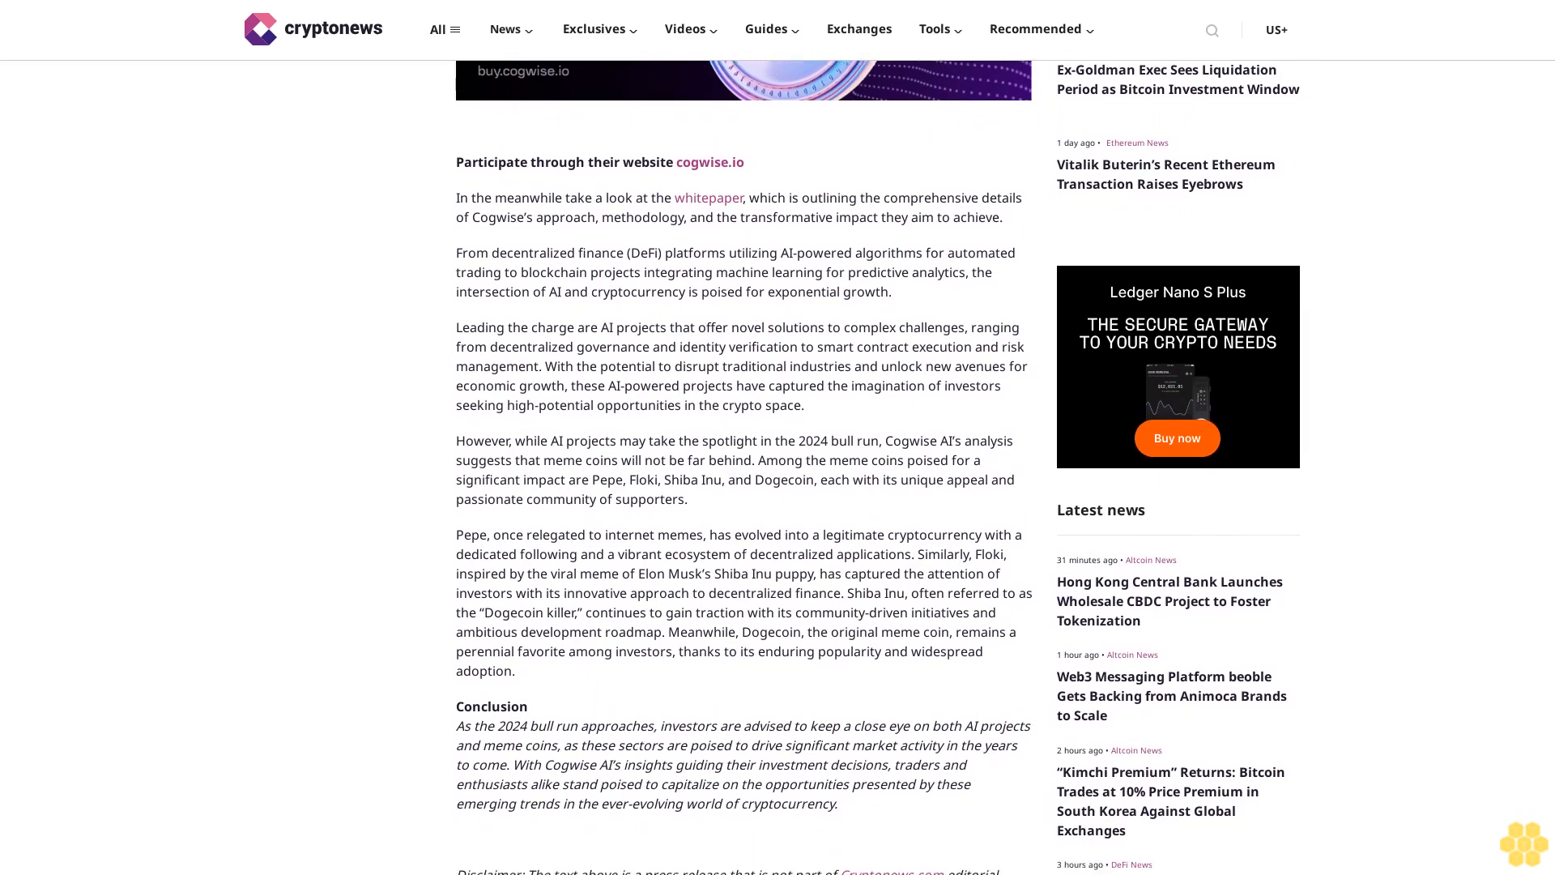
scroll(down, 3)
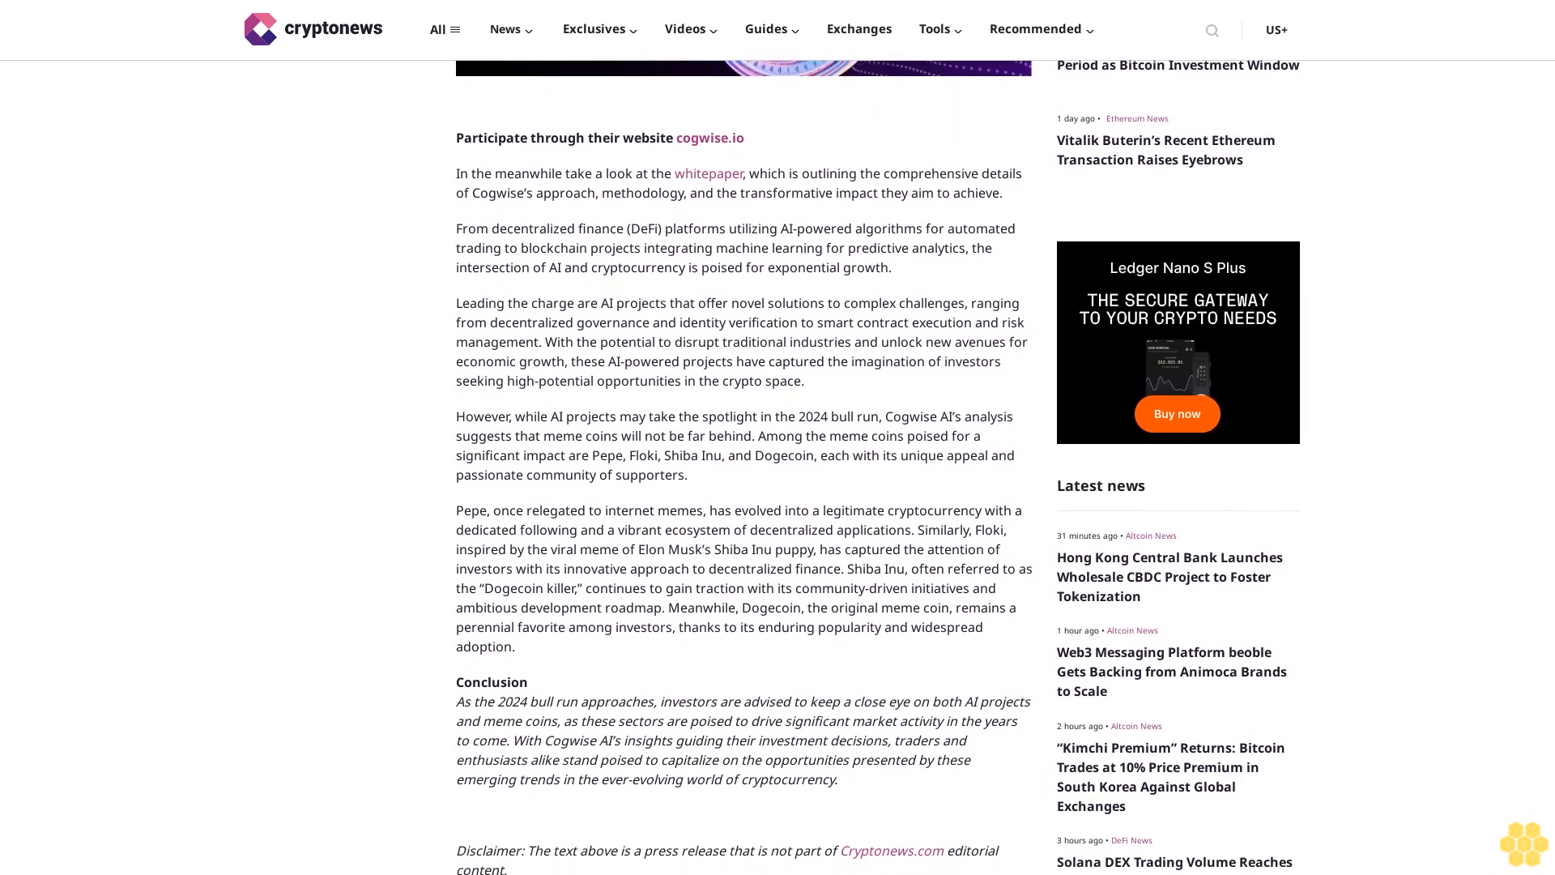
scroll(down, 3)
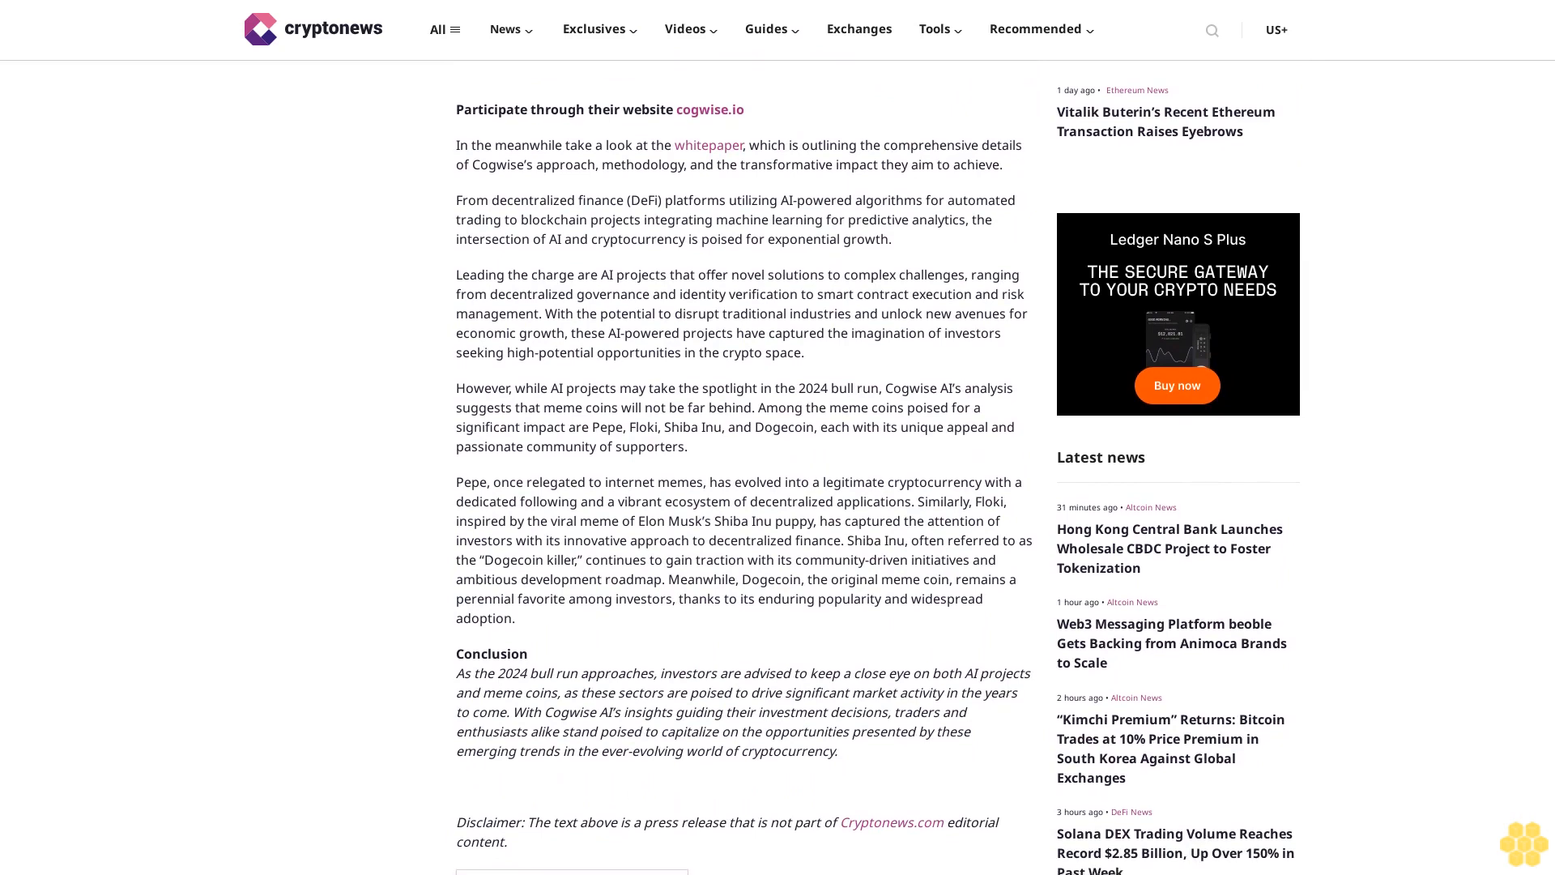
scroll(down, 3)
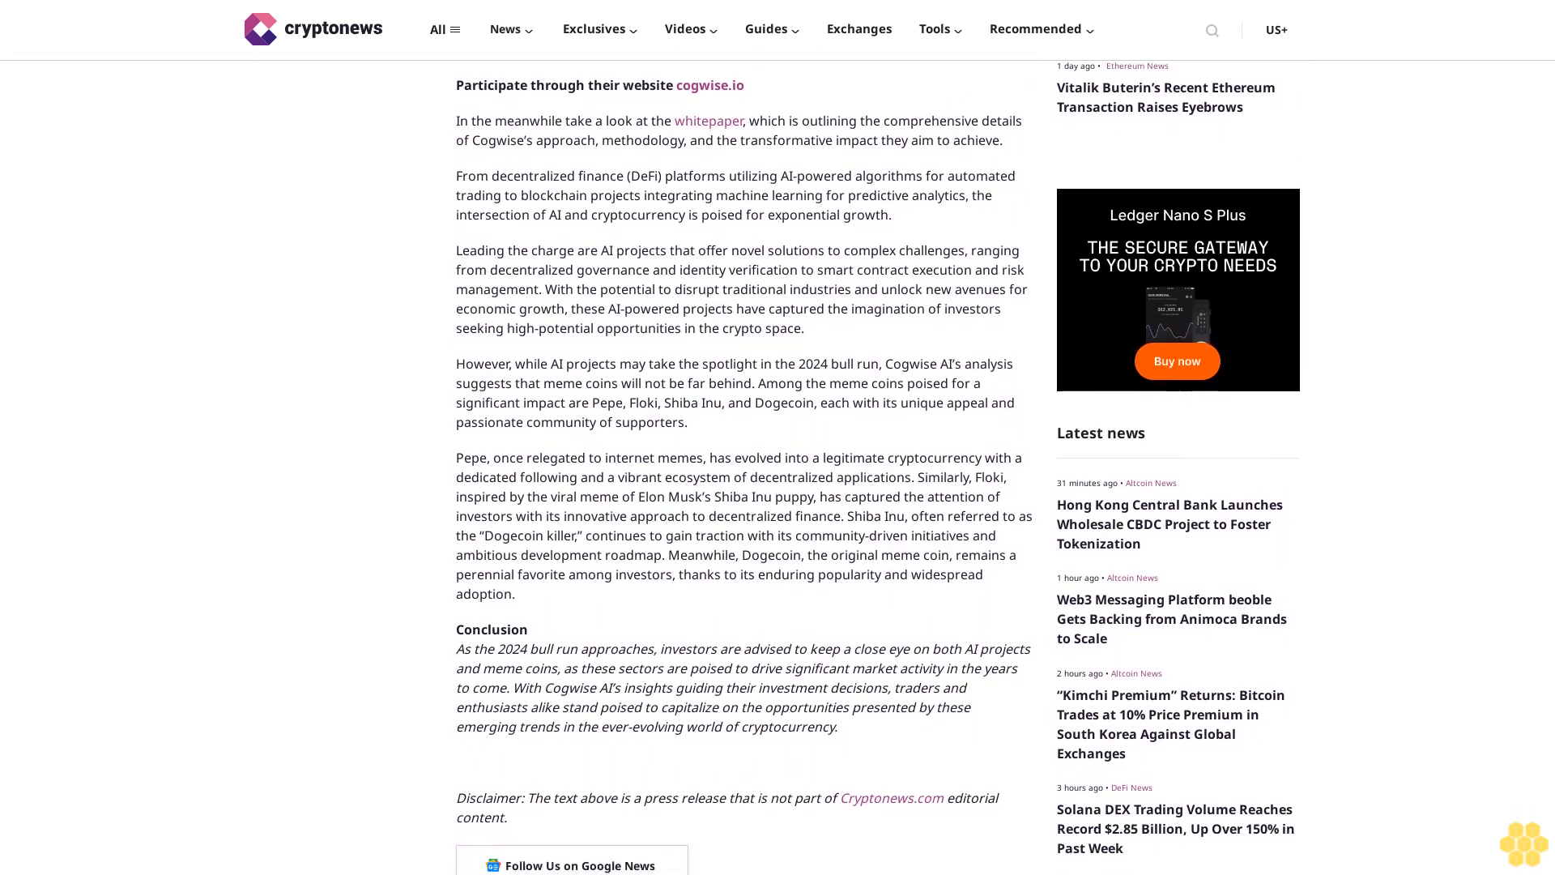
scroll(down, 3)
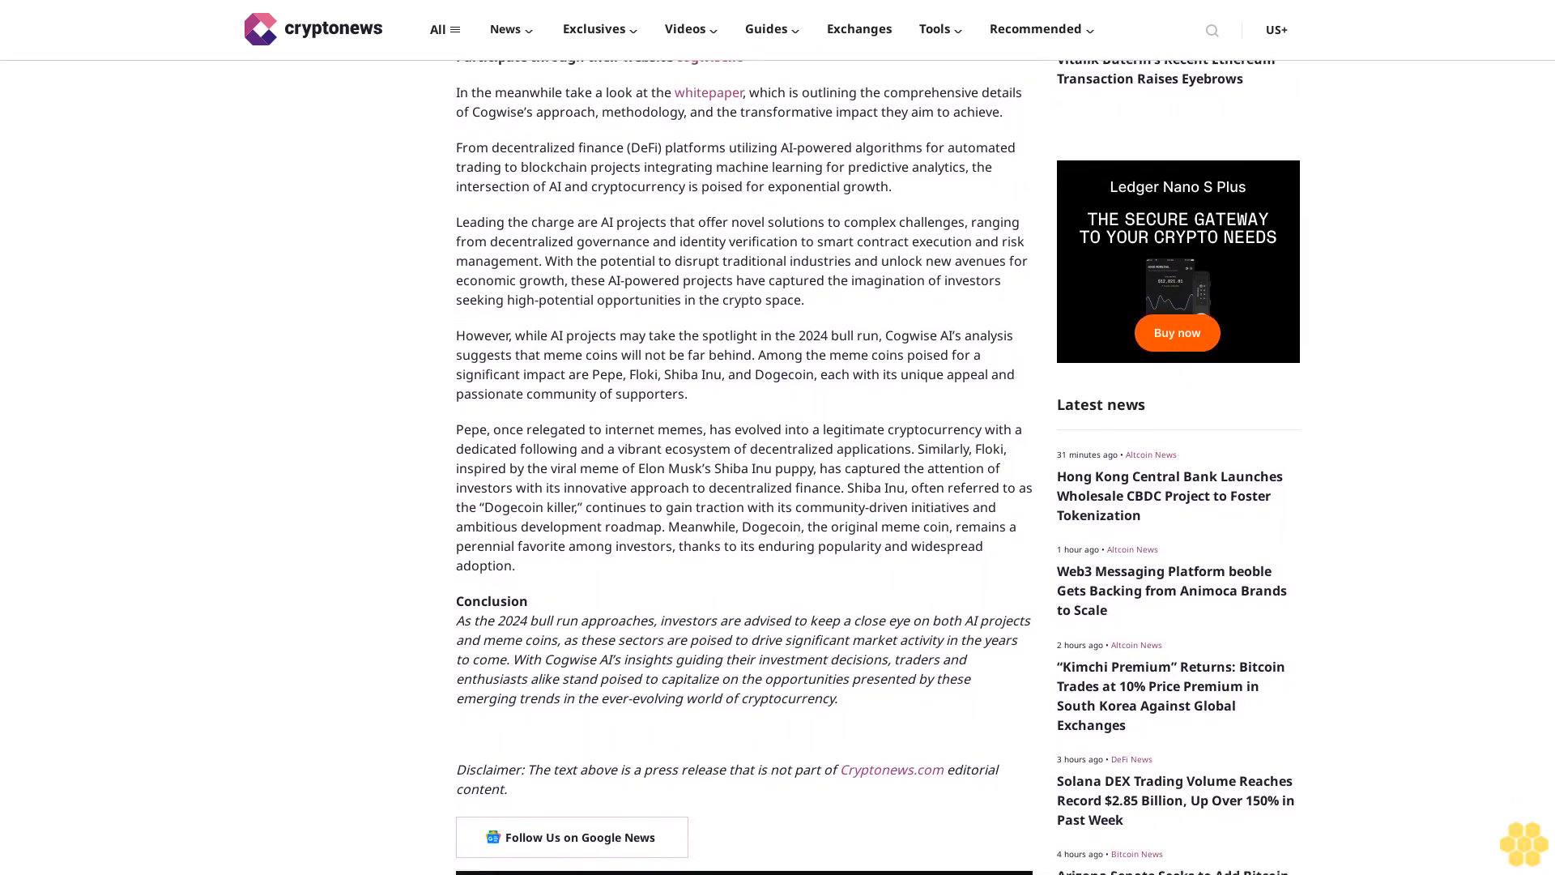
scroll(down, 3)
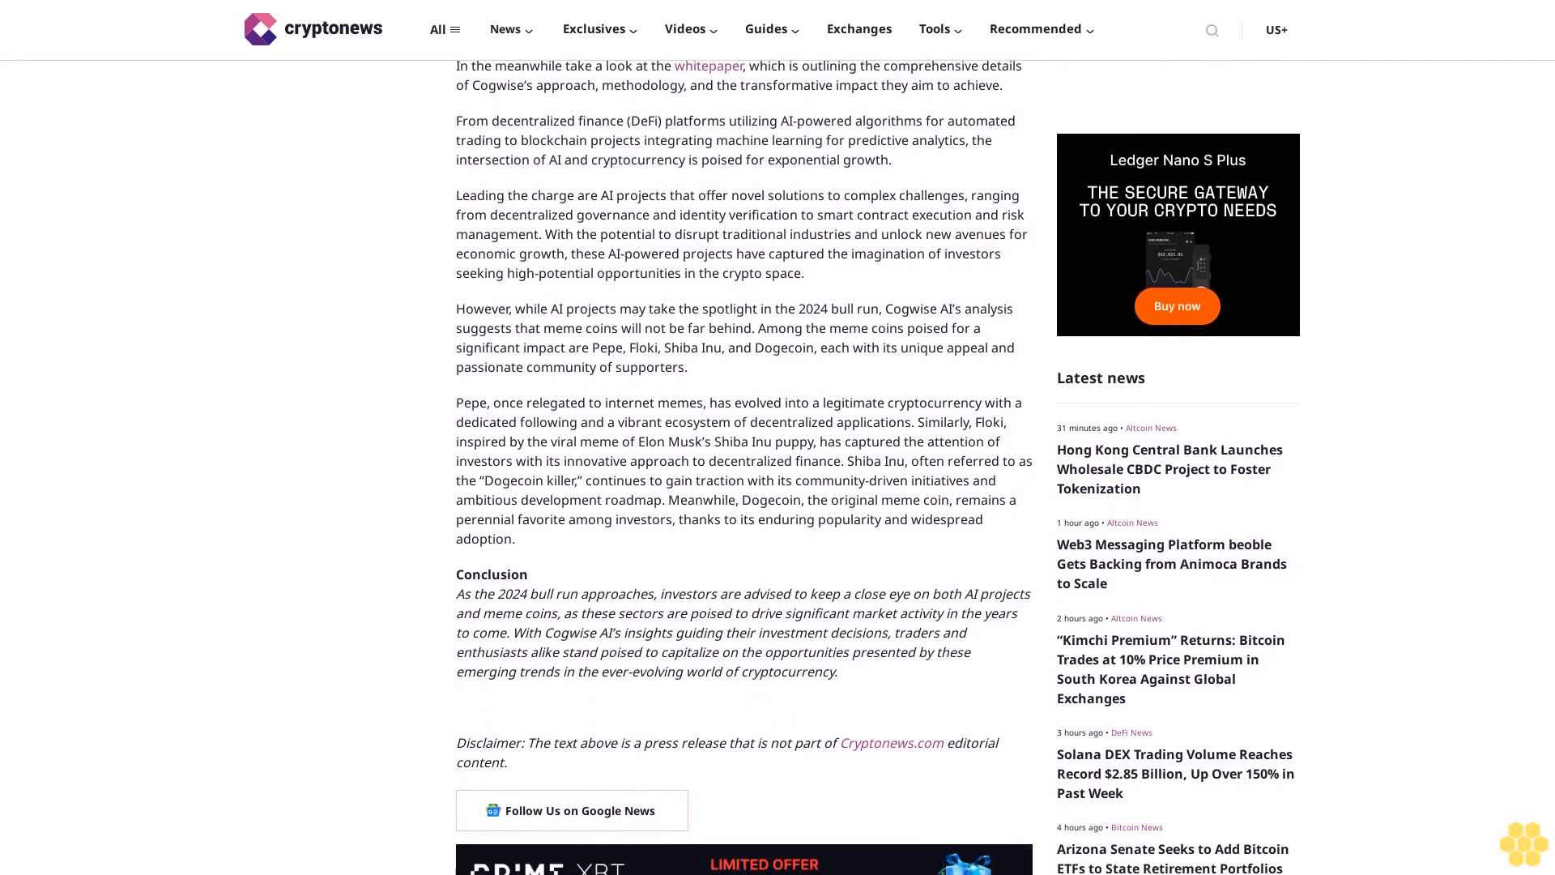
scroll(down, 3)
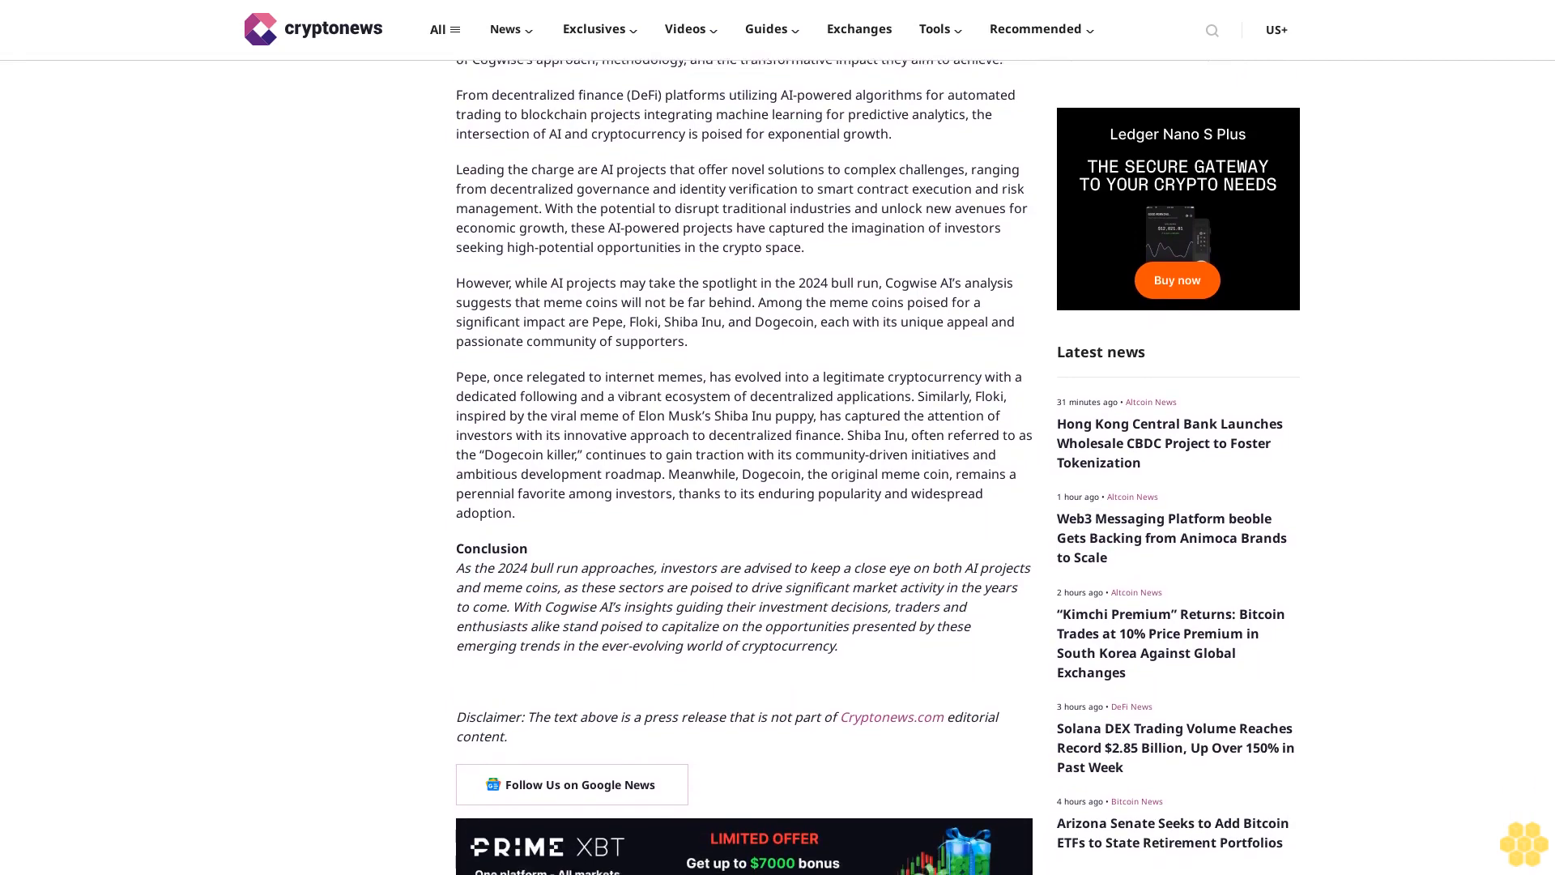
scroll(down, 3)
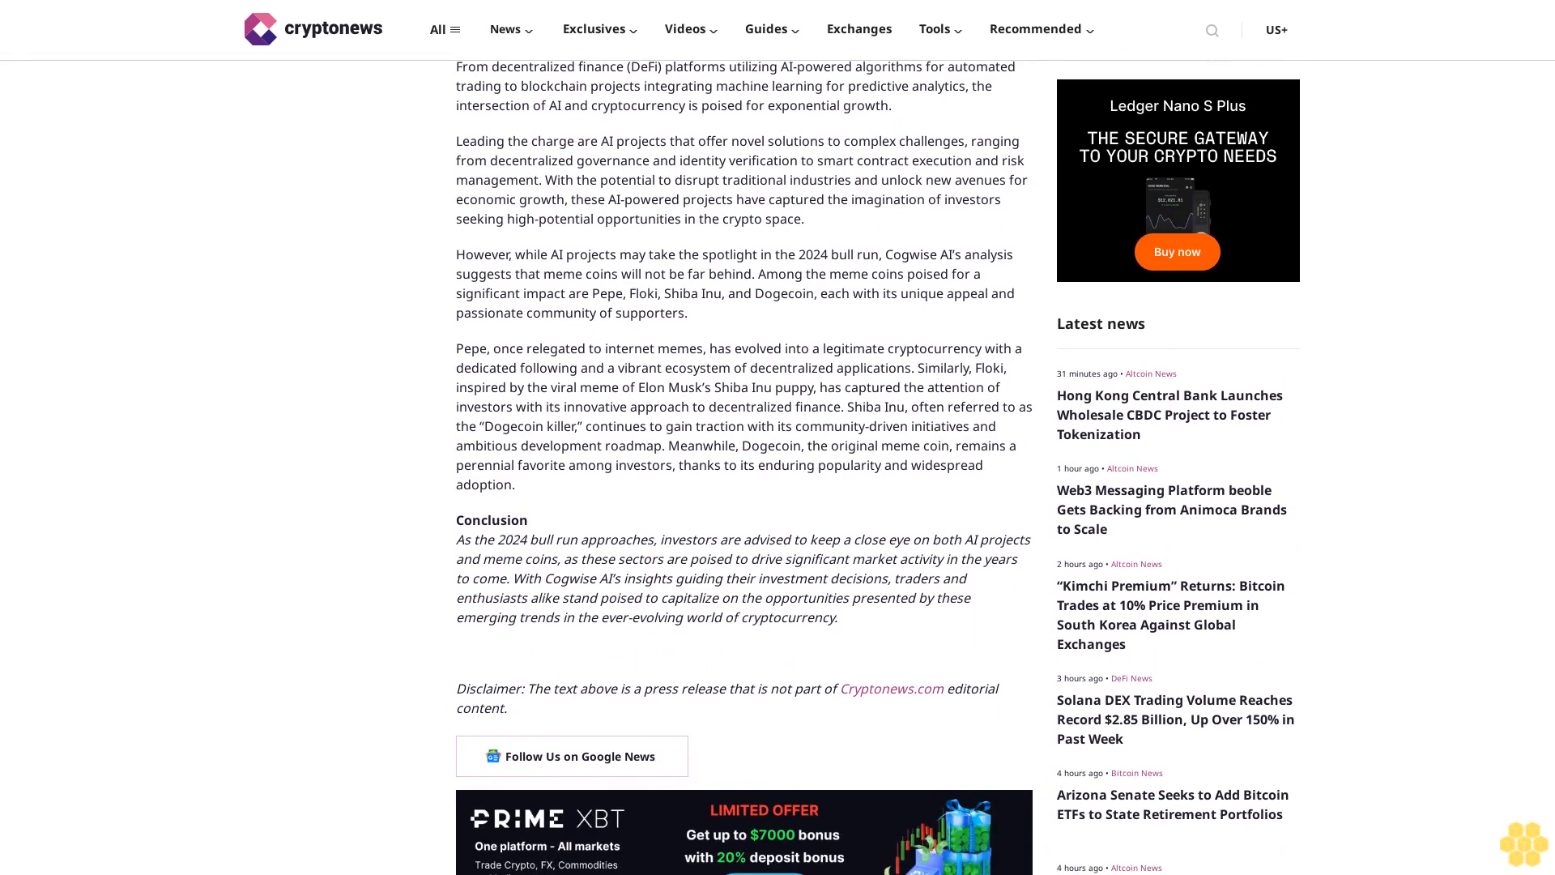
scroll(down, 3)
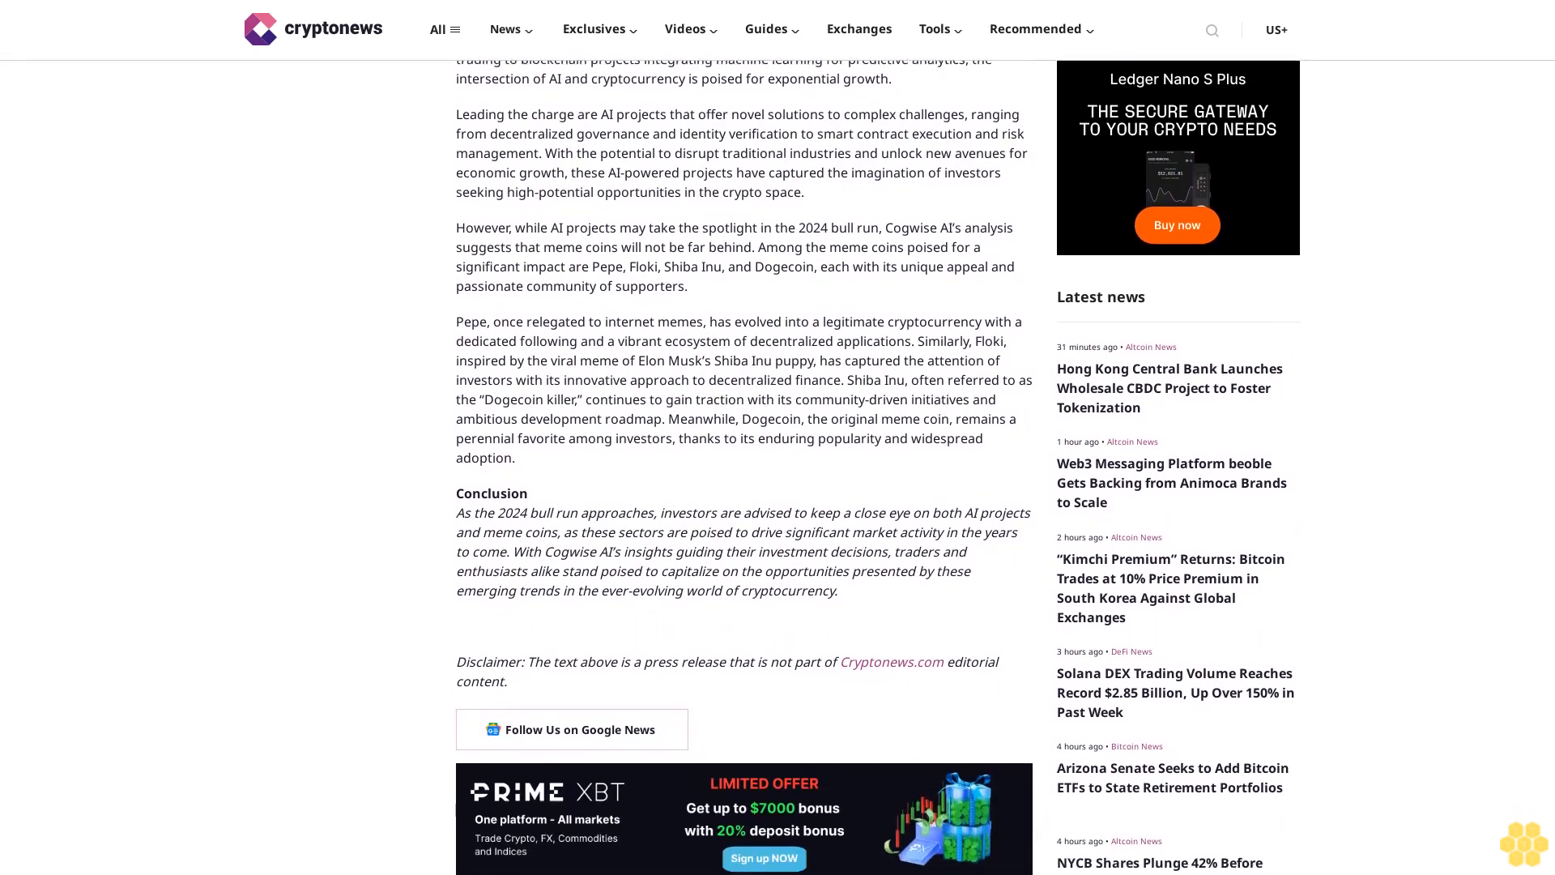
scroll(down, 3)
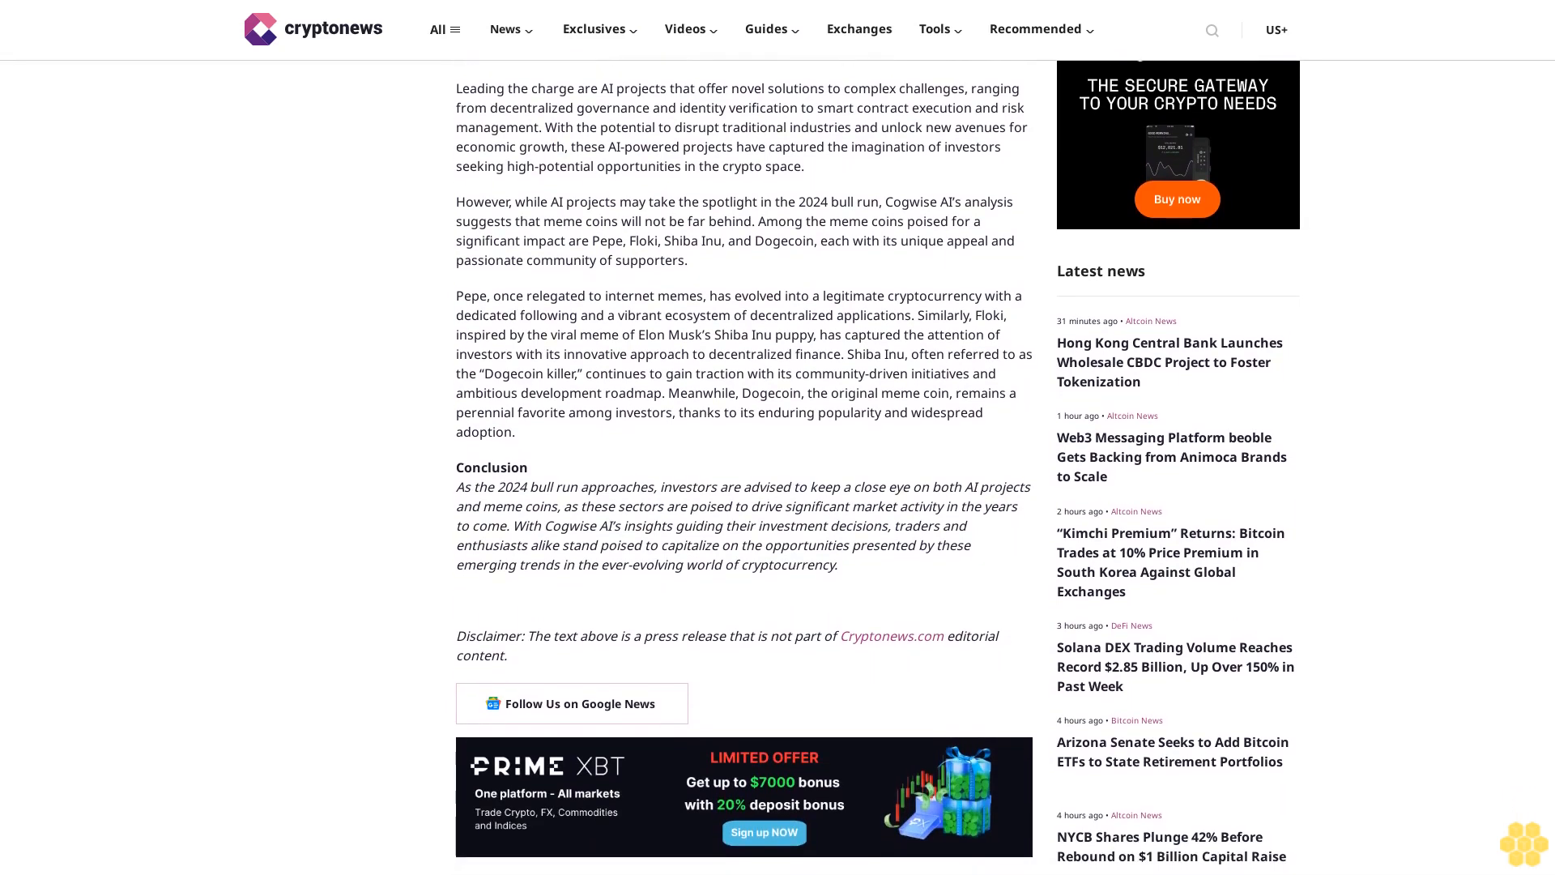
scroll(down, 3)
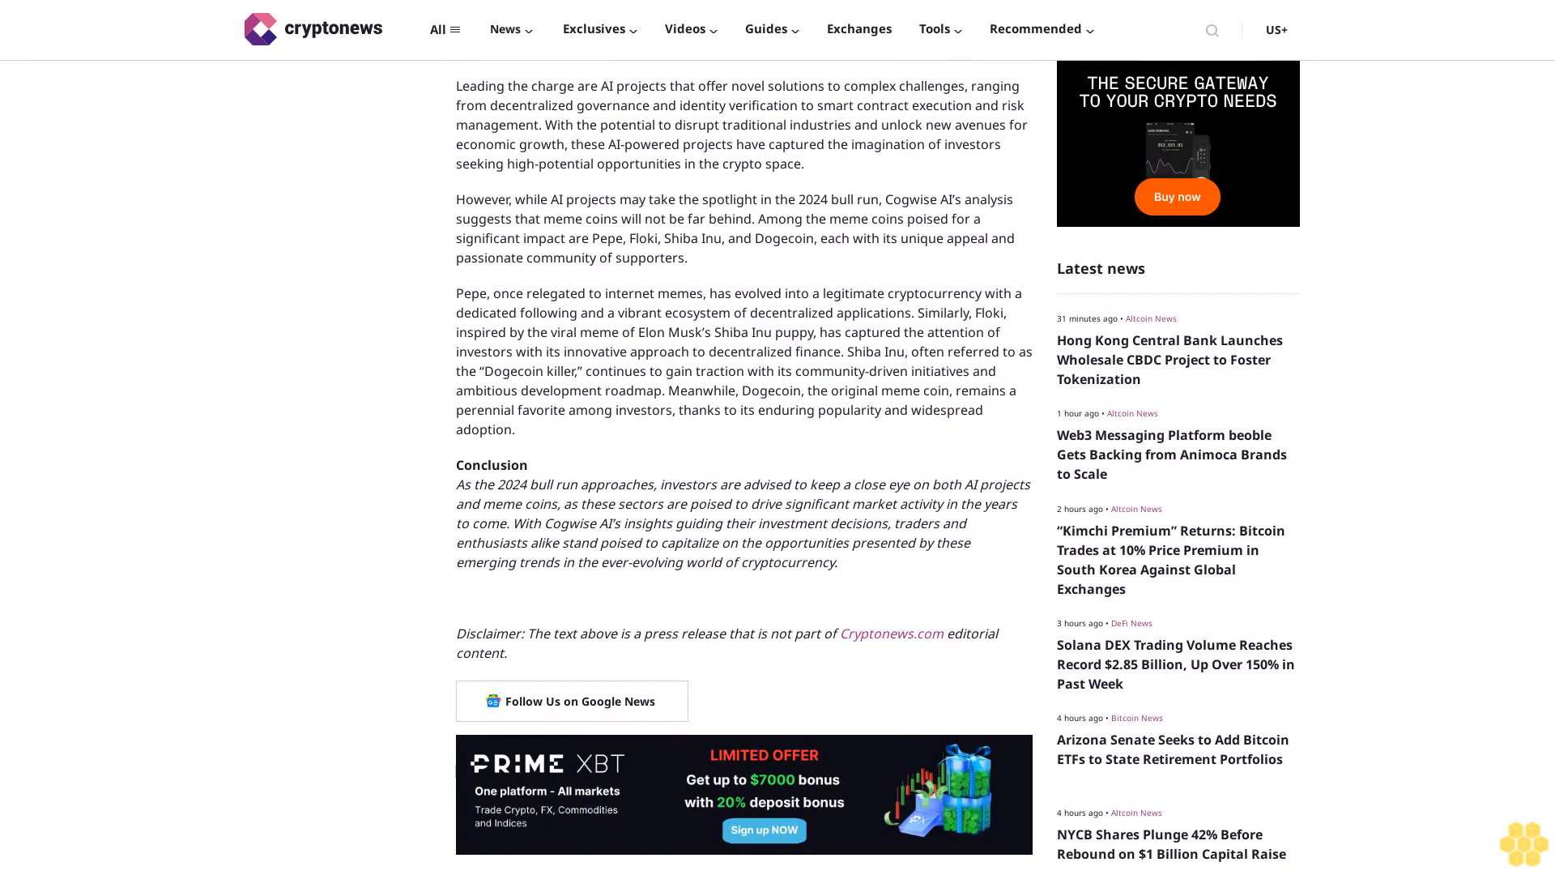